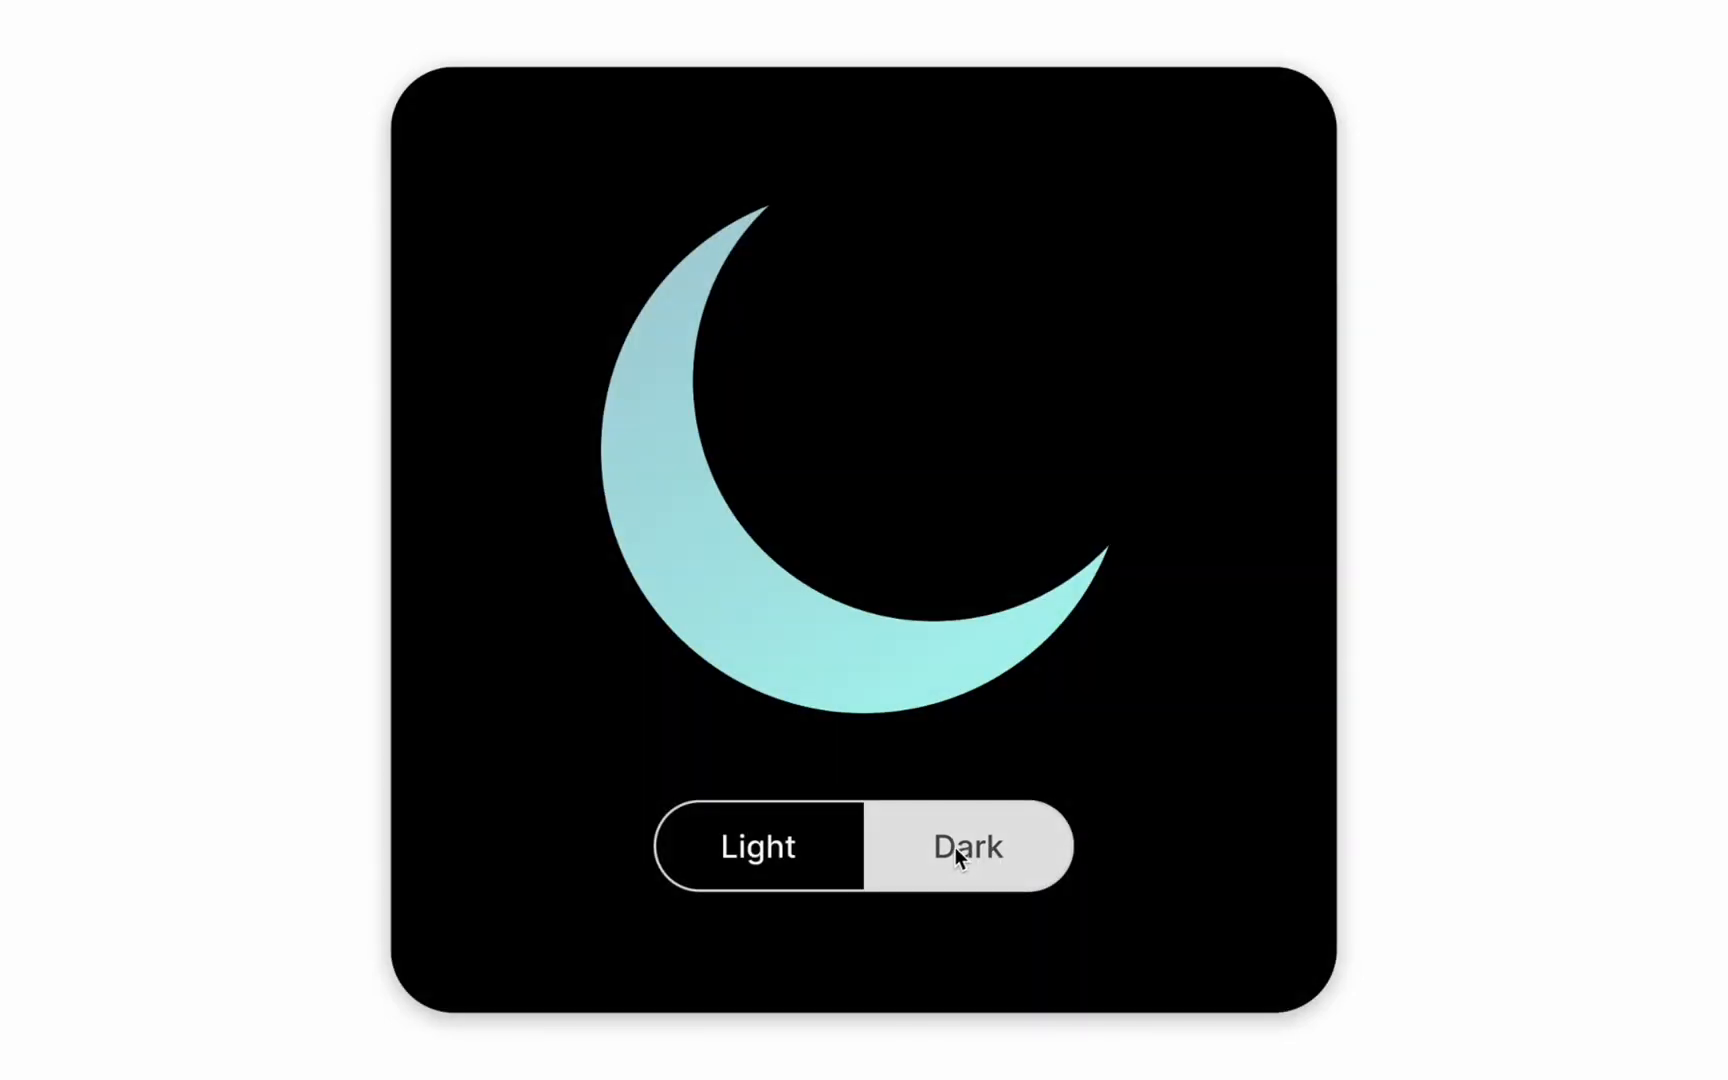
Toggle the finished card's preview between its Light and Dark modes.
left_click(757, 848)
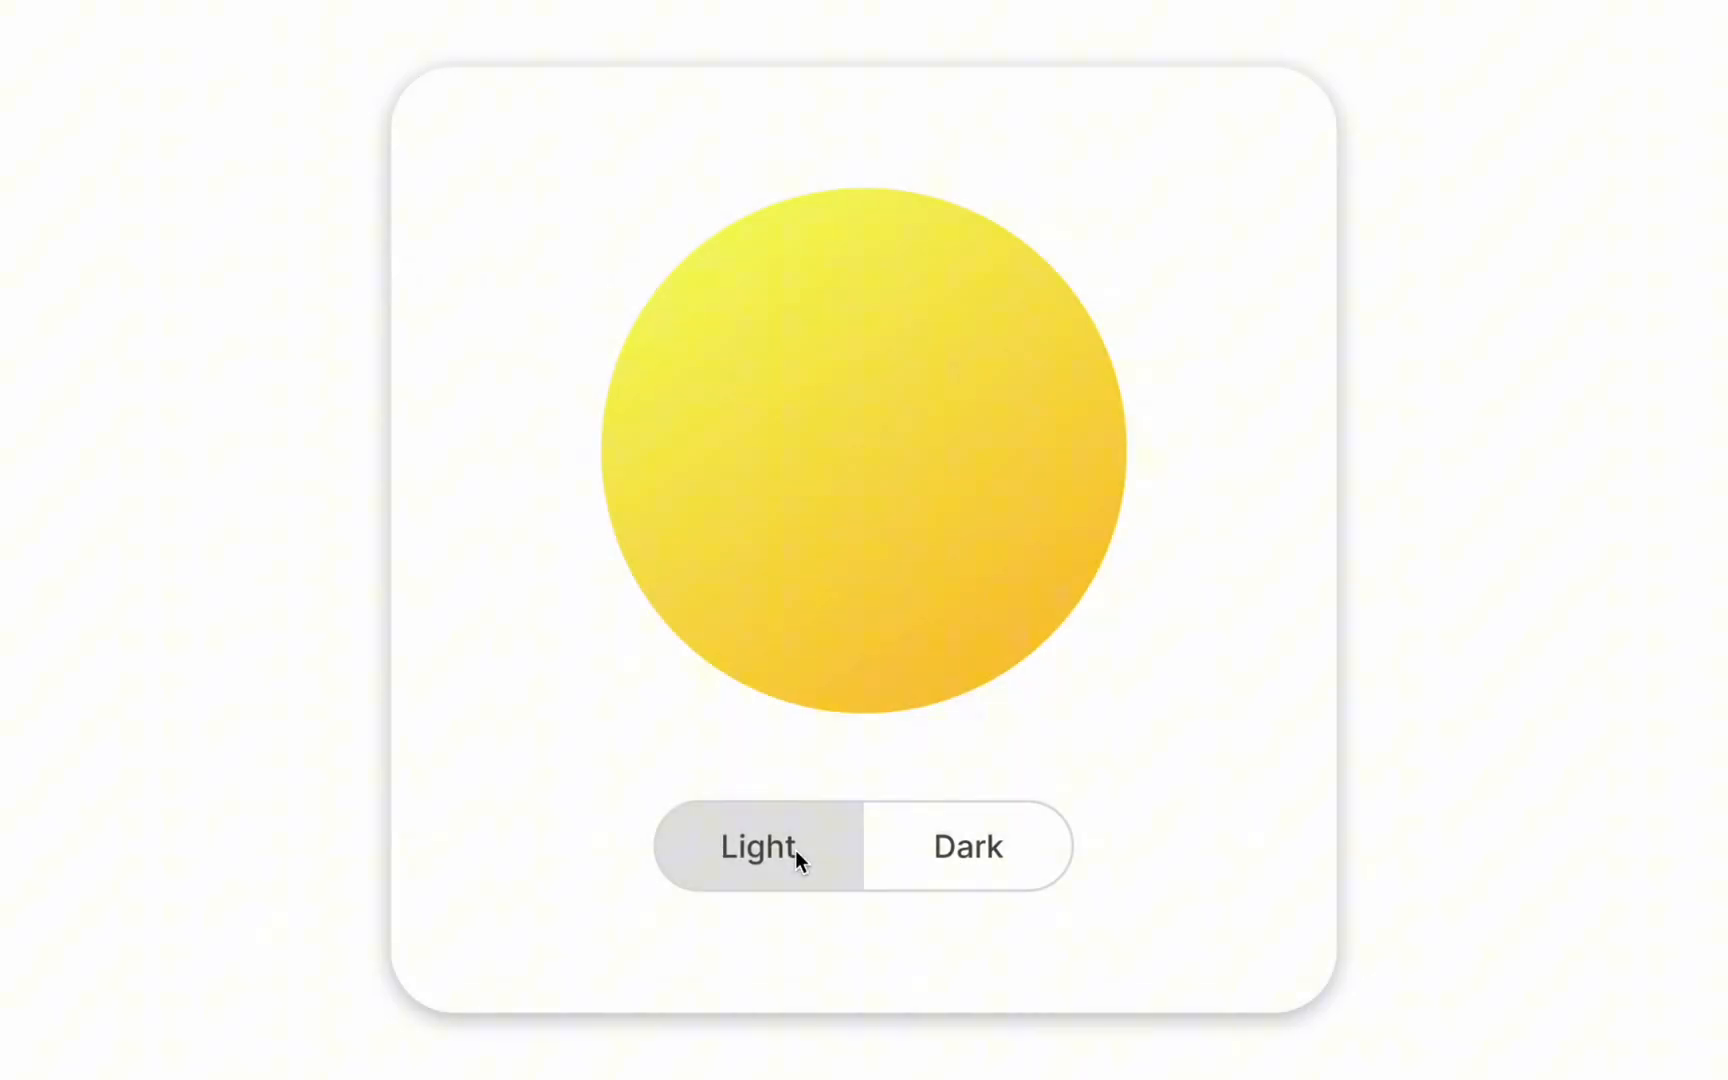
left_click(968, 847)
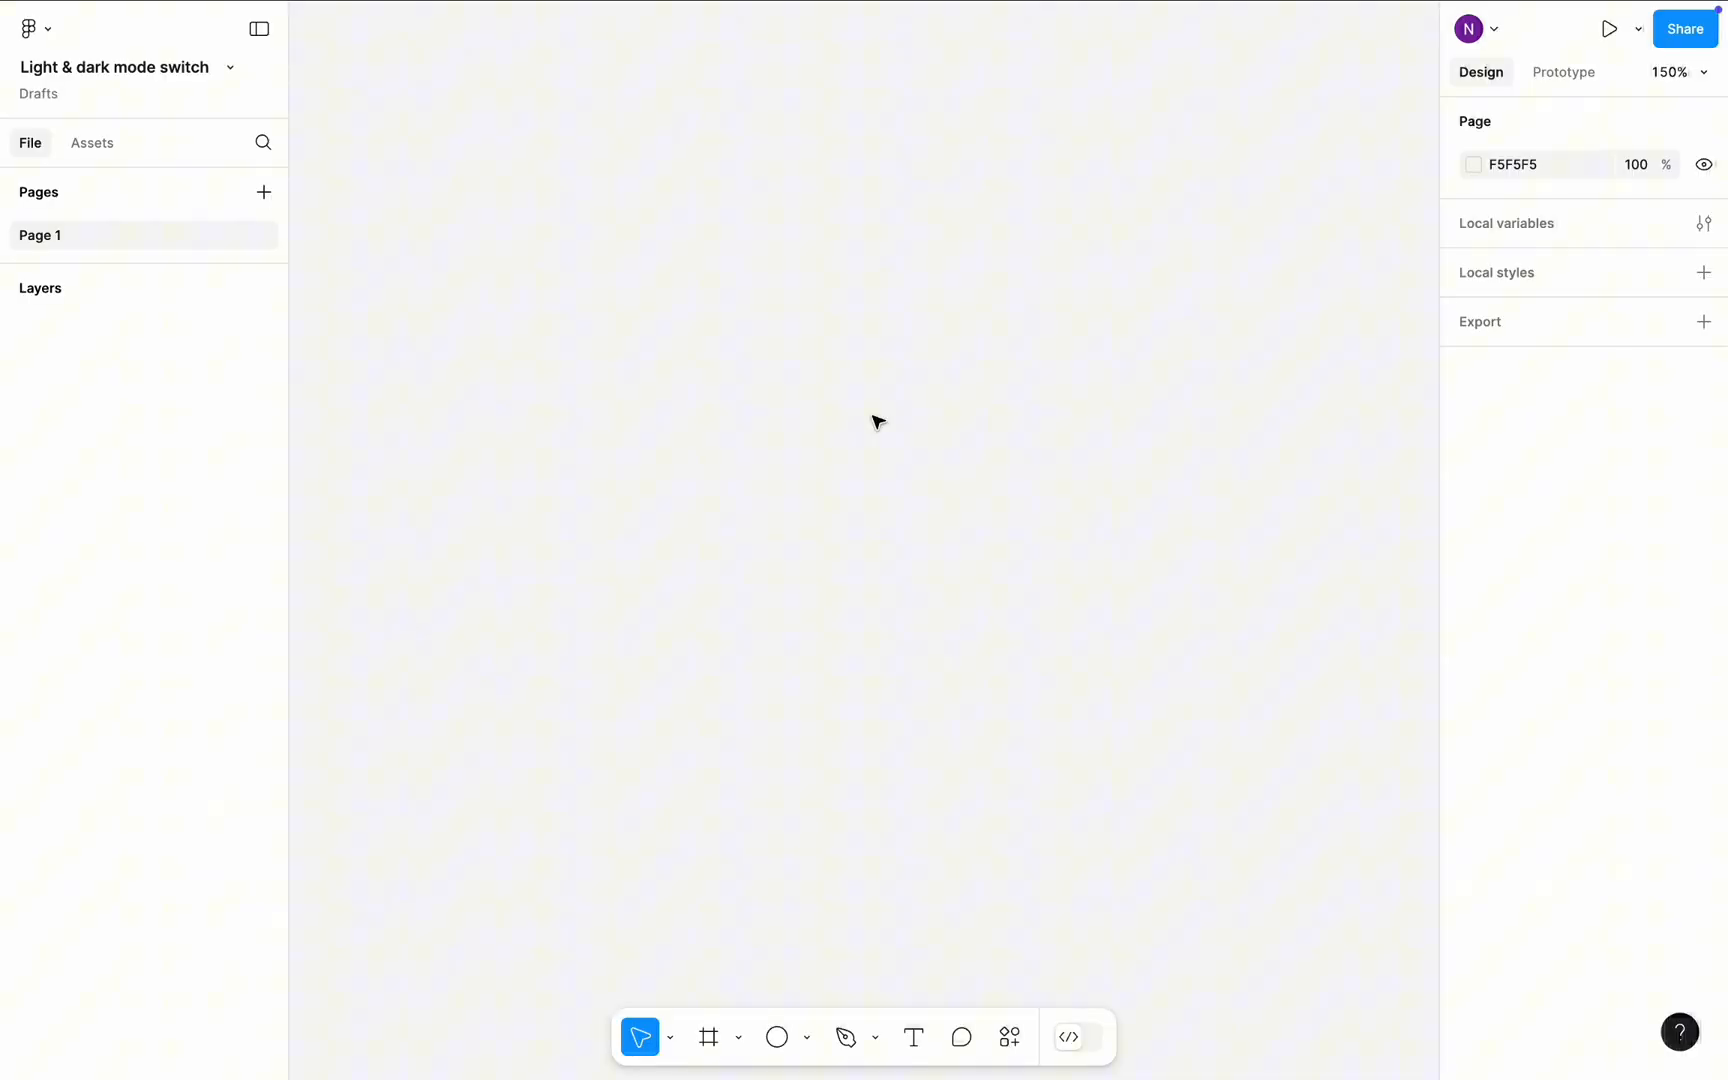
Create an 80-wide auto-layout Light frame and a Dark copy beside it.
left_click(913, 1037)
type("Light")
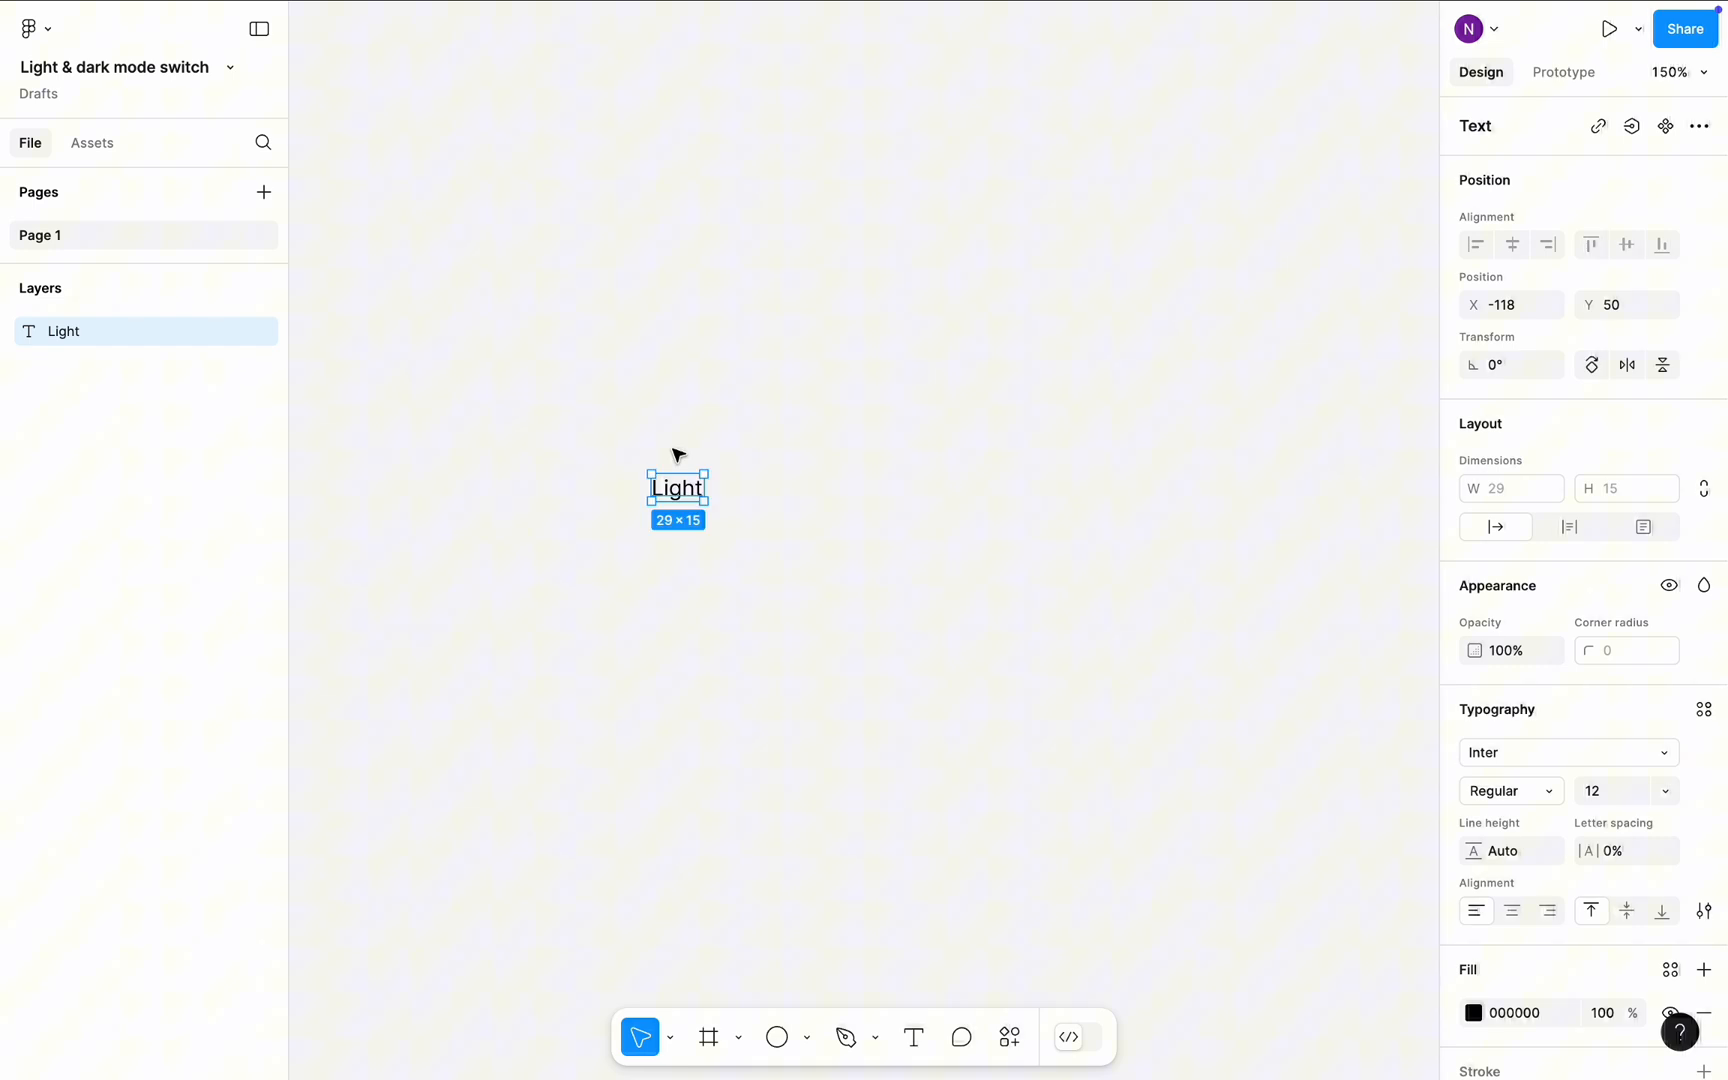
right_click(676, 487)
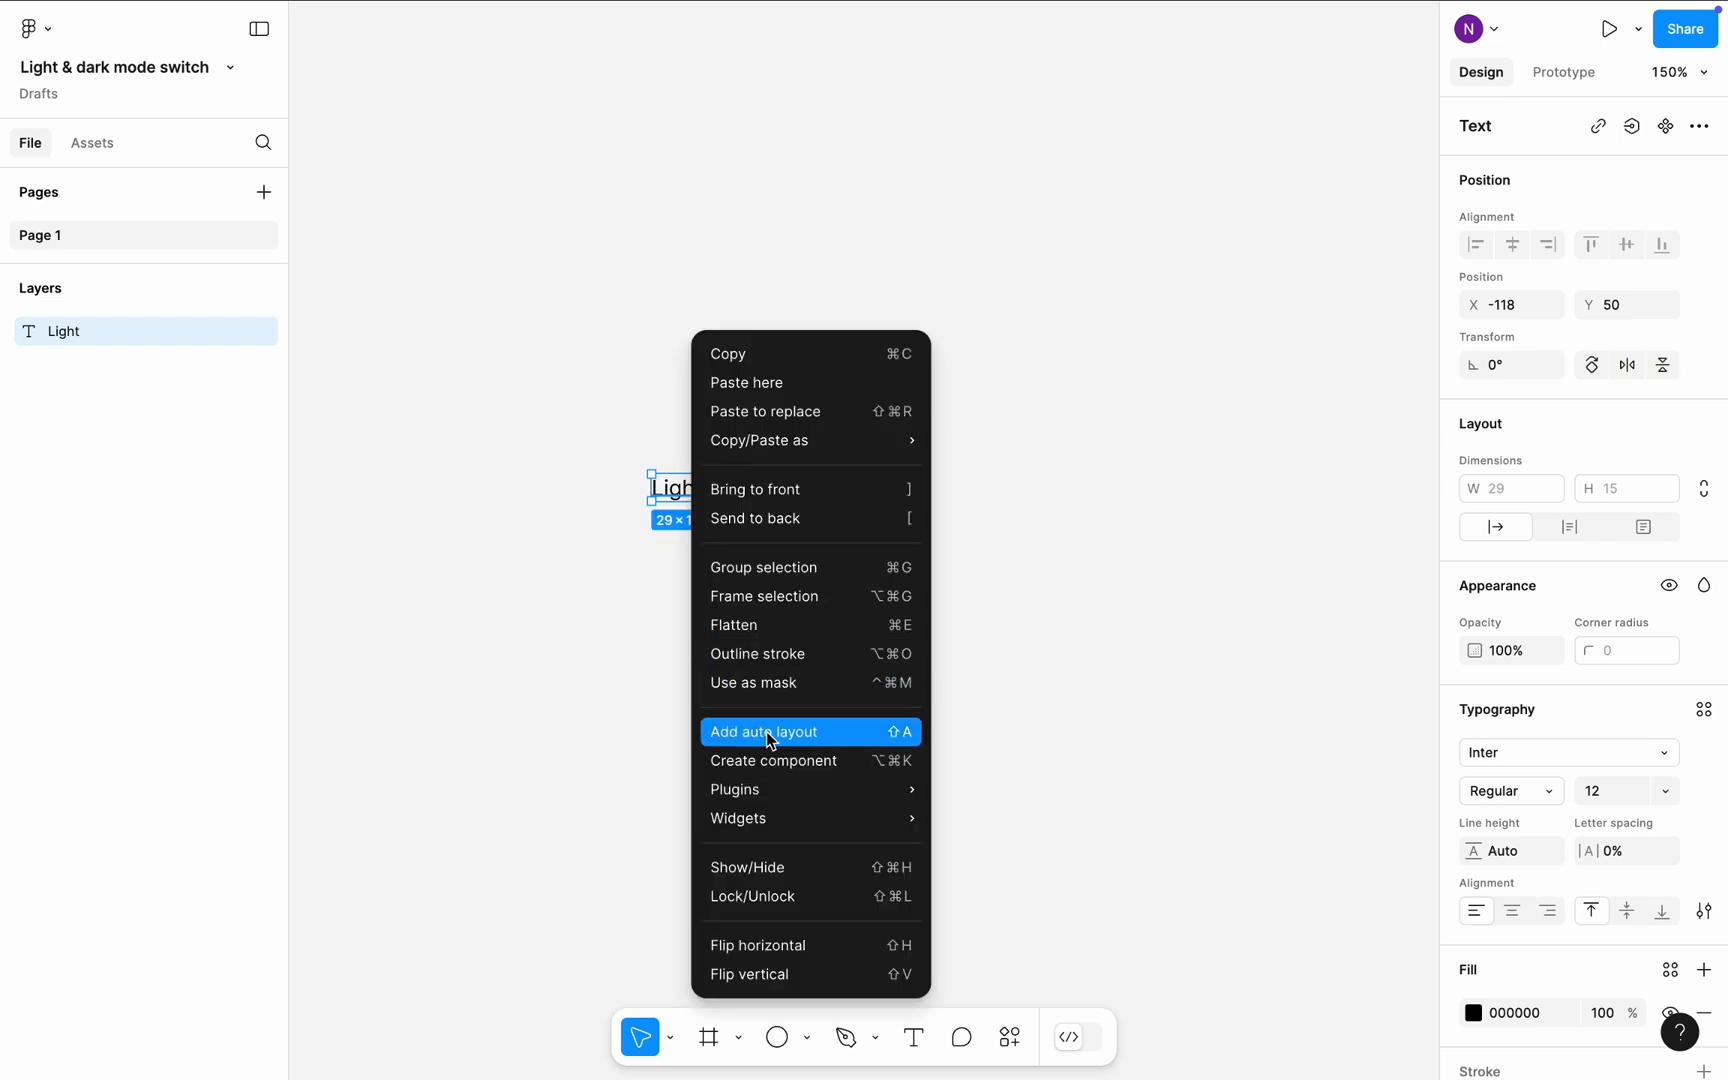
left_click(763, 732)
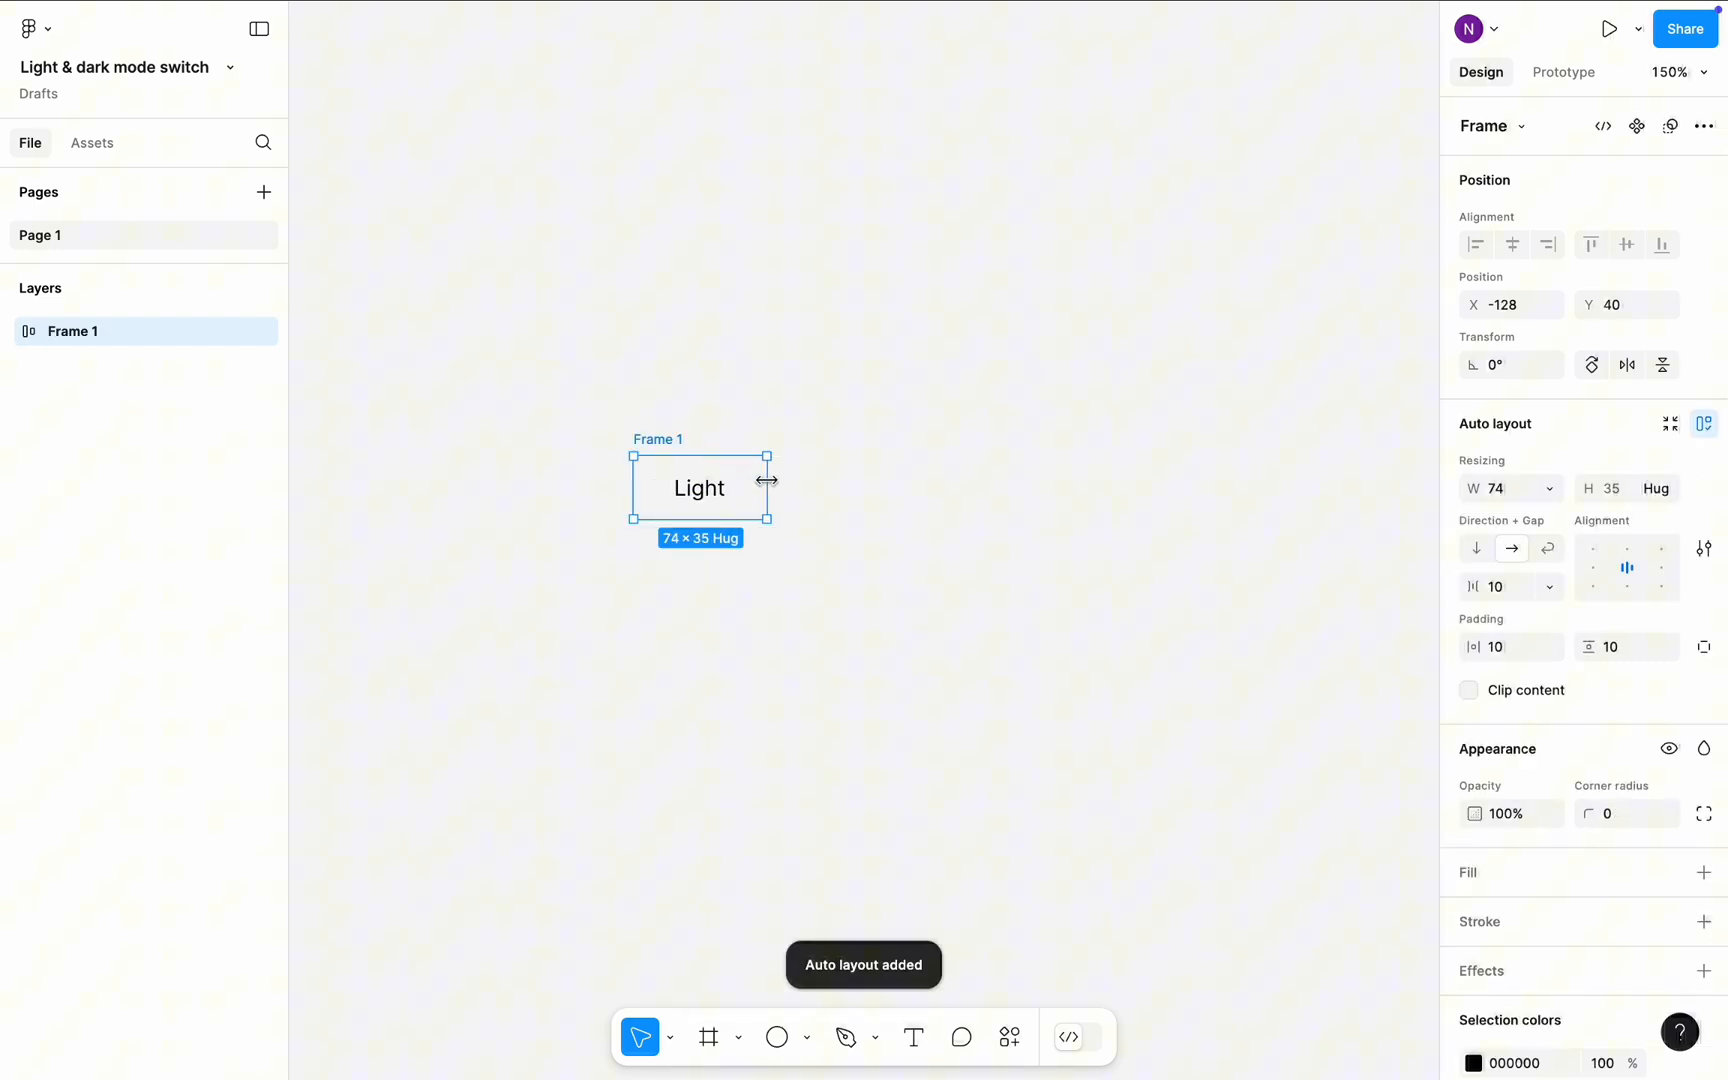
left_click_drag(768, 479, 775, 479)
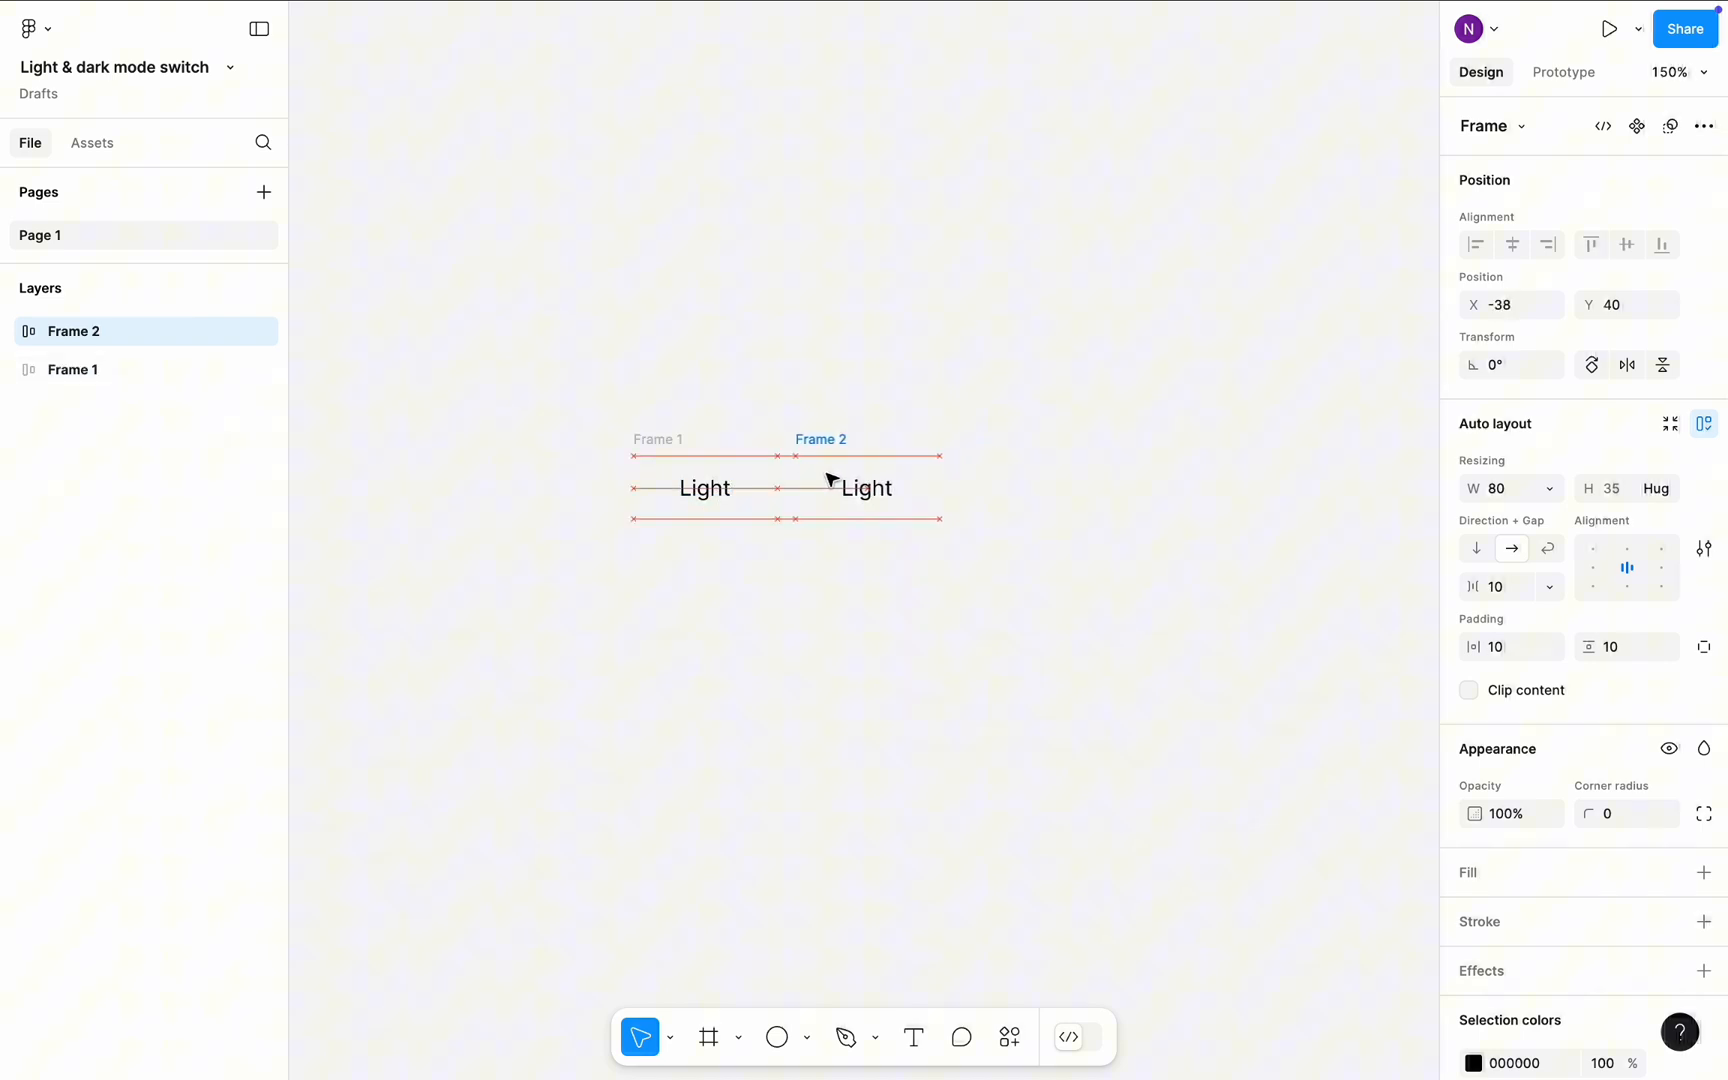
left_click_drag(832, 479, 816, 479)
type("Dark")
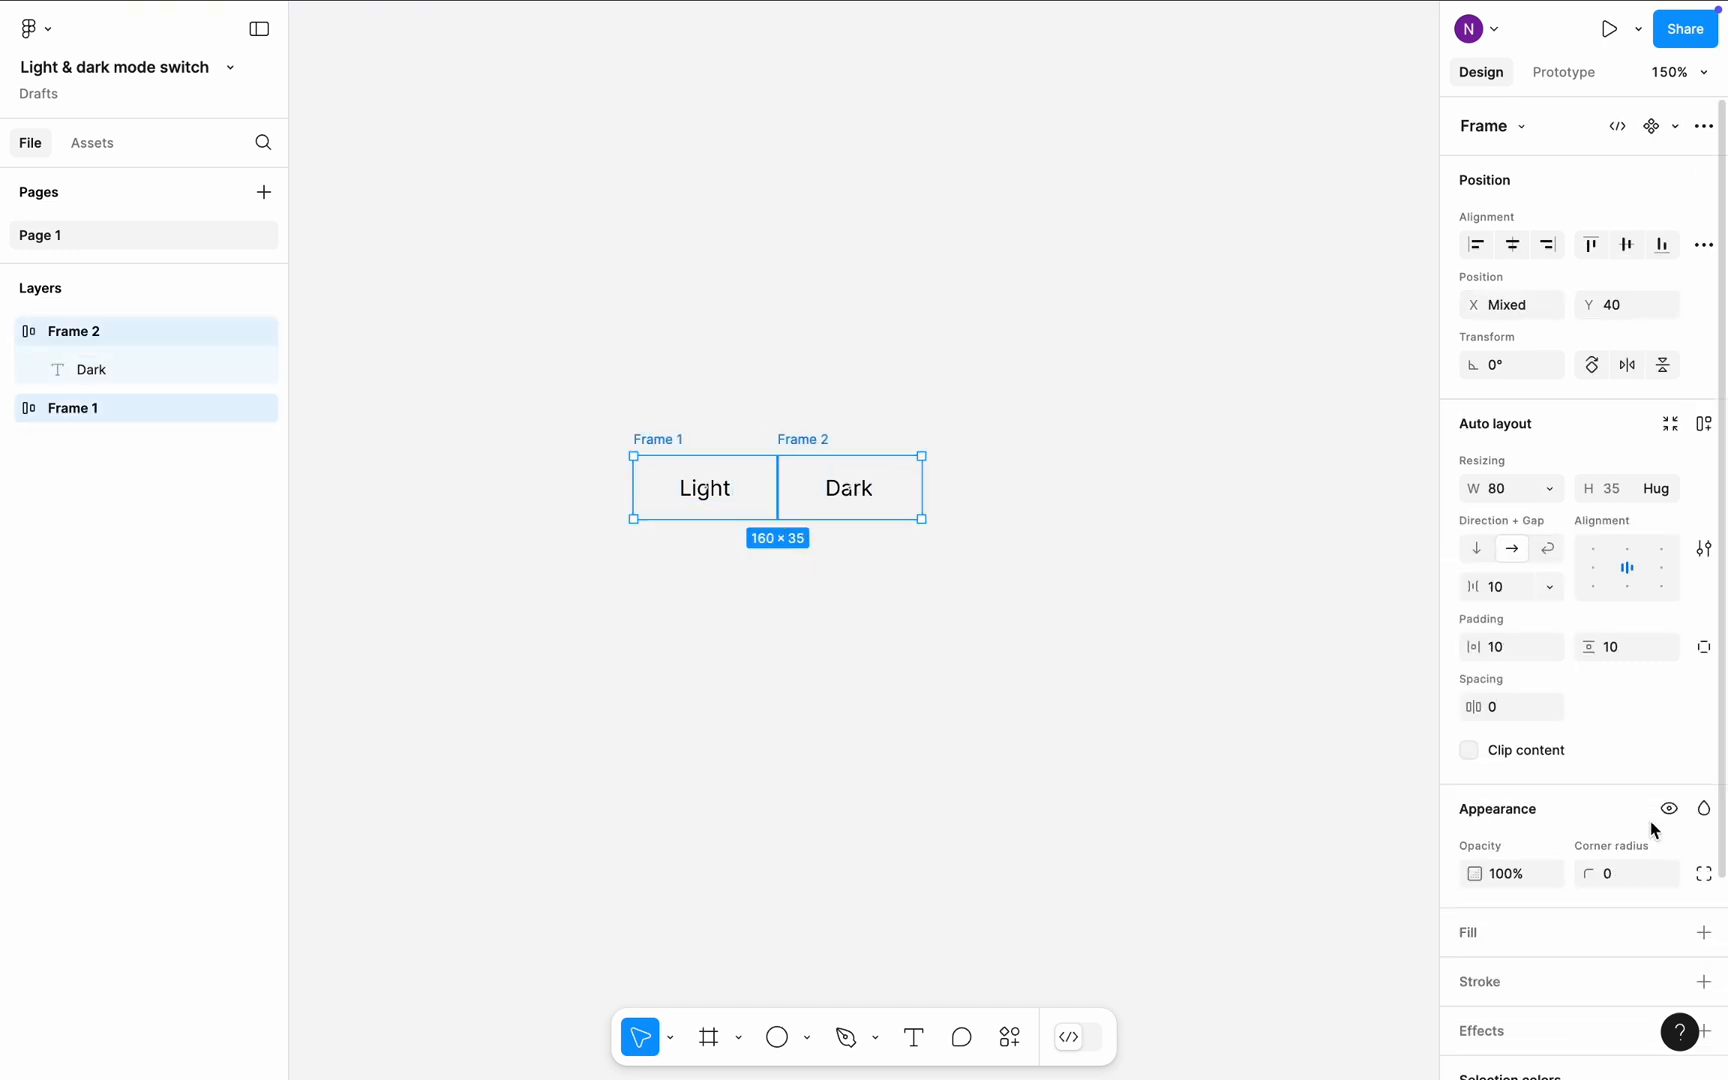
Add a white fill and black stroke to both frames, then select the Light frame.
left_click(1703, 931)
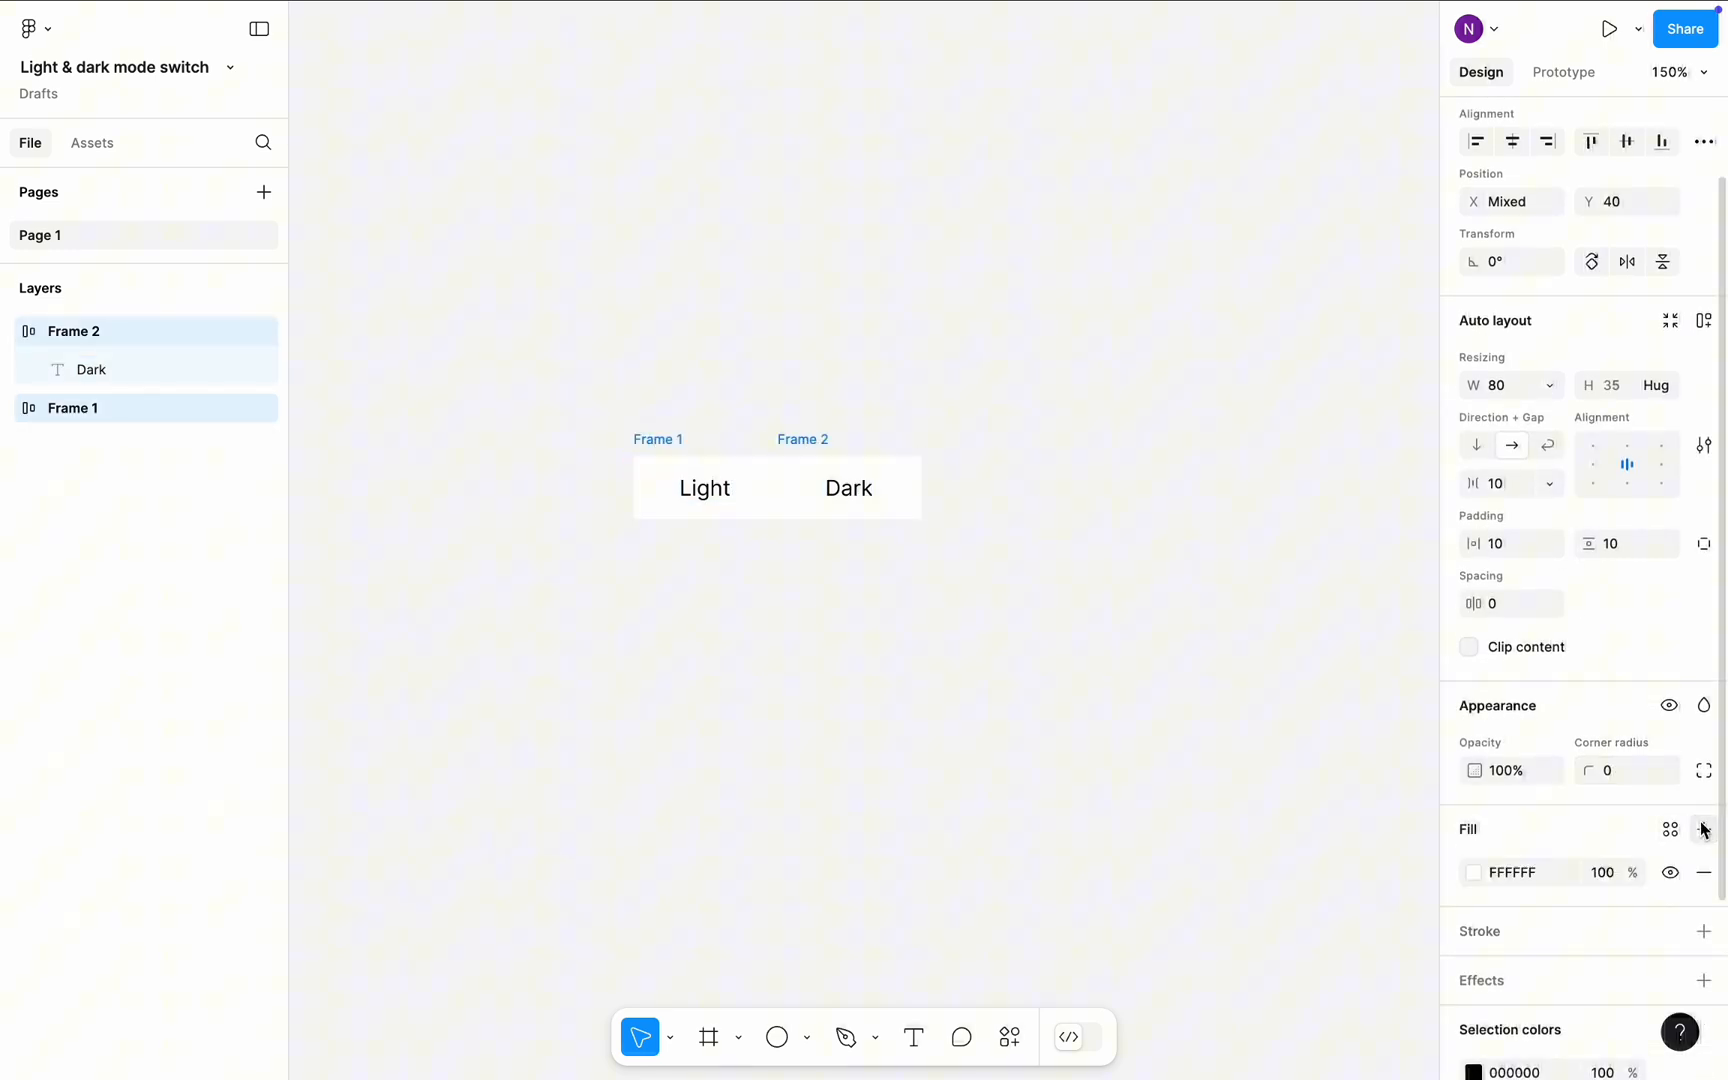
mouse_move(1703, 830)
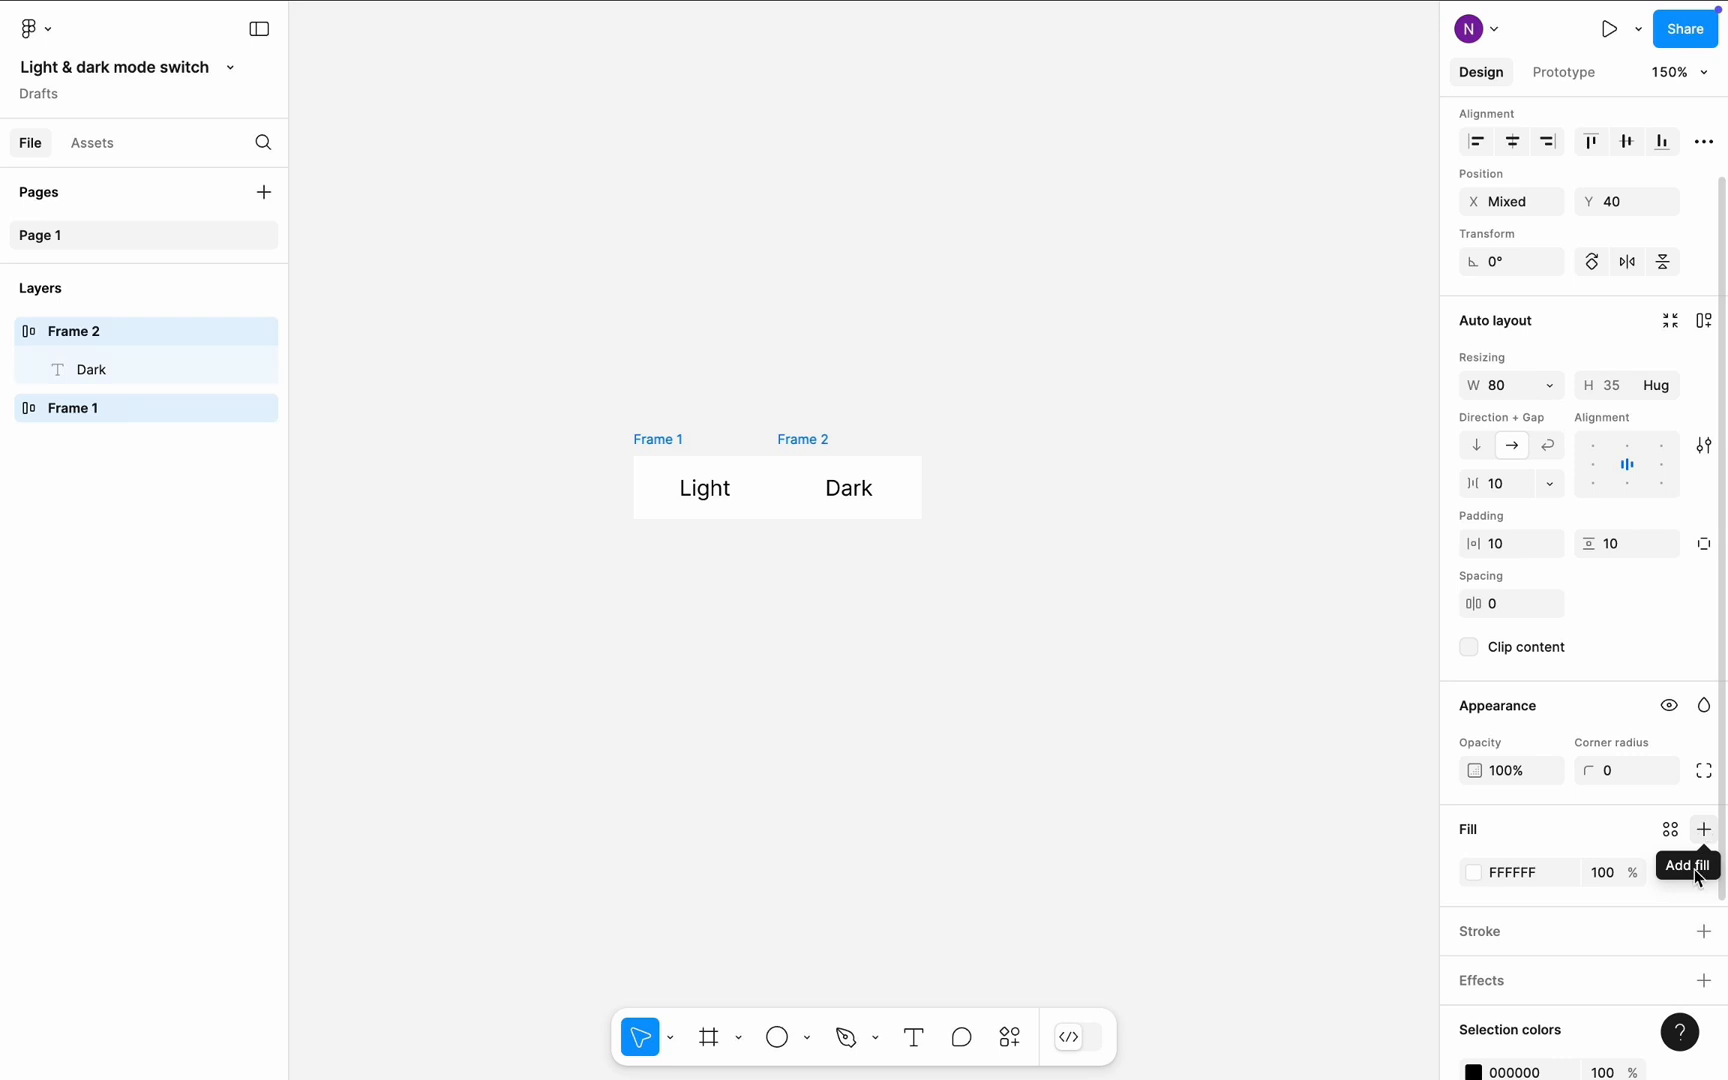
left_click(1703, 932)
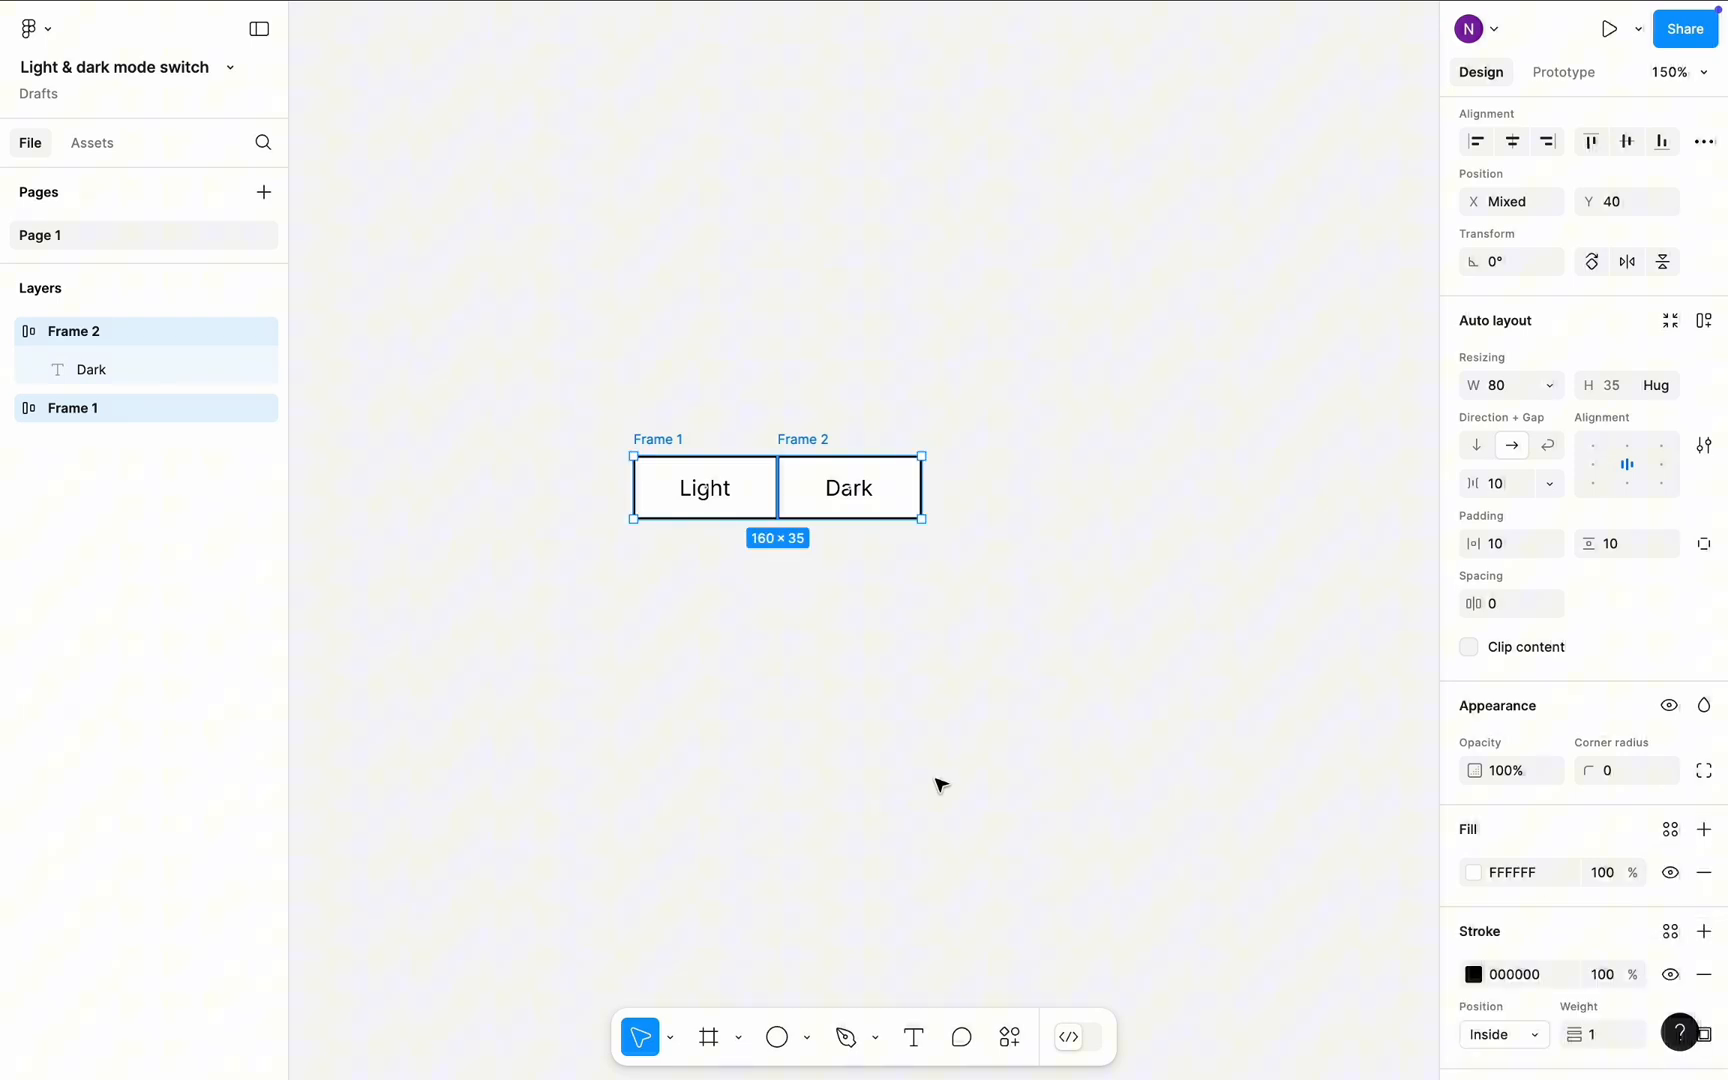
left_click(703, 488)
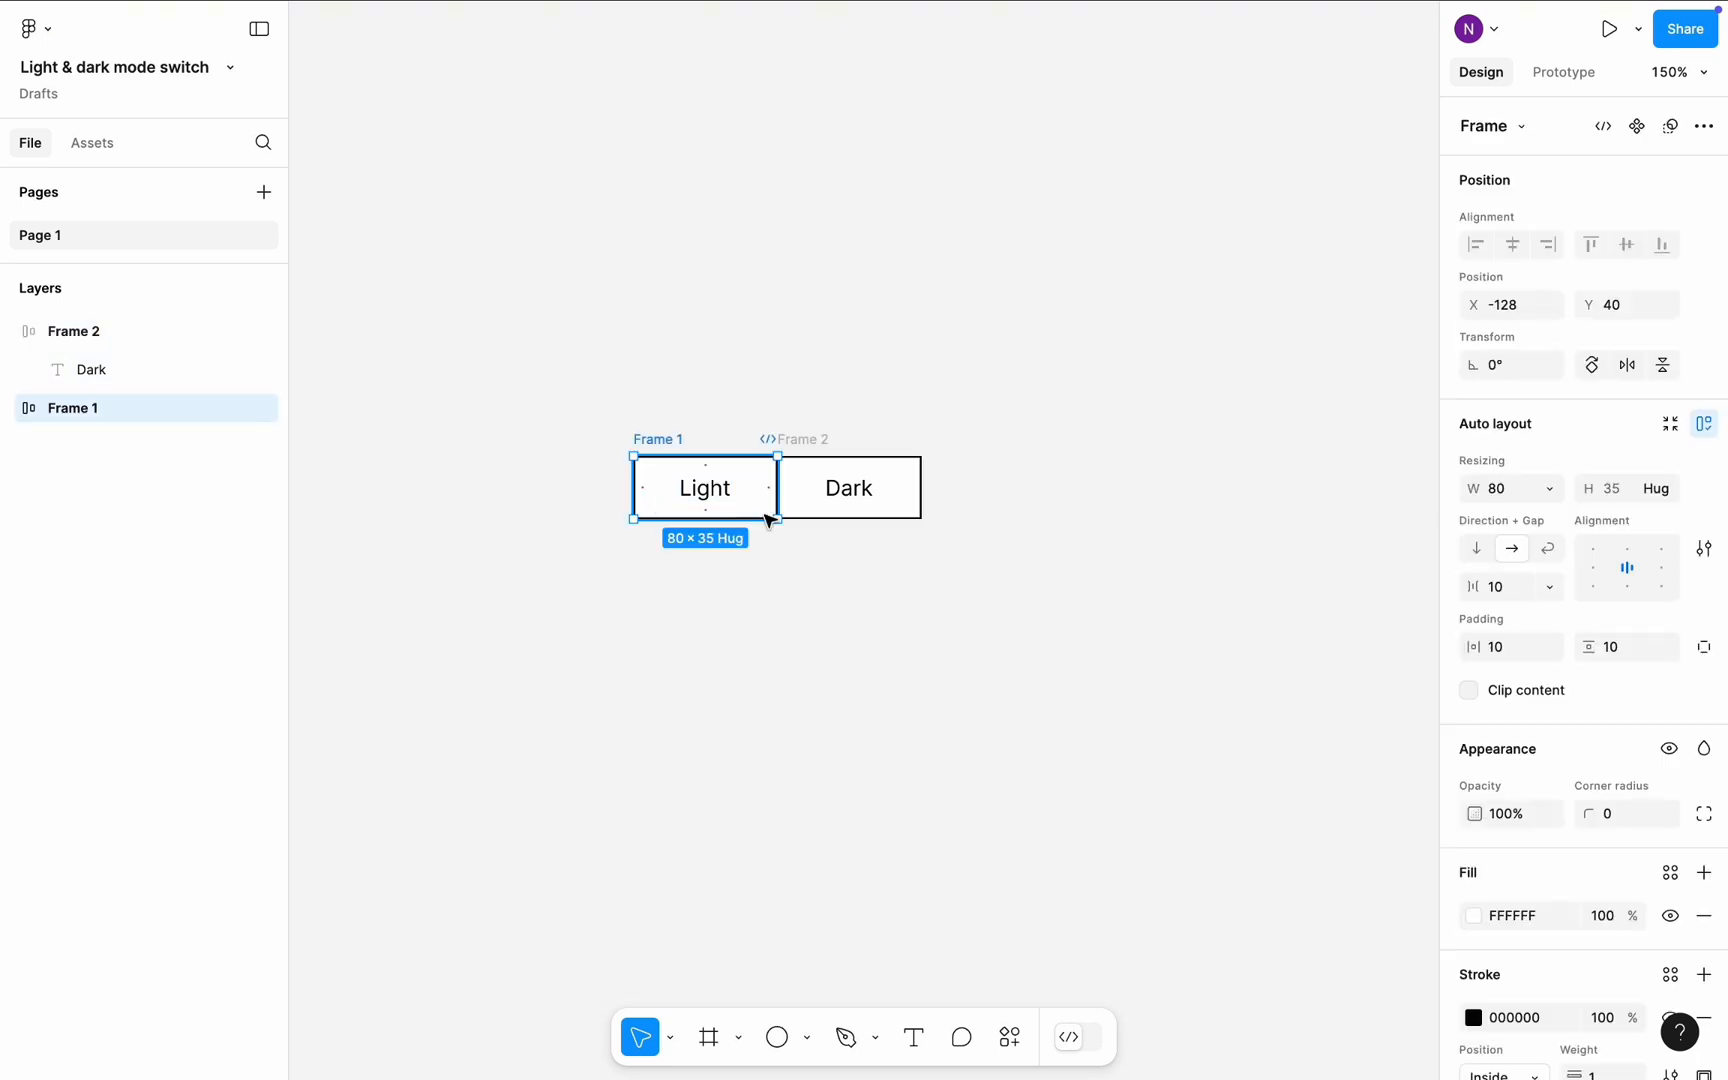
Round the Light frame's left corners to 24 and switch its stroke to custom sides.
left_click(1701, 814)
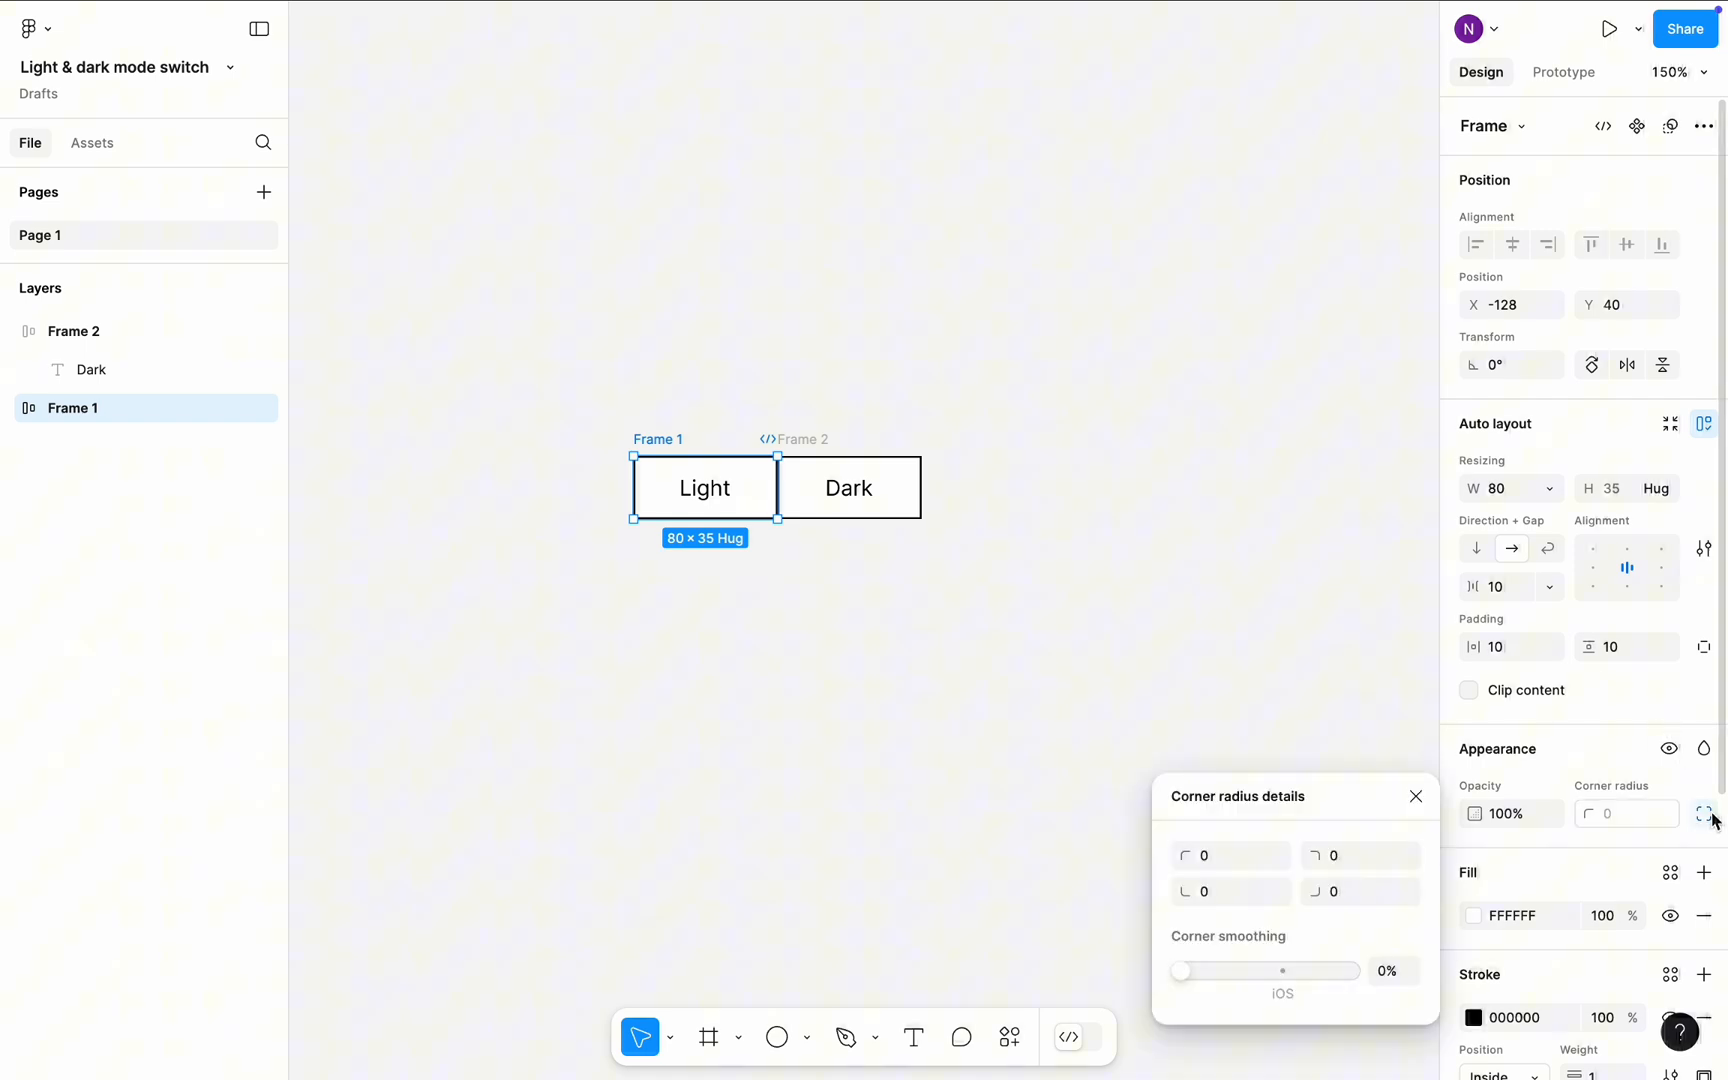
type("24")
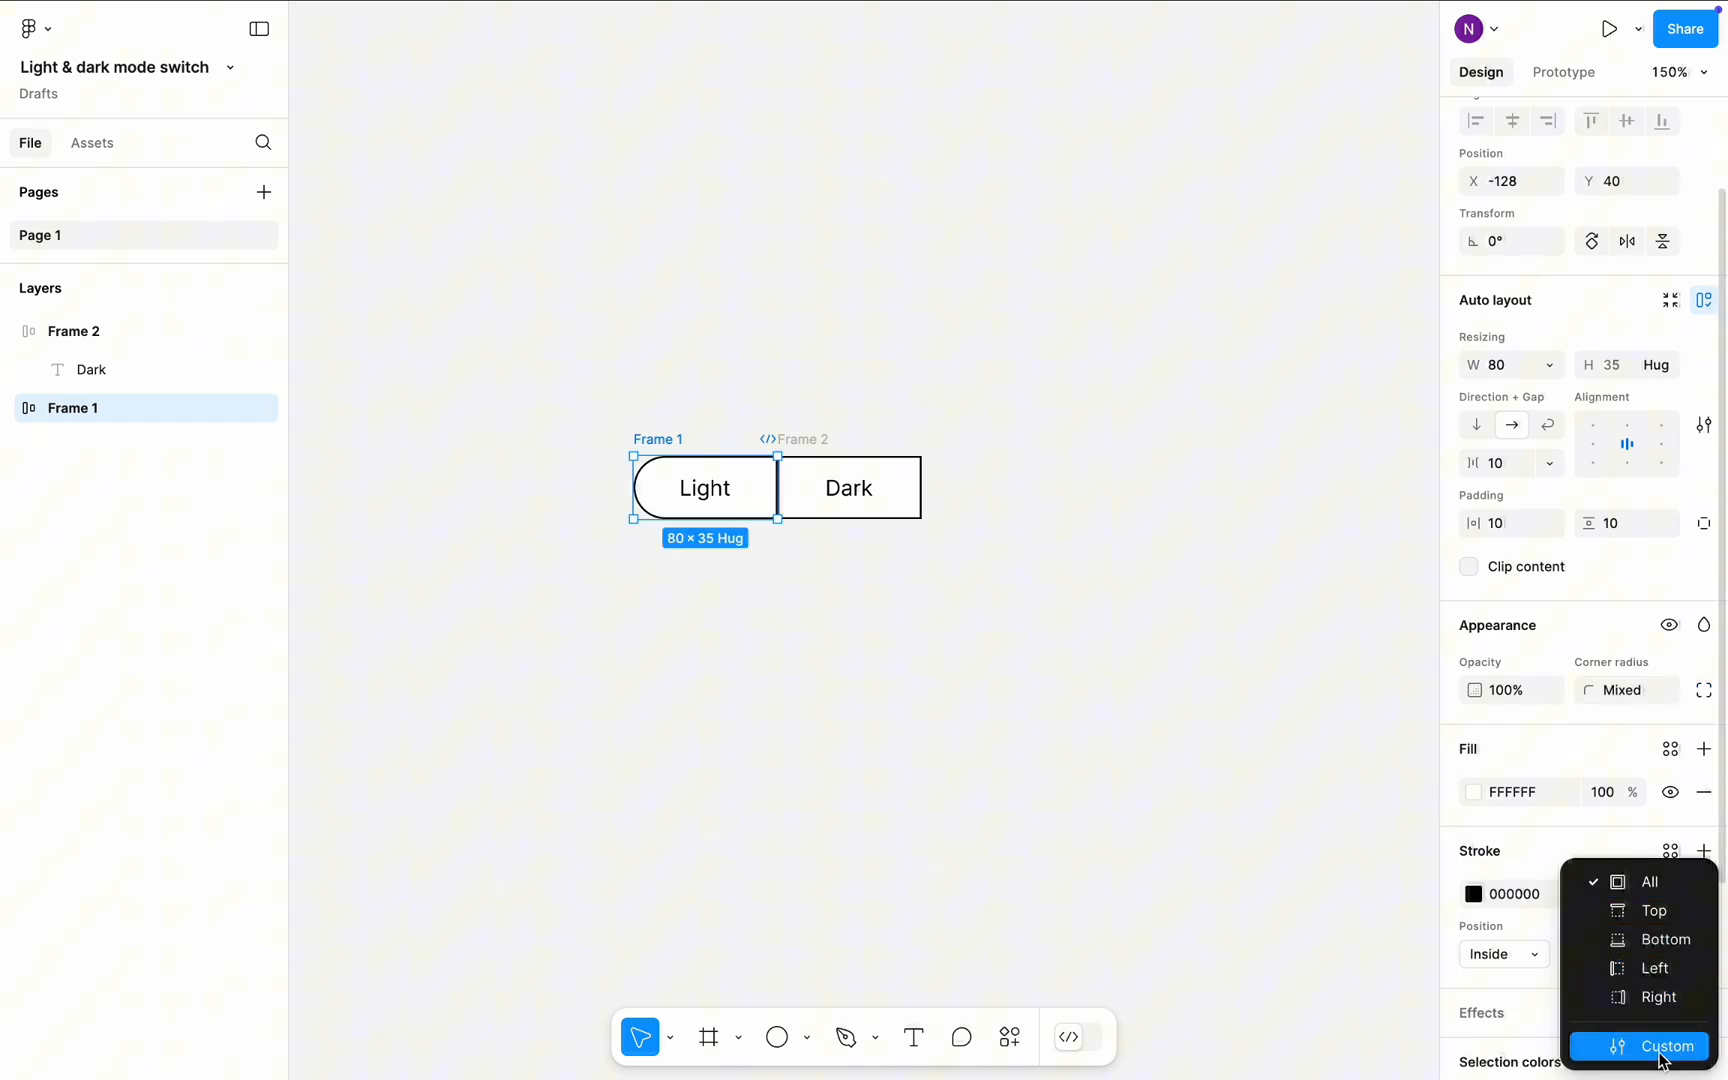
left_click(1655, 1046)
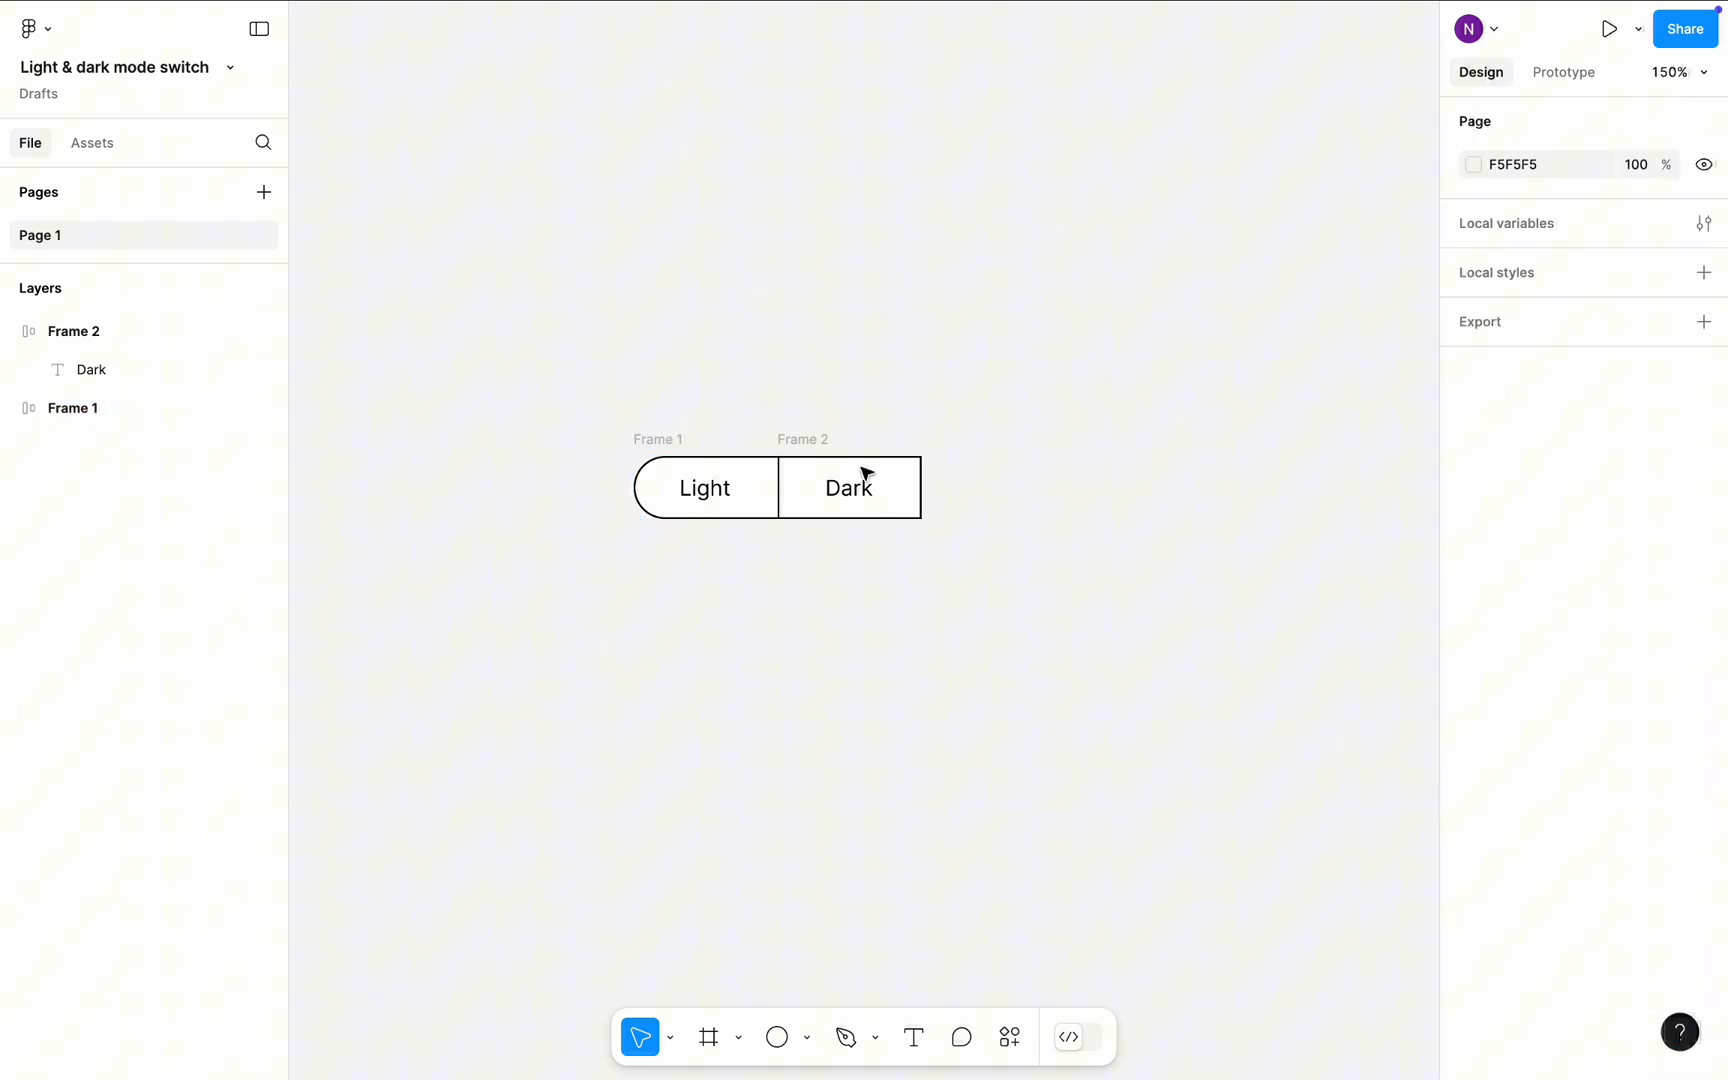
Round the Dark frame's right corners to 24, removing the middle divider.
left_click(848, 487)
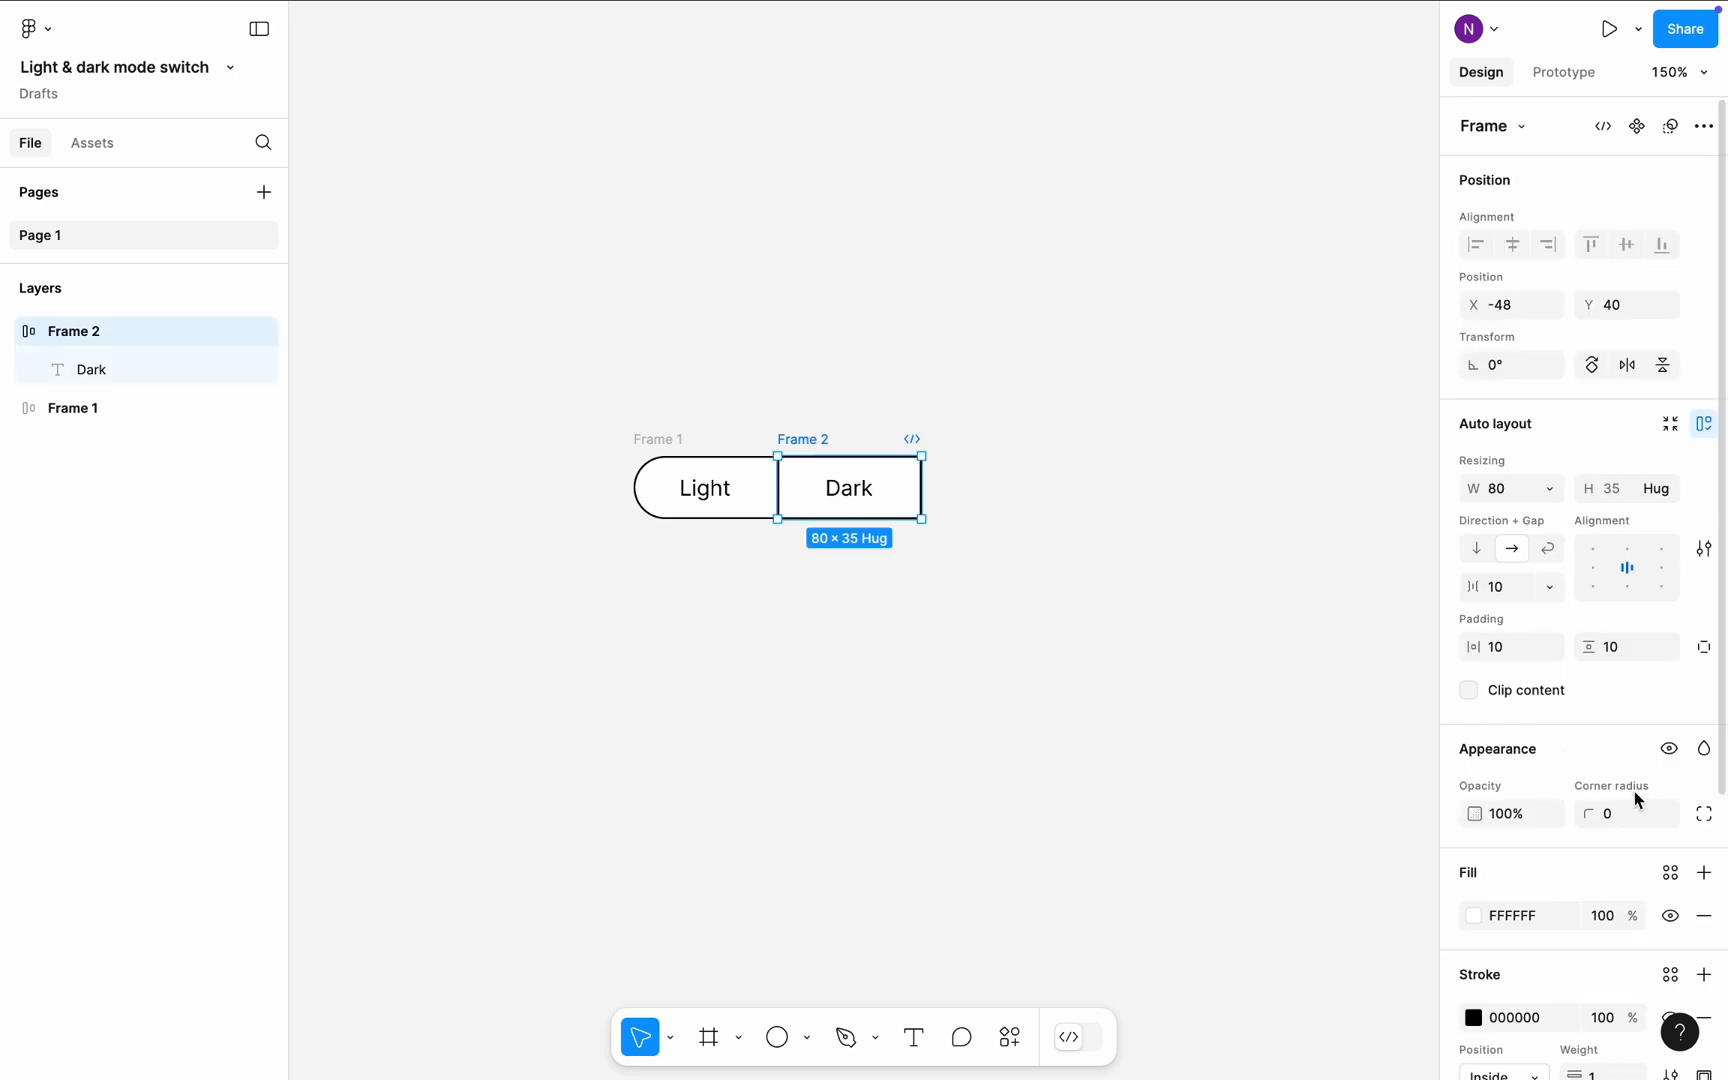
left_click(1703, 814)
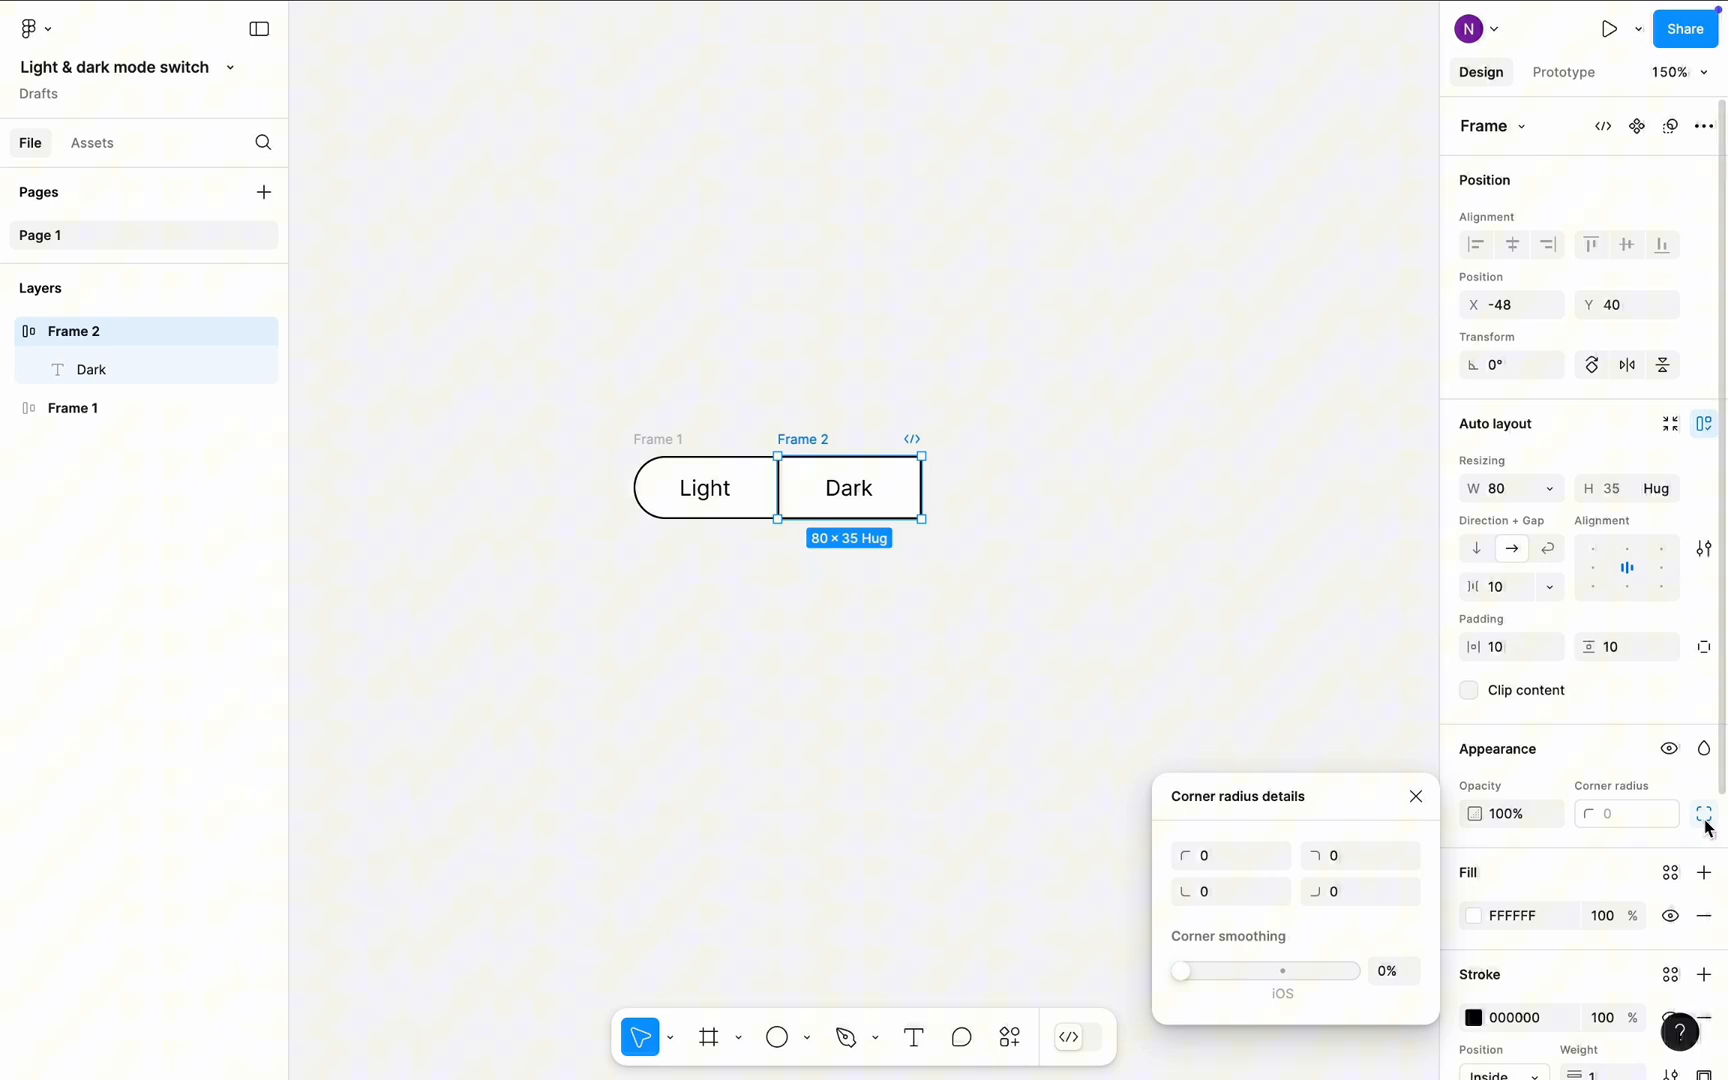
type("24")
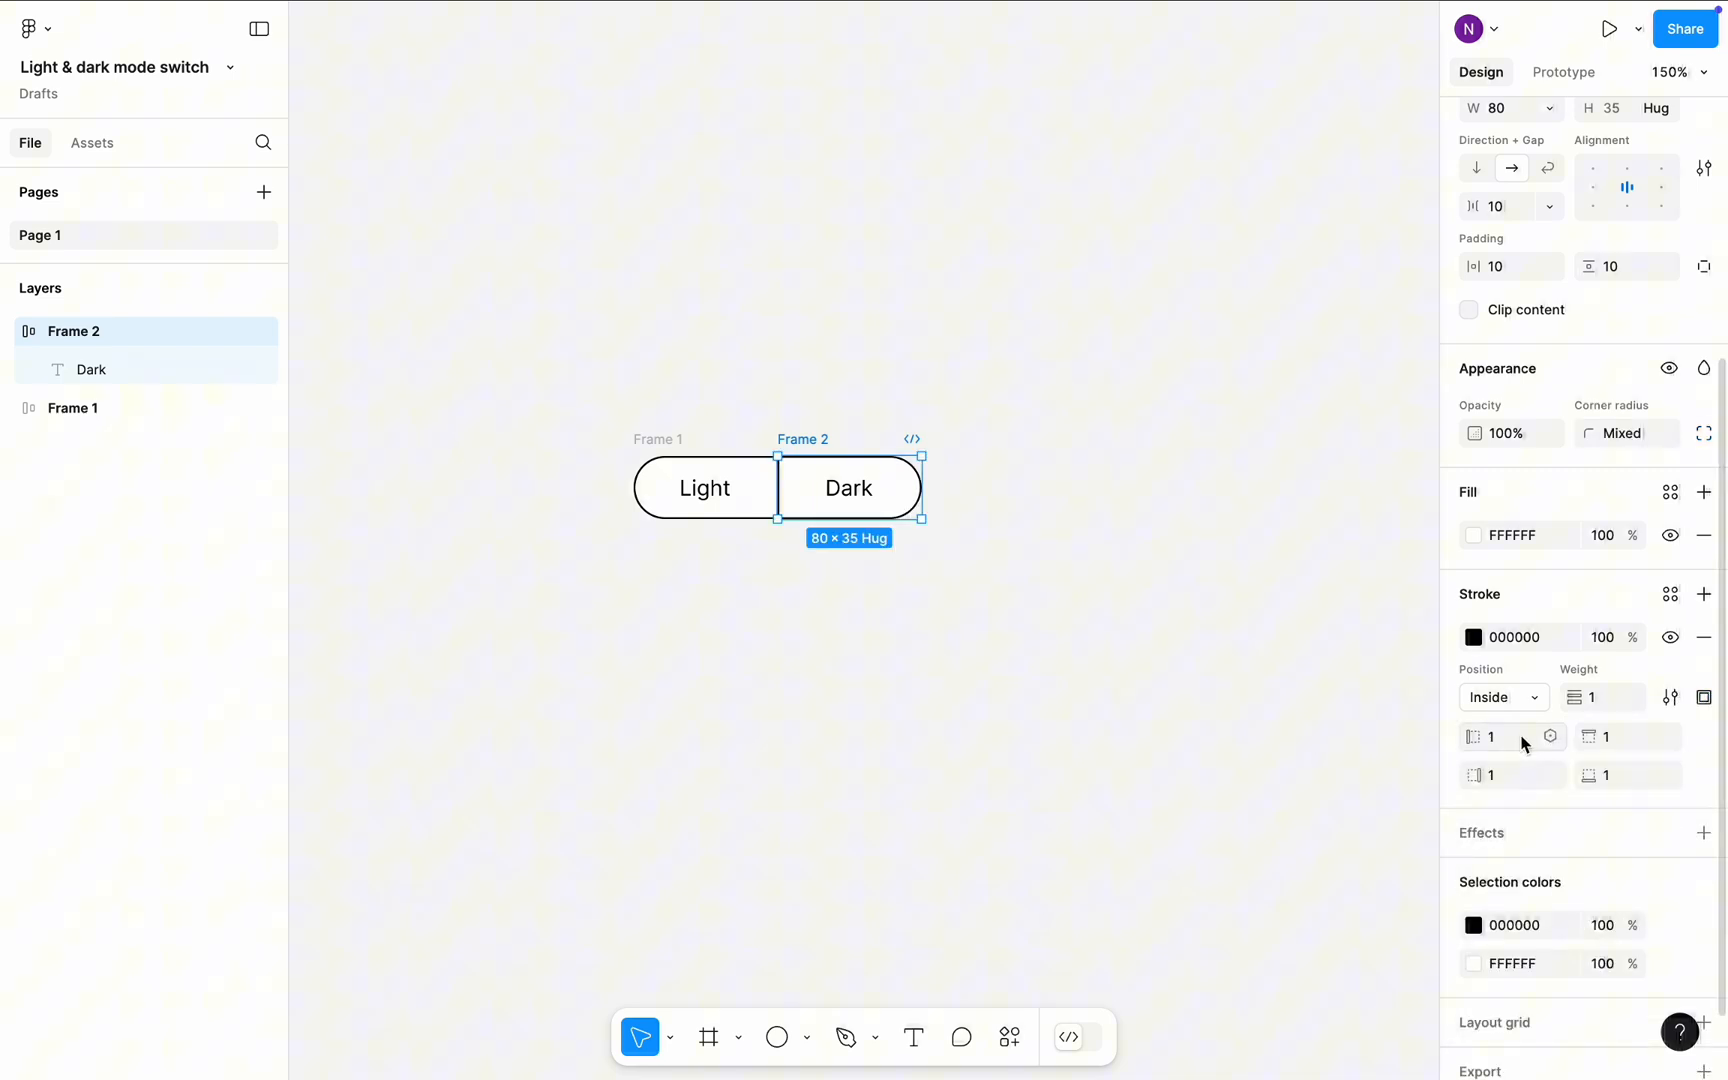
left_click(1133, 662)
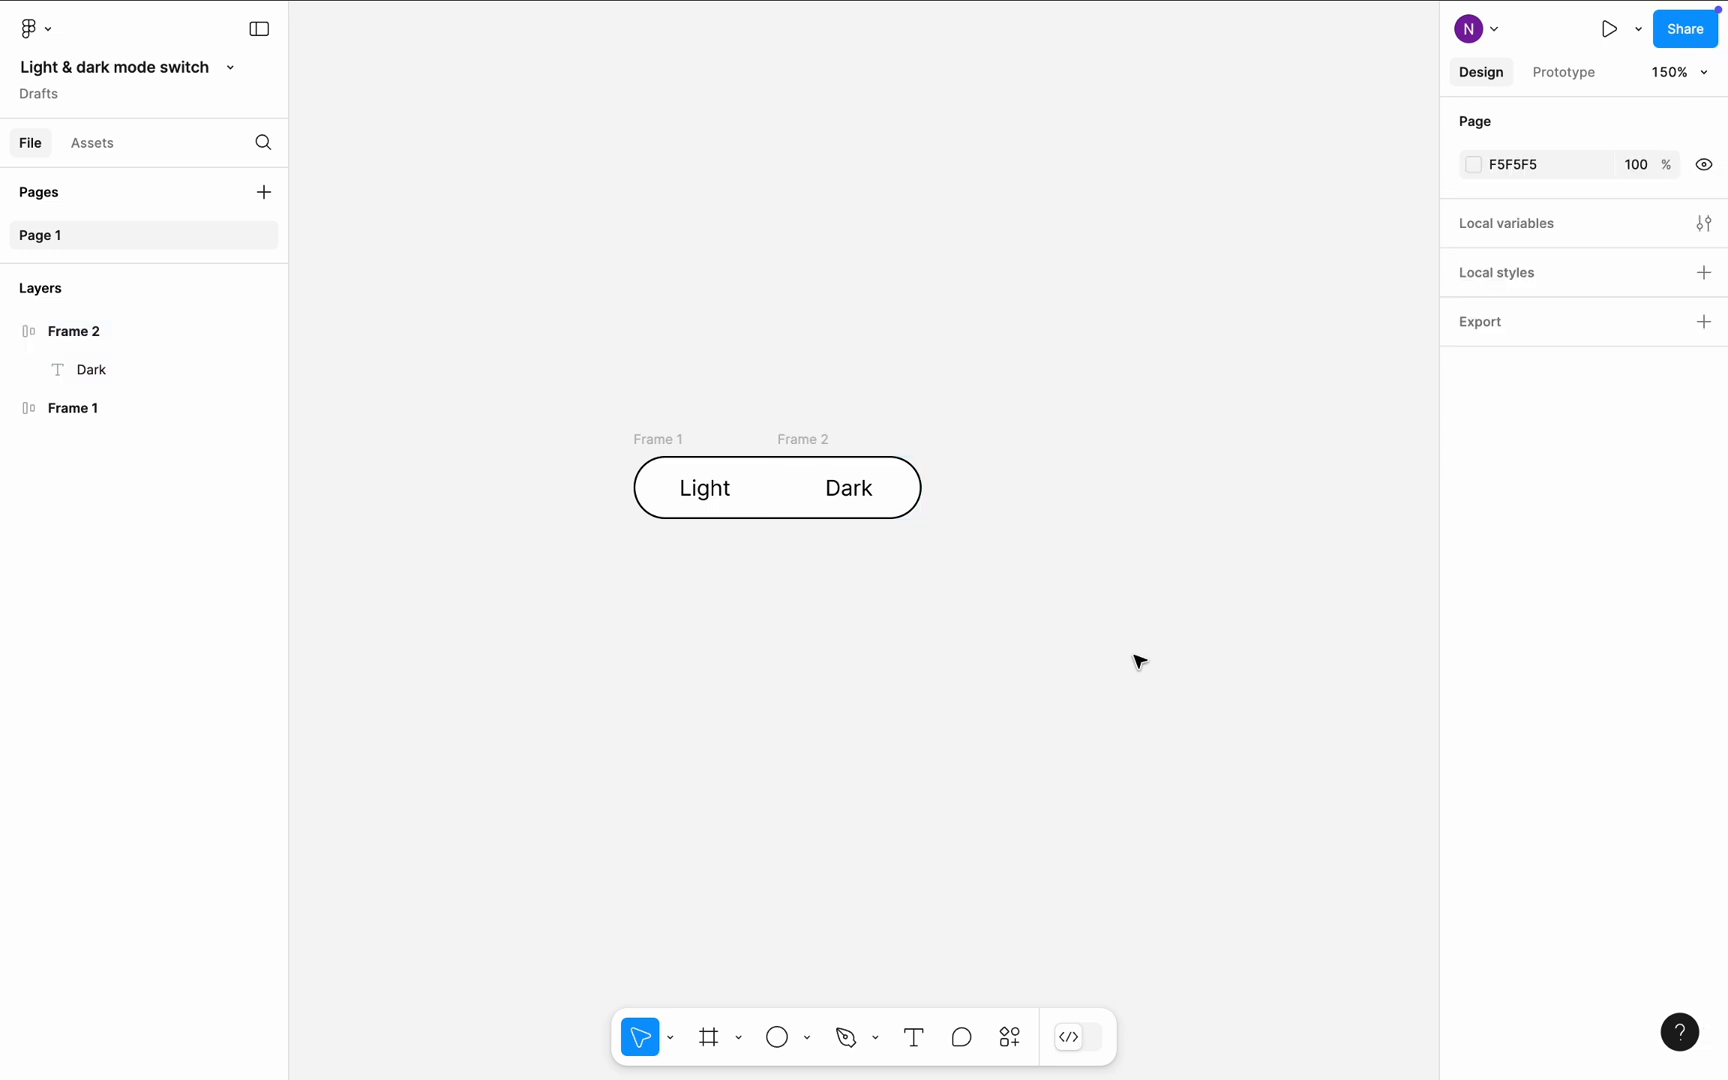
Fill the Light half grey and give both frames a 9C9999 stroke.
left_click(703, 488)
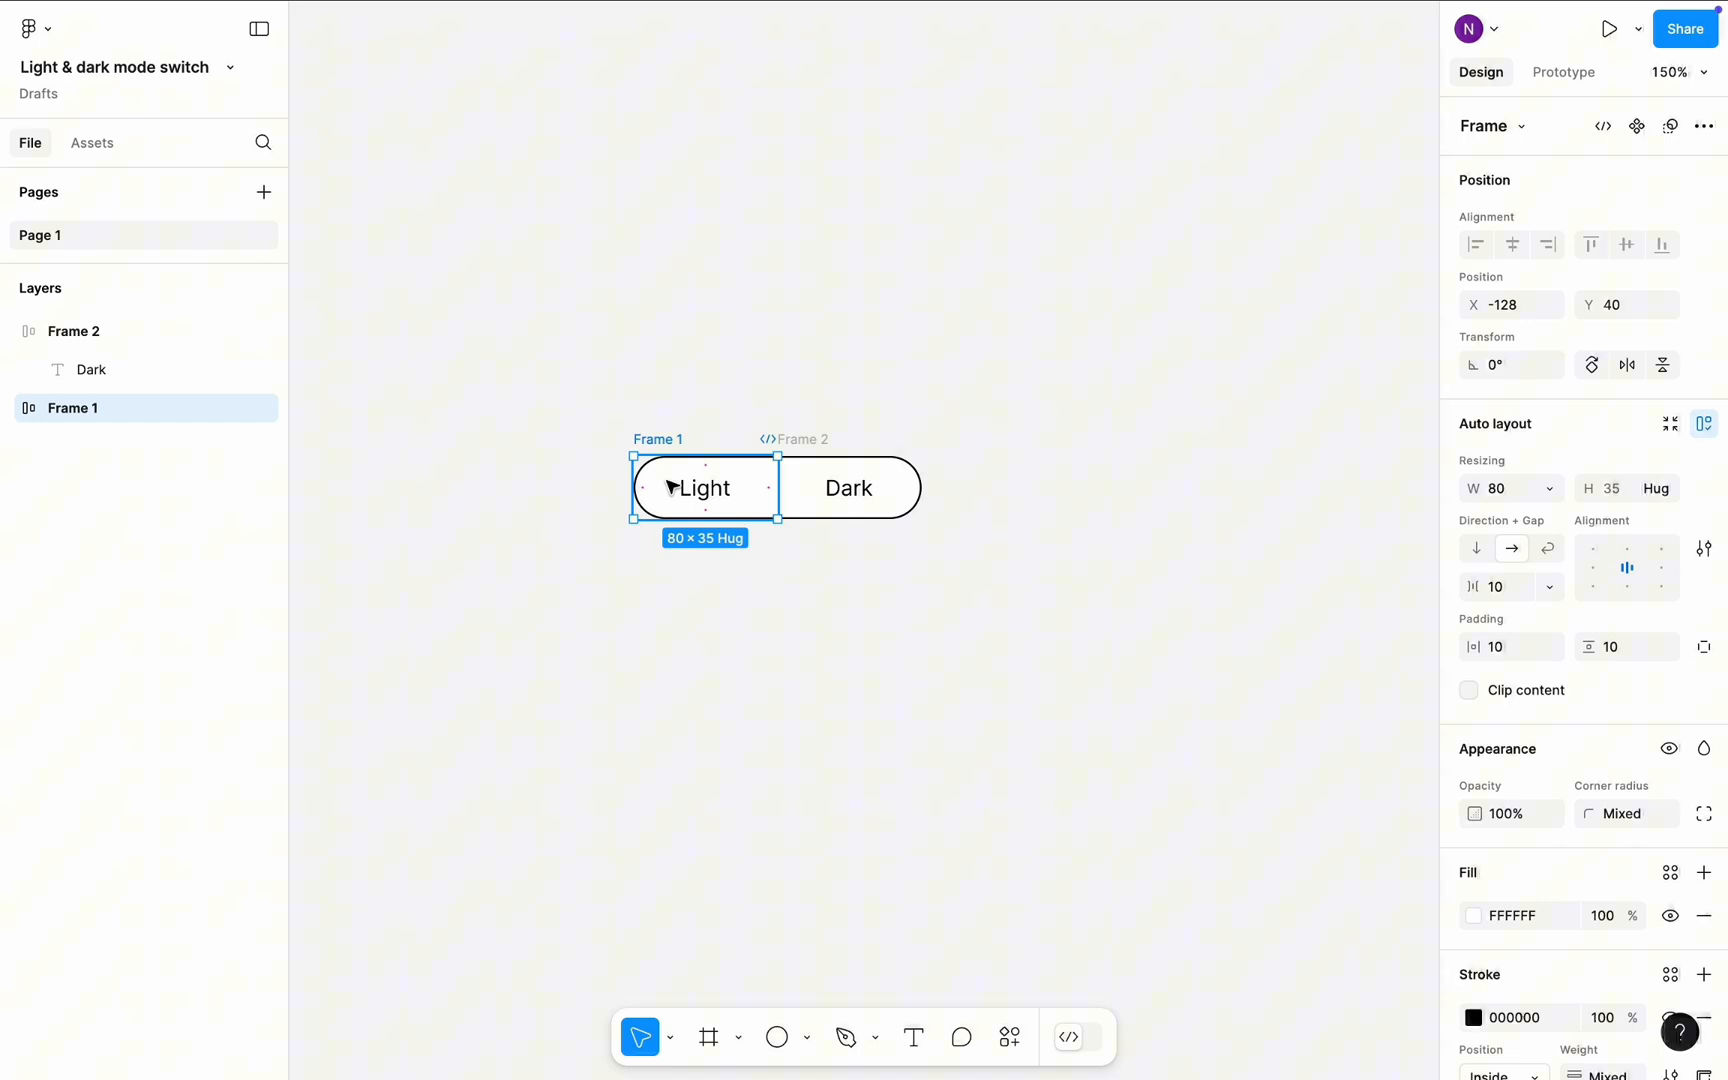
left_click(1473, 915)
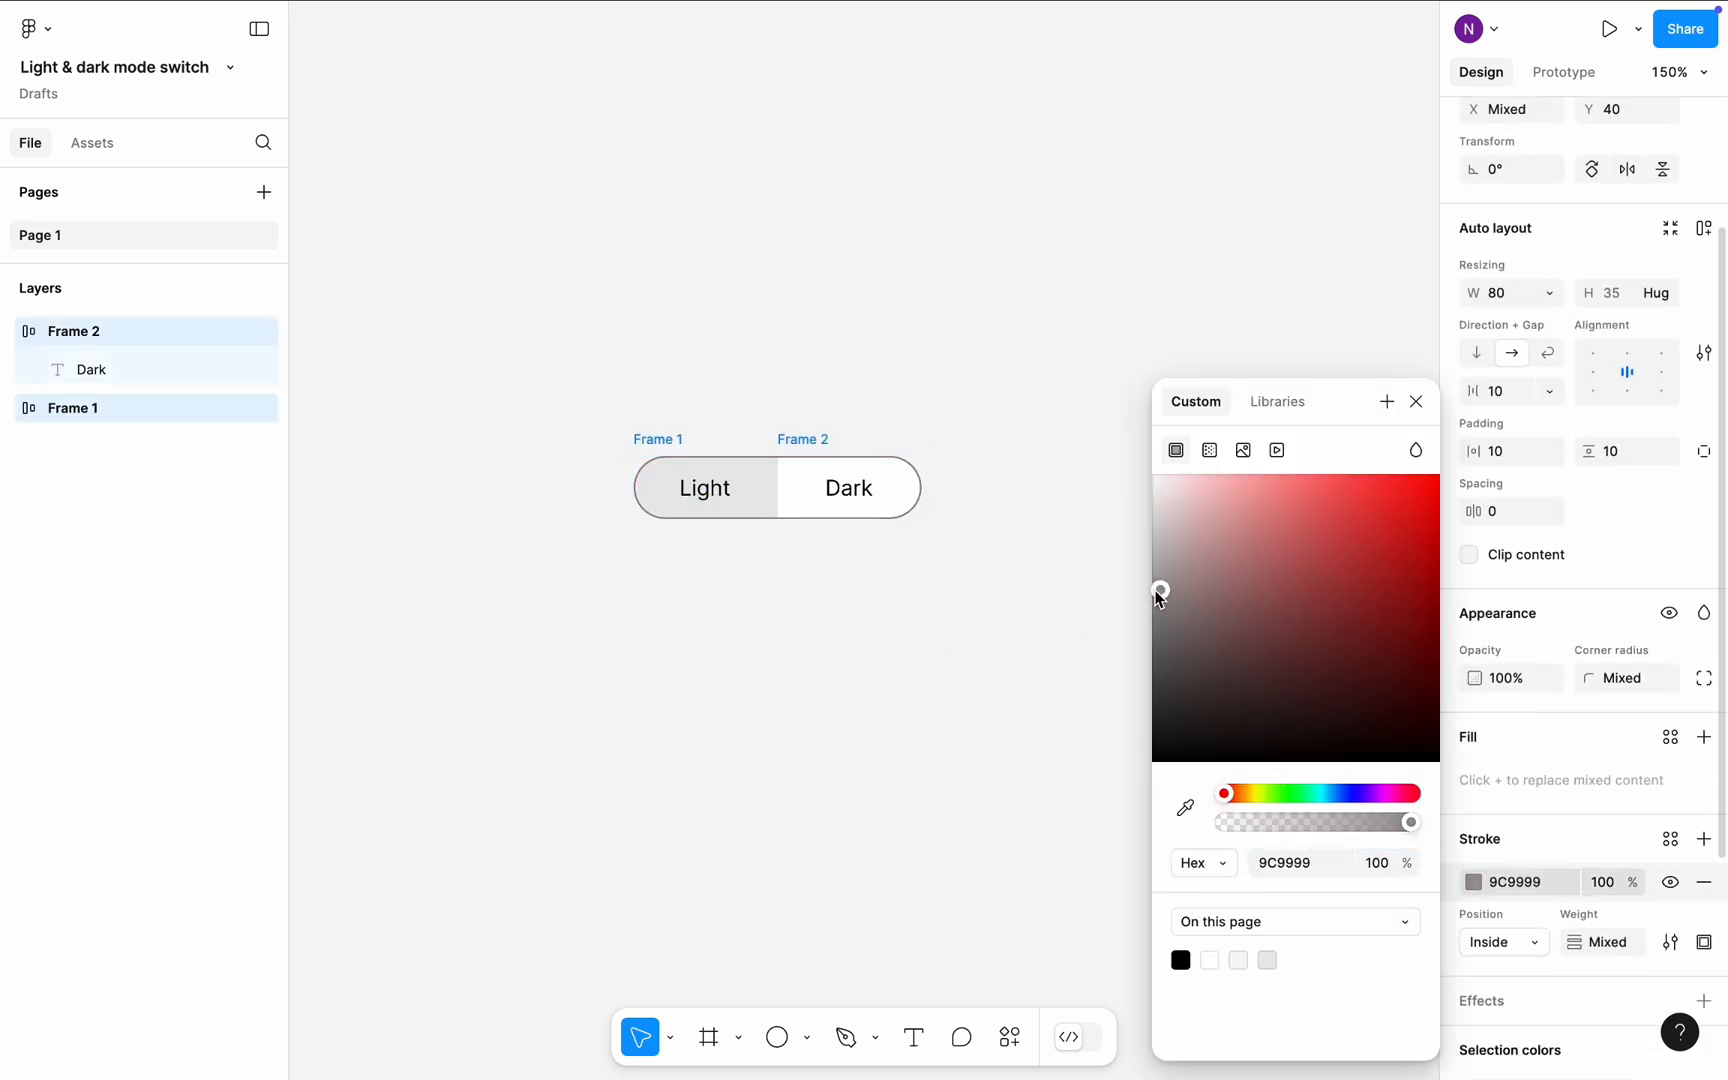
left_click_drag(1160, 593, 1152, 510)
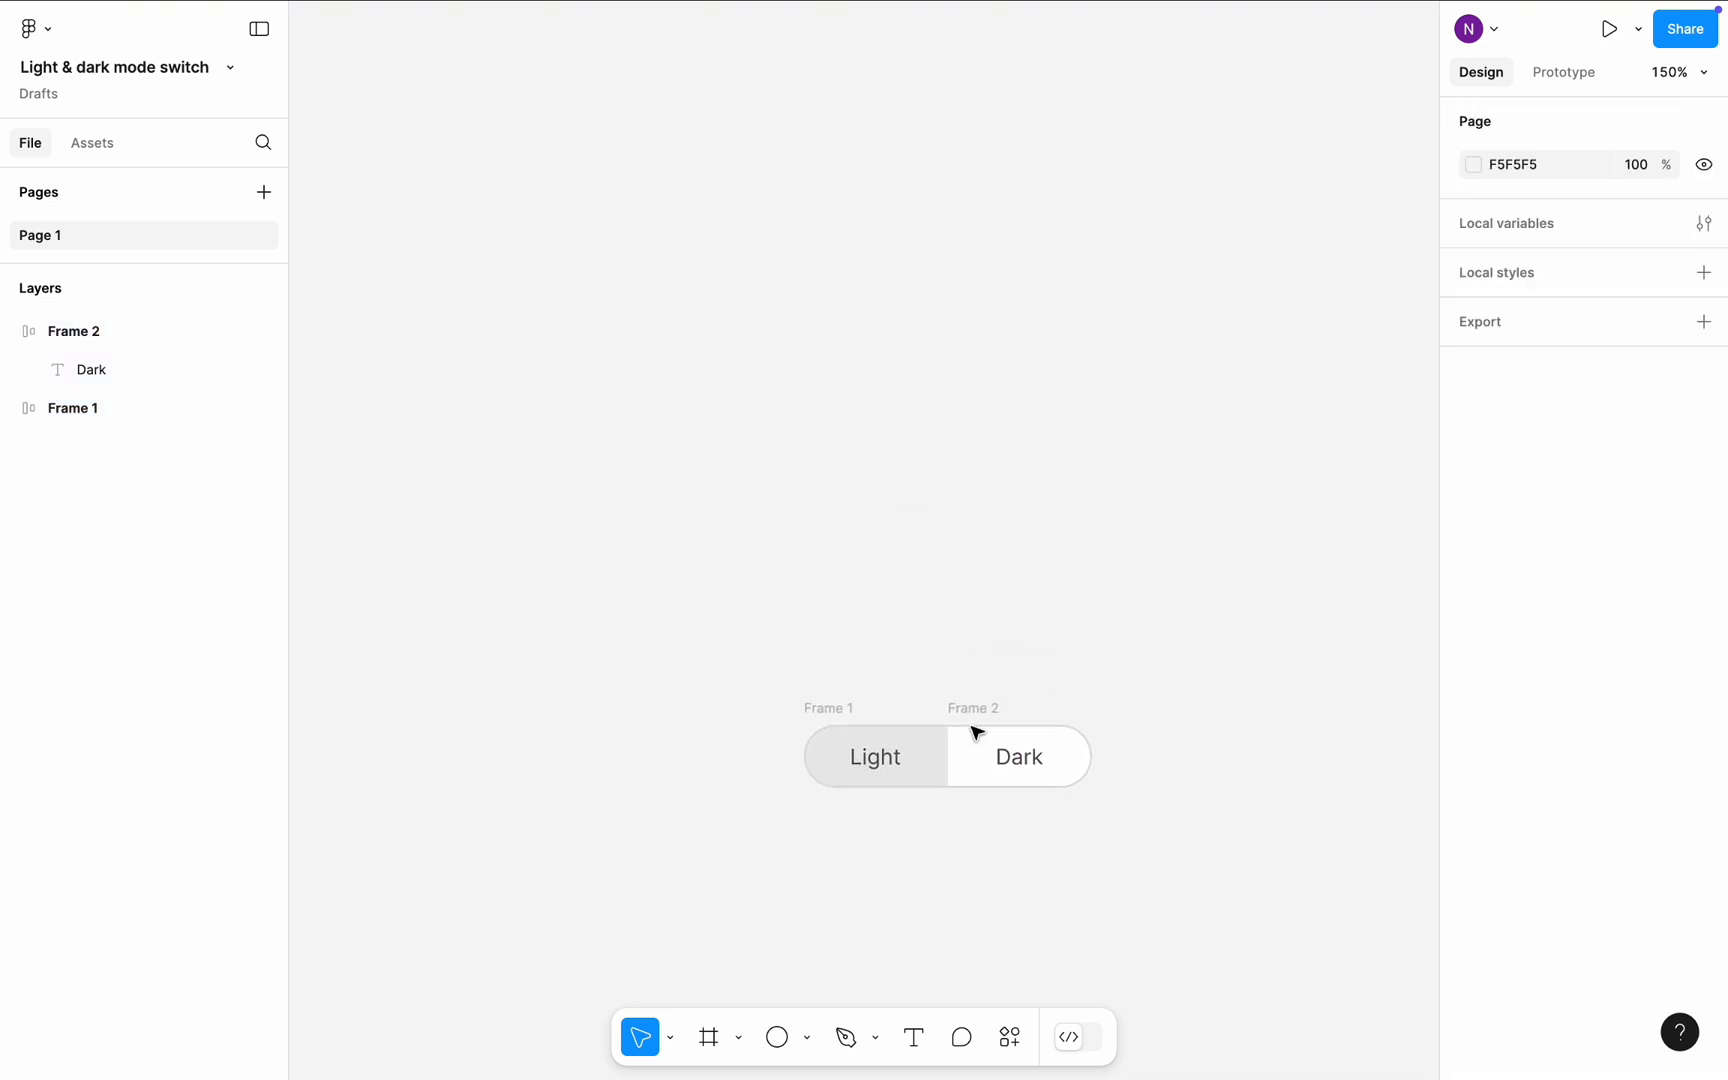
Place a 360×360 Card frame with radius 24 and a drop shadow over the pill.
left_click(708, 1037)
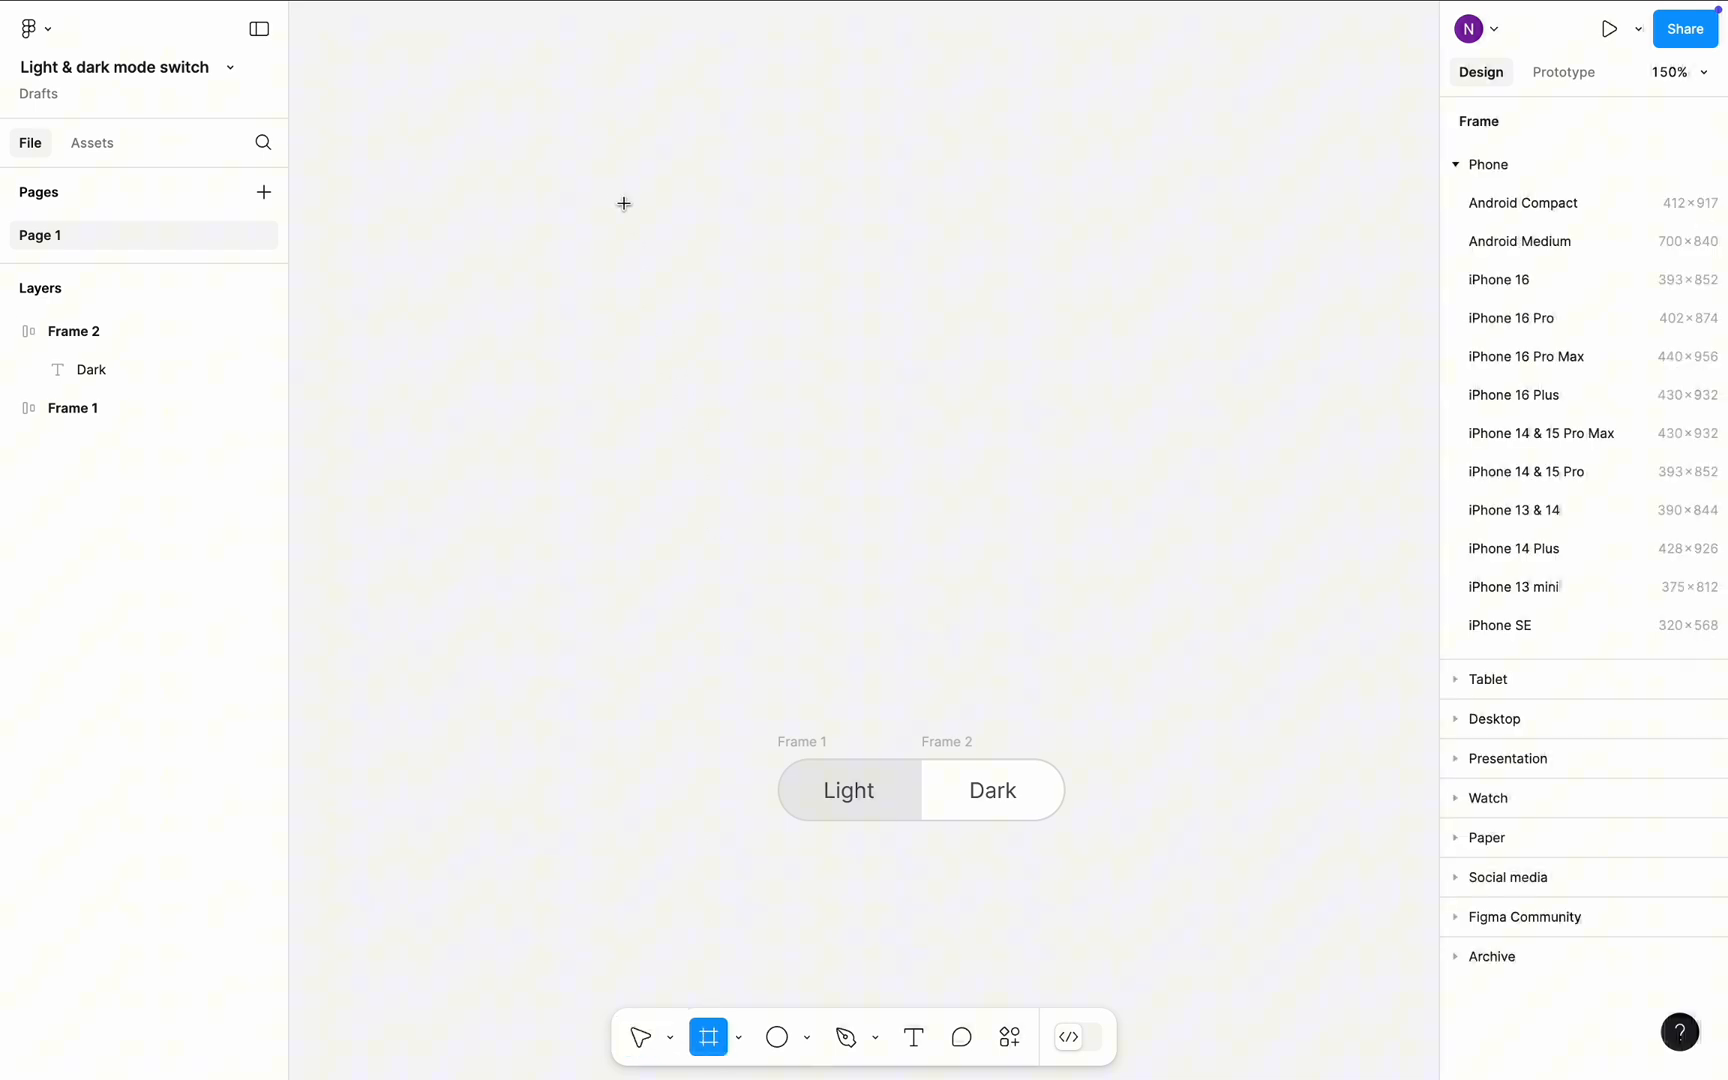
left_click_drag(620, 192, 1133, 656)
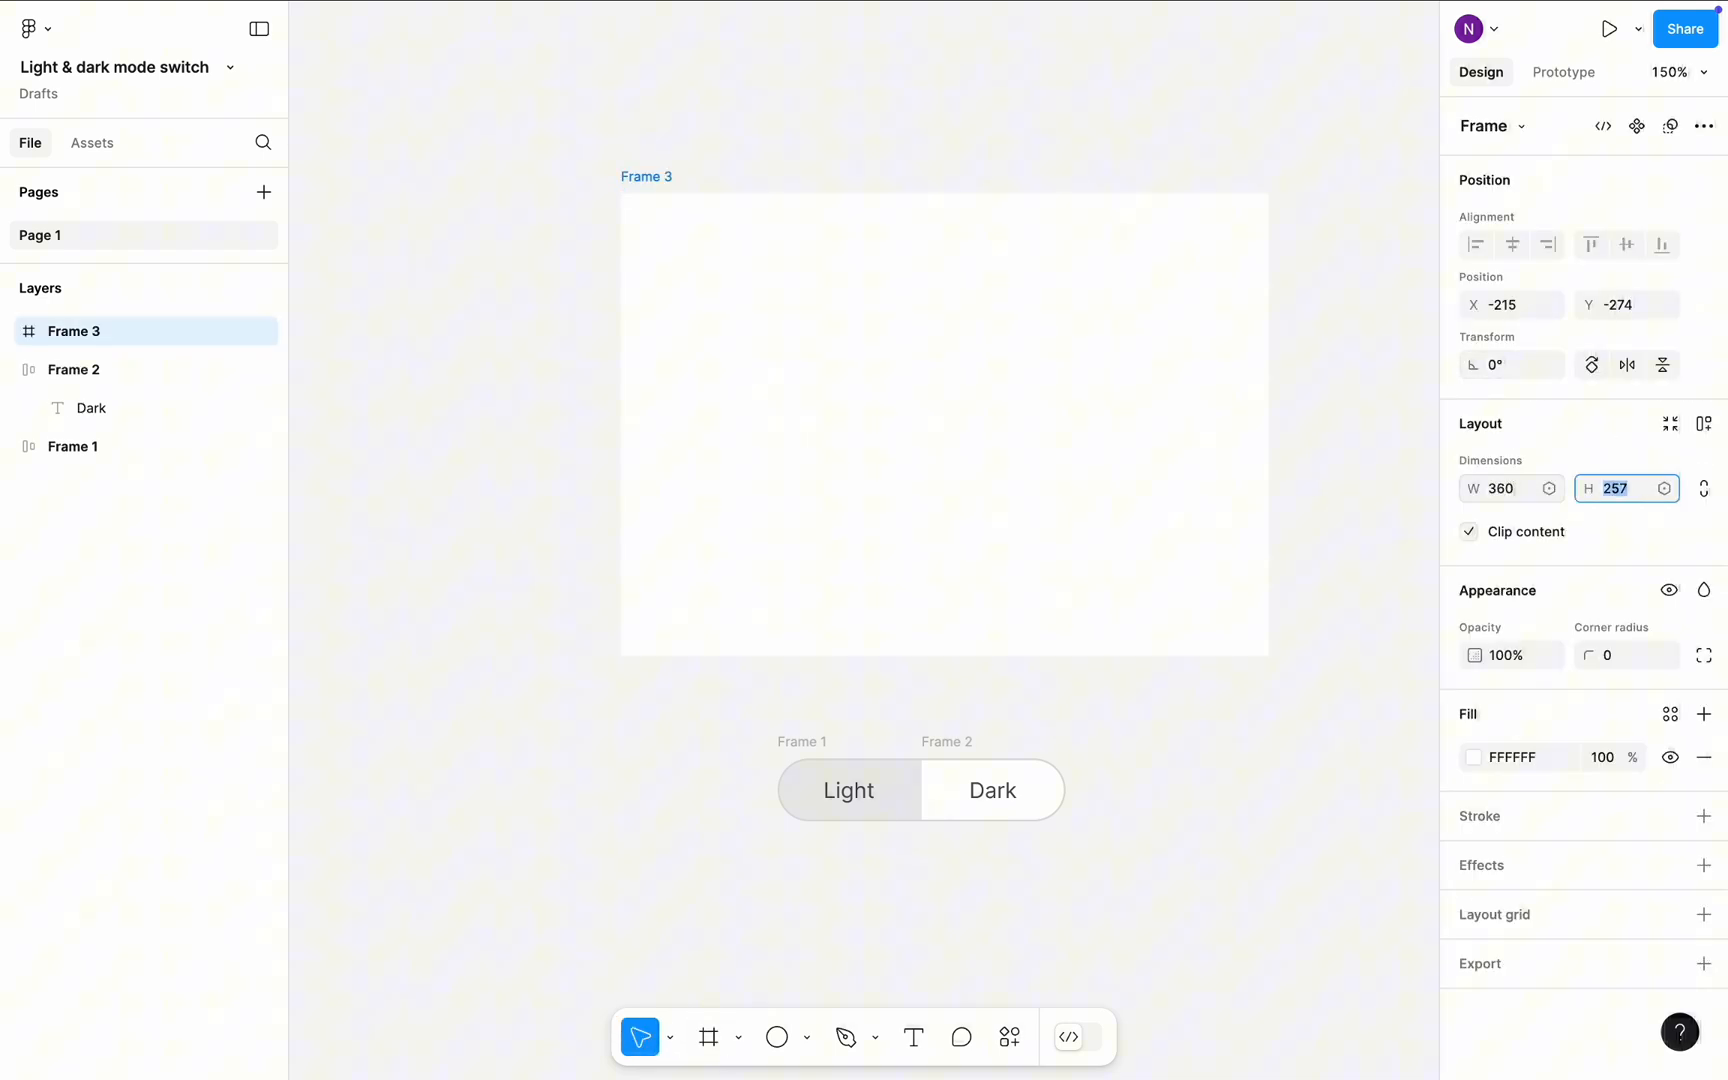
type("360")
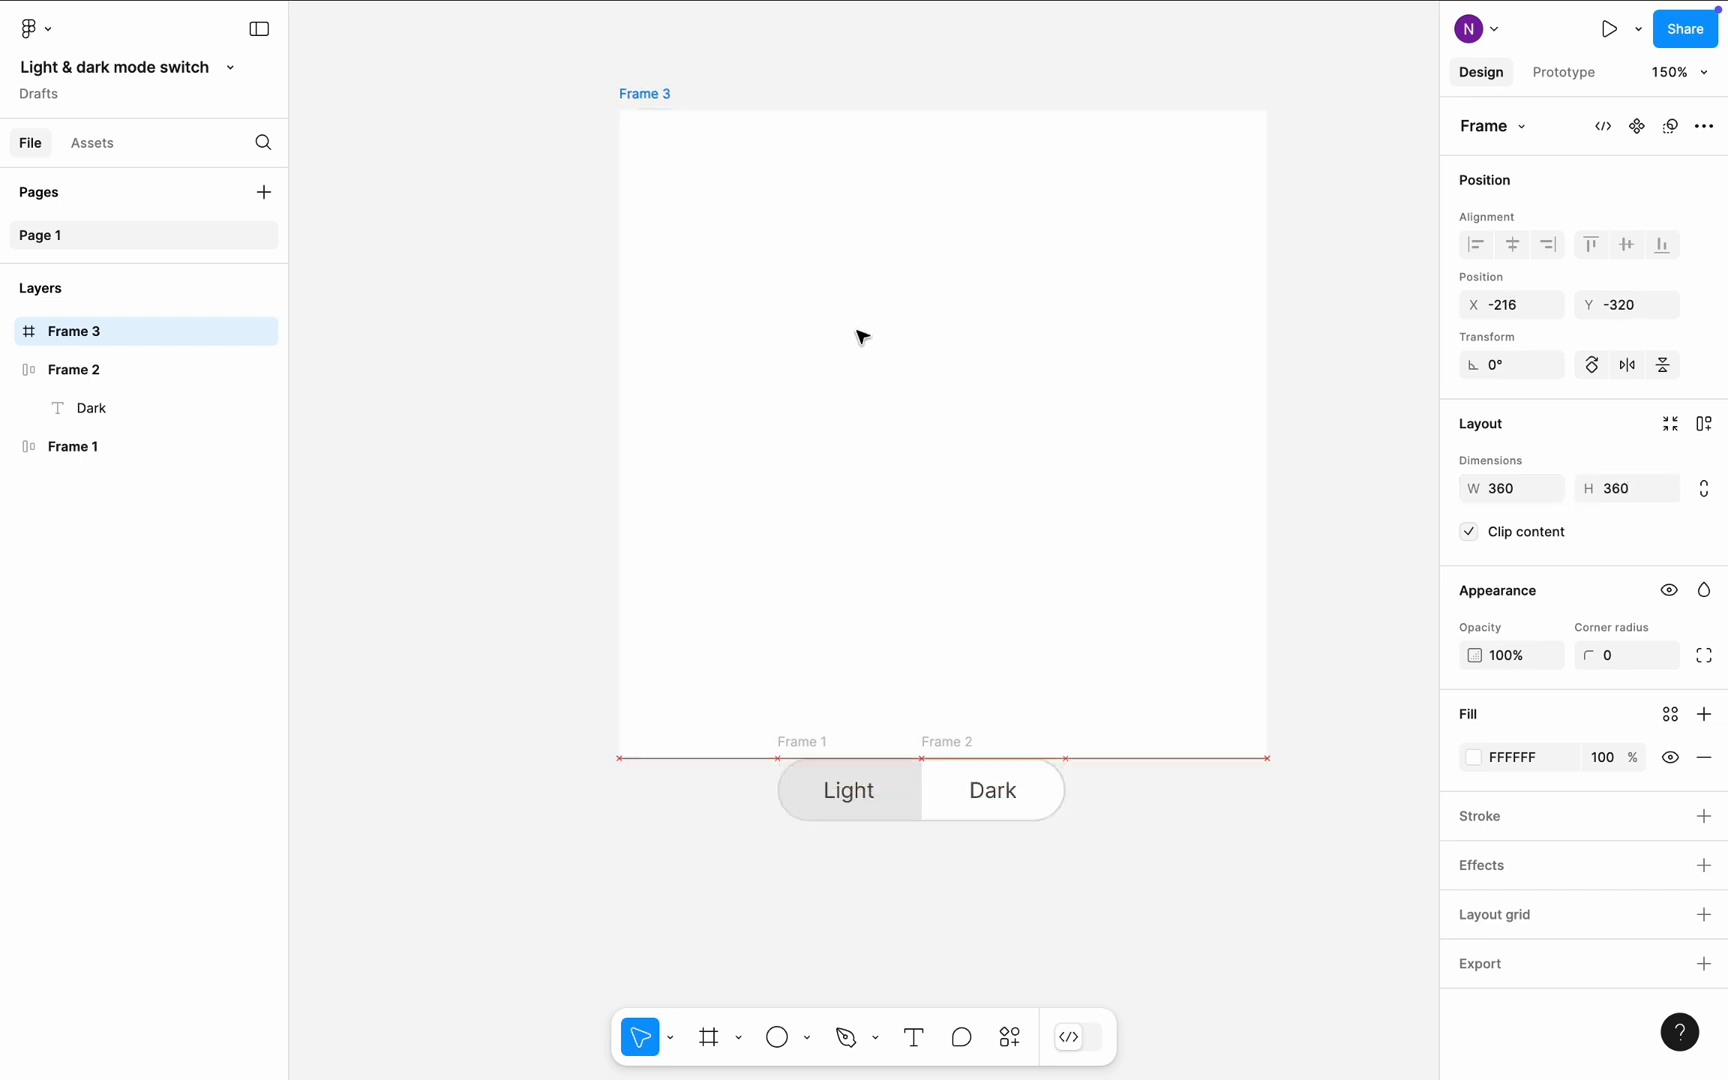
left_click_drag(861, 336, 819, 333)
type("Card")
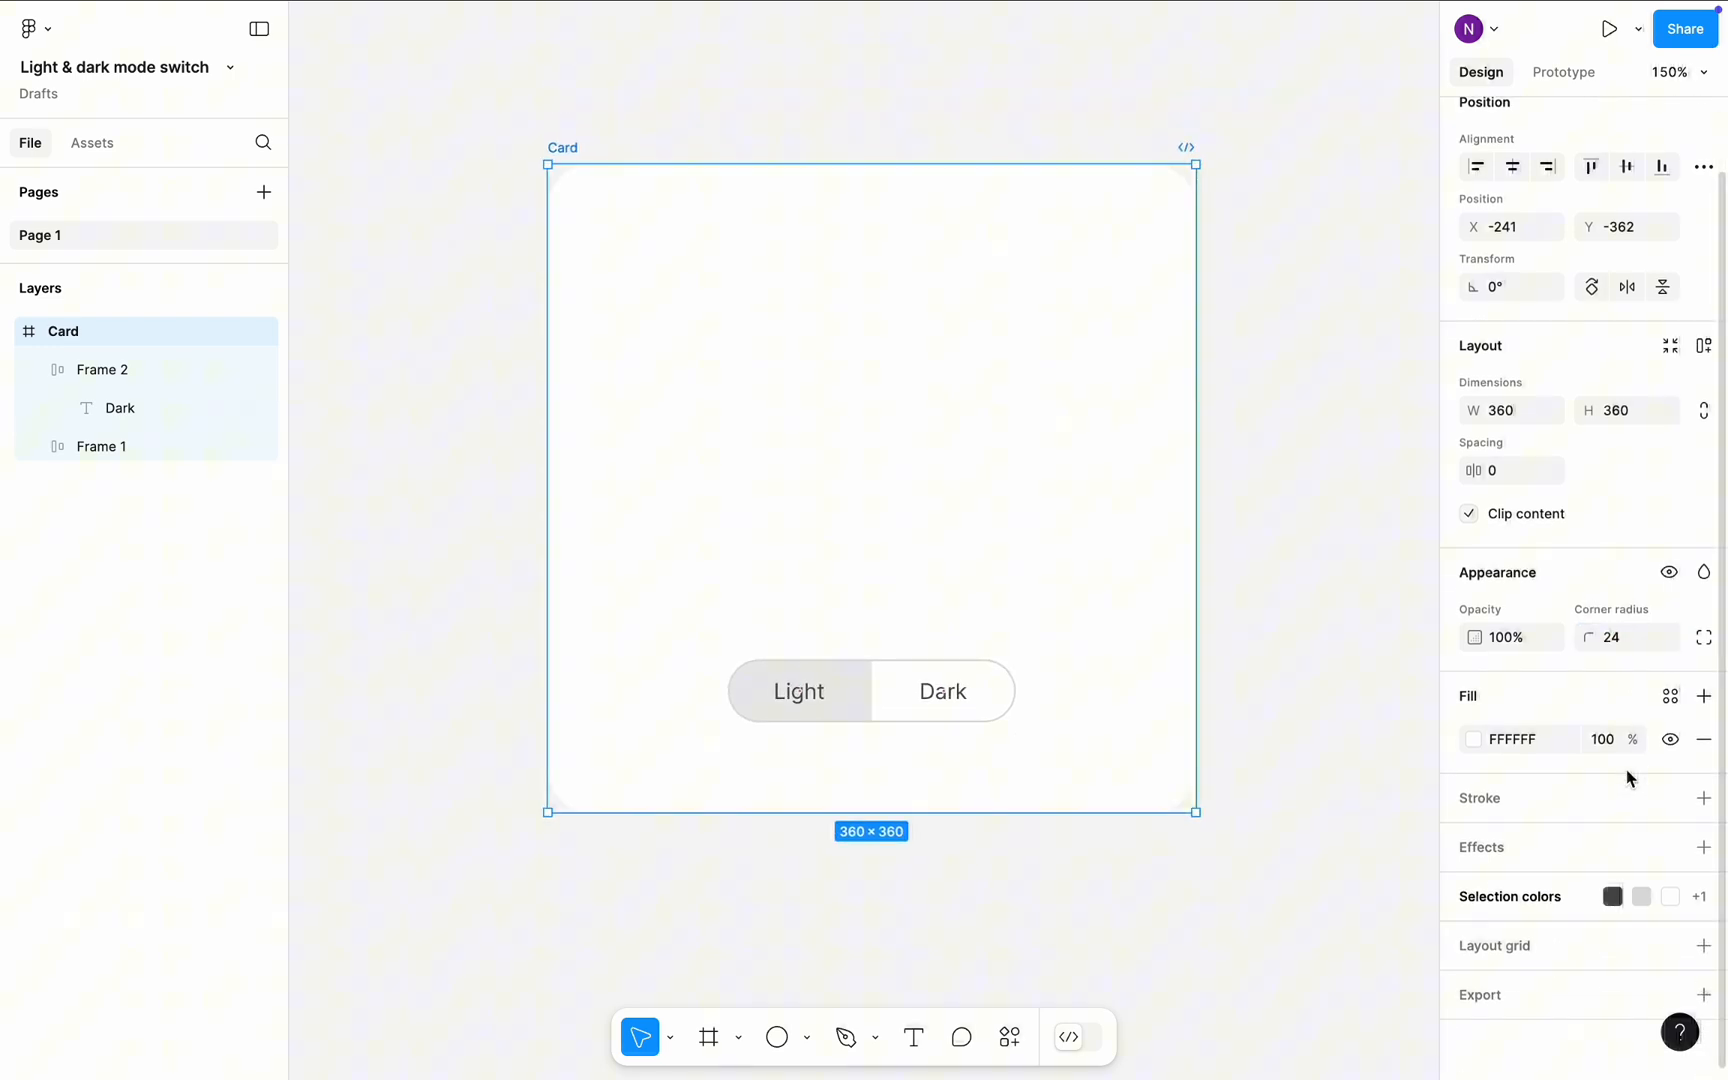
left_click(1704, 847)
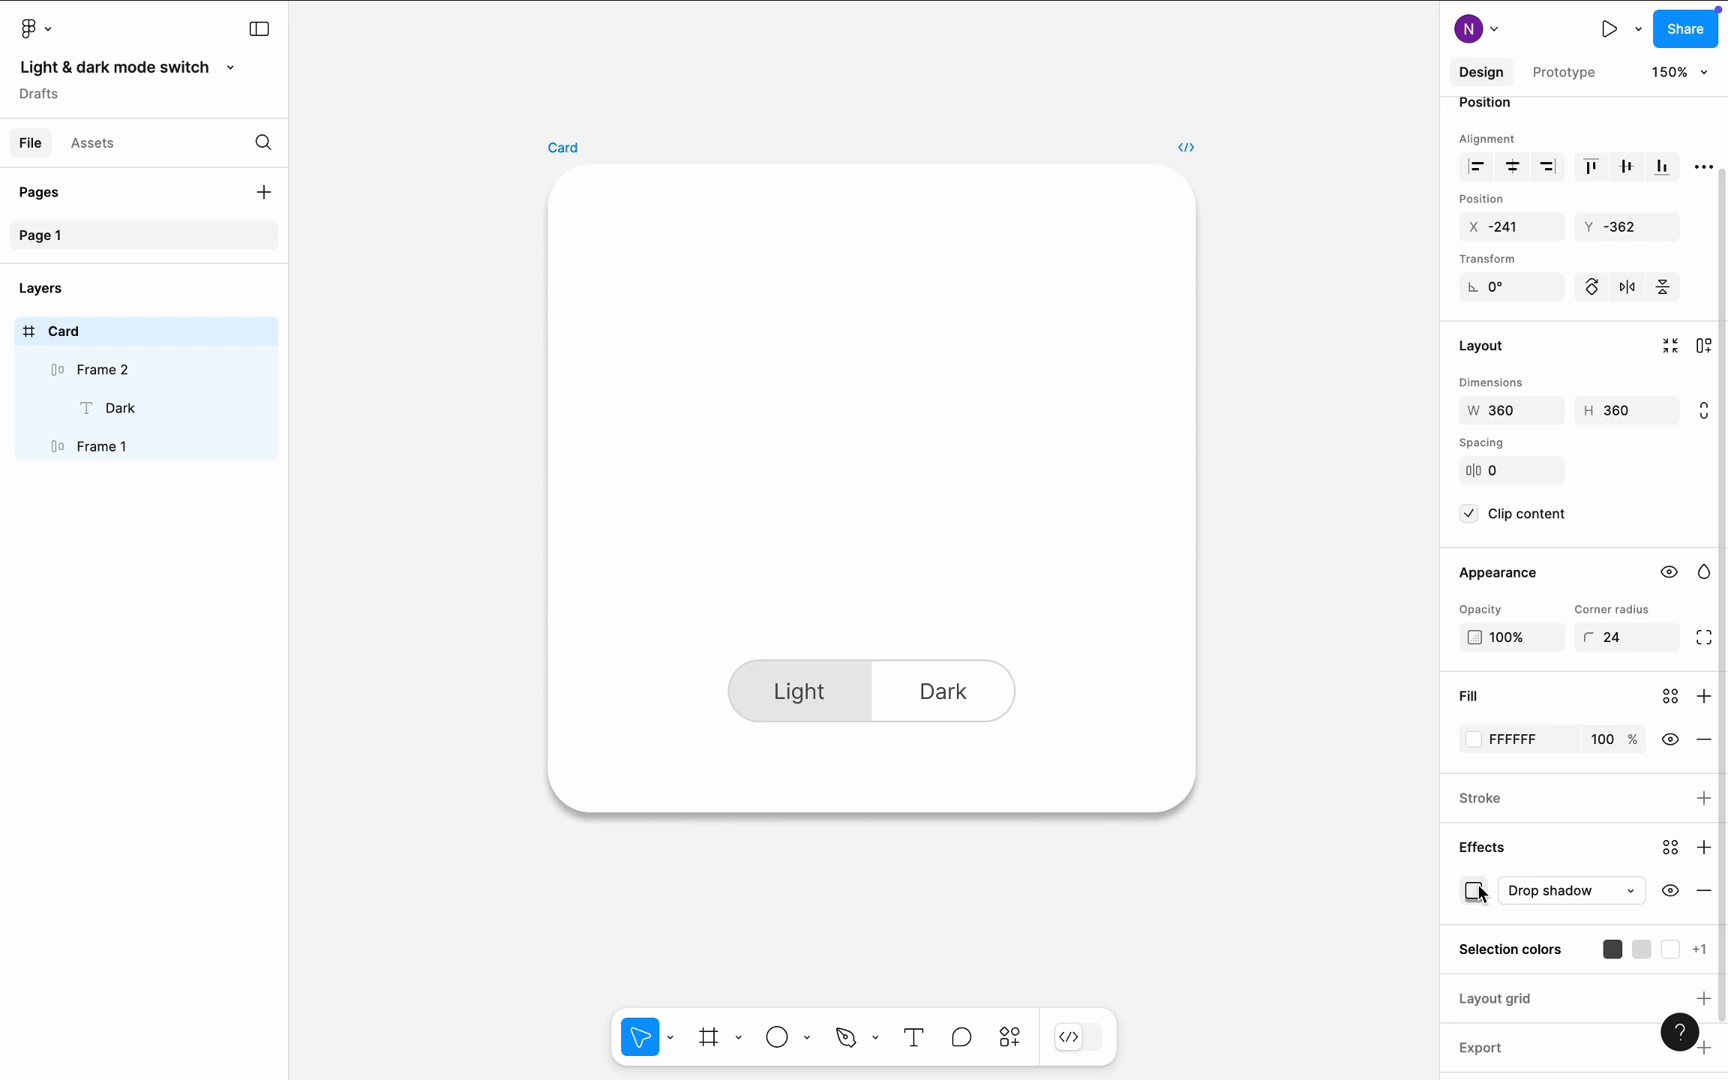
left_click(1473, 890)
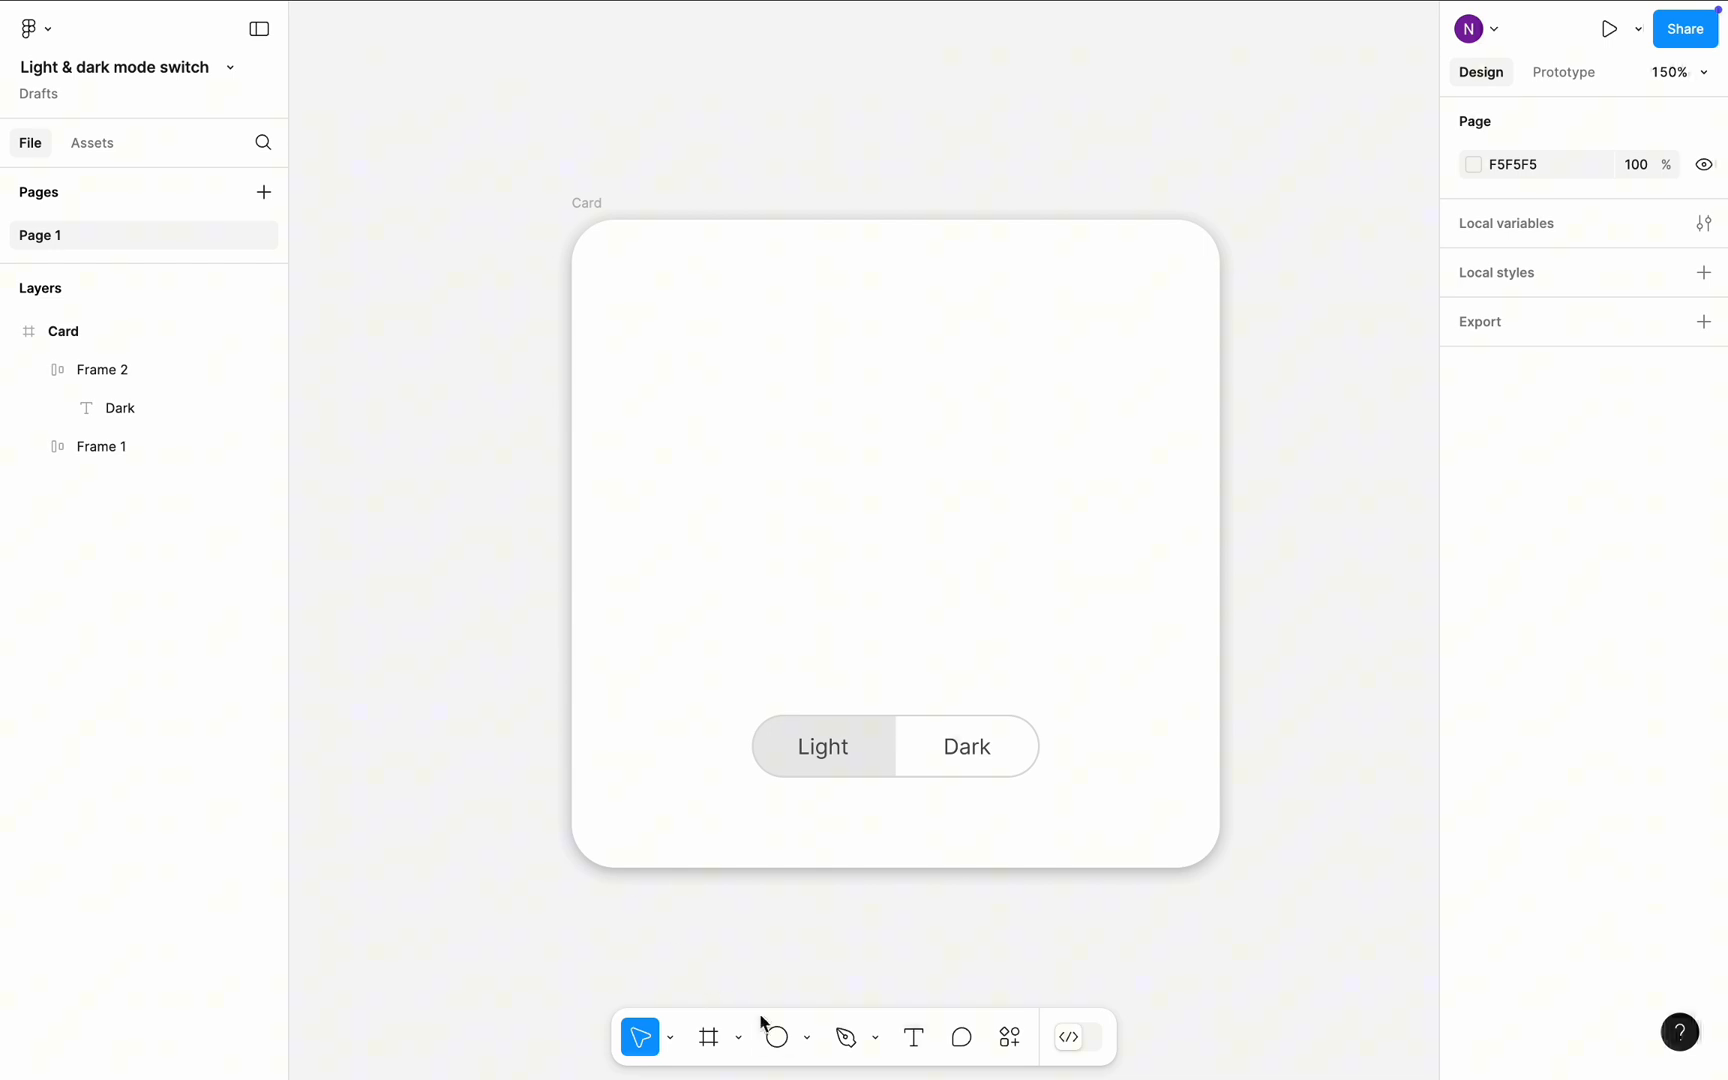
Draw a 200×200 circle centred on the card above the pill.
left_click_drag(726, 271, 1090, 644)
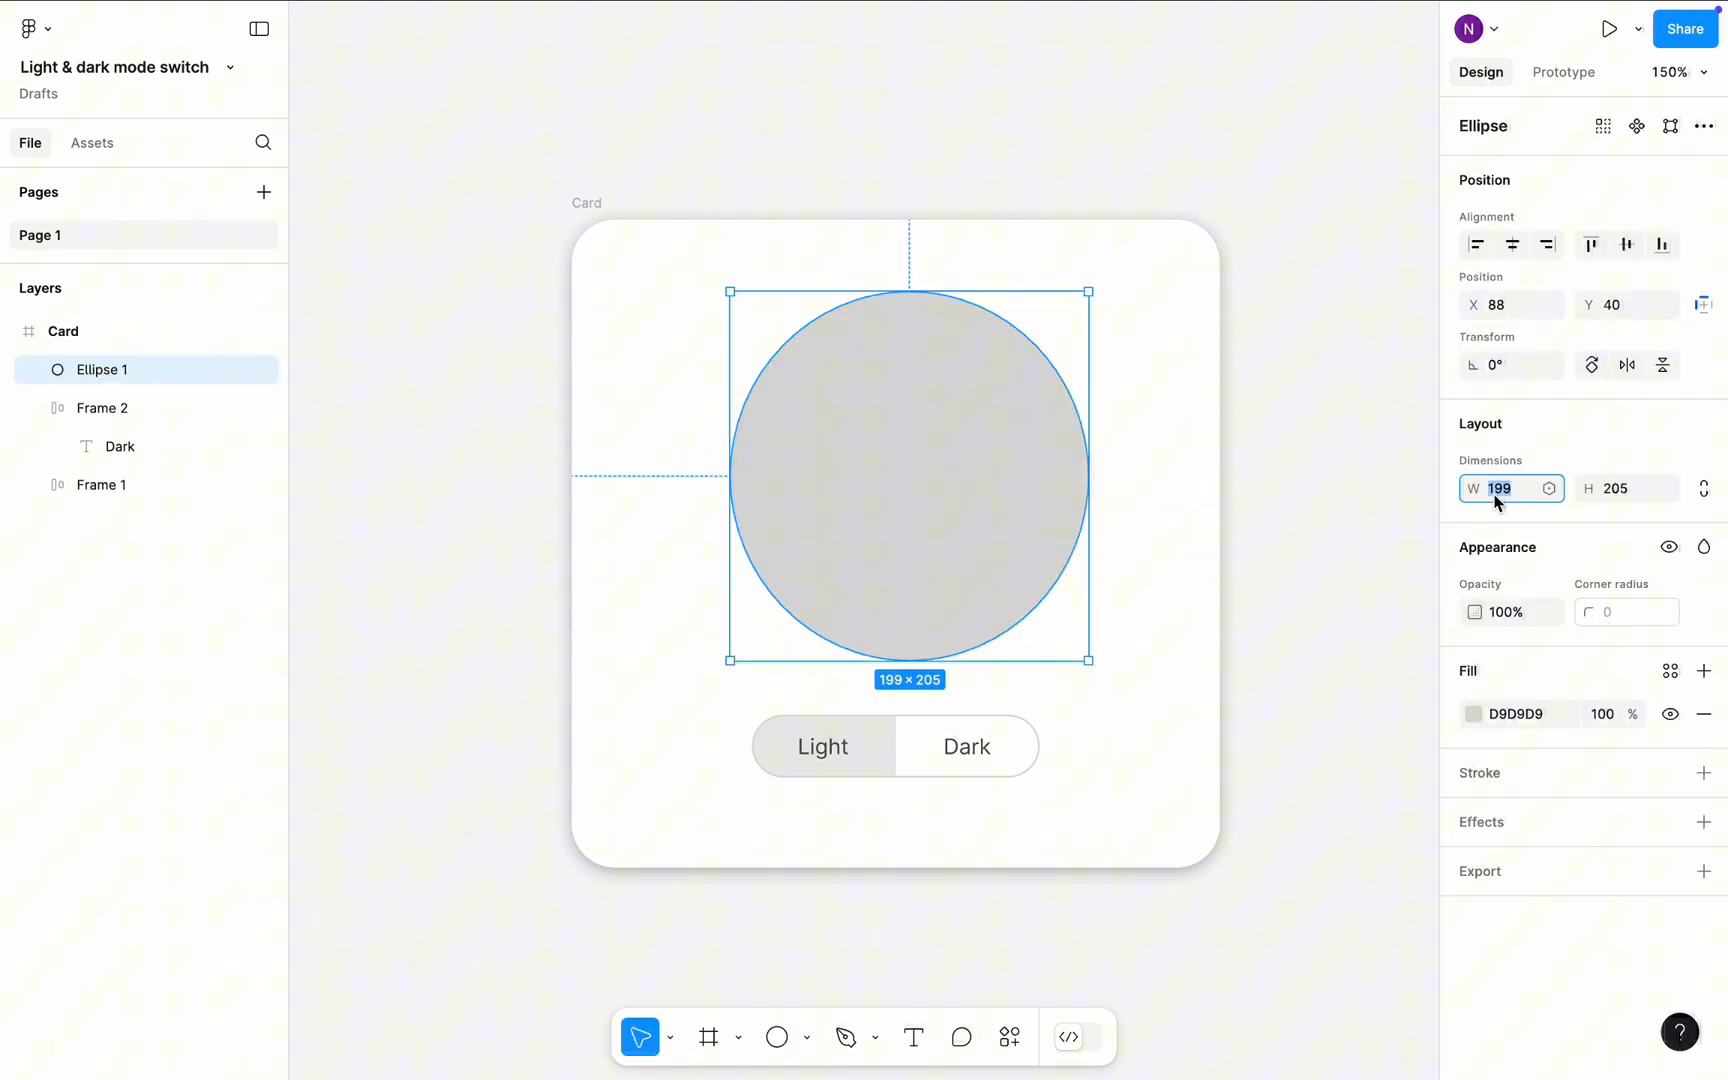
type("200")
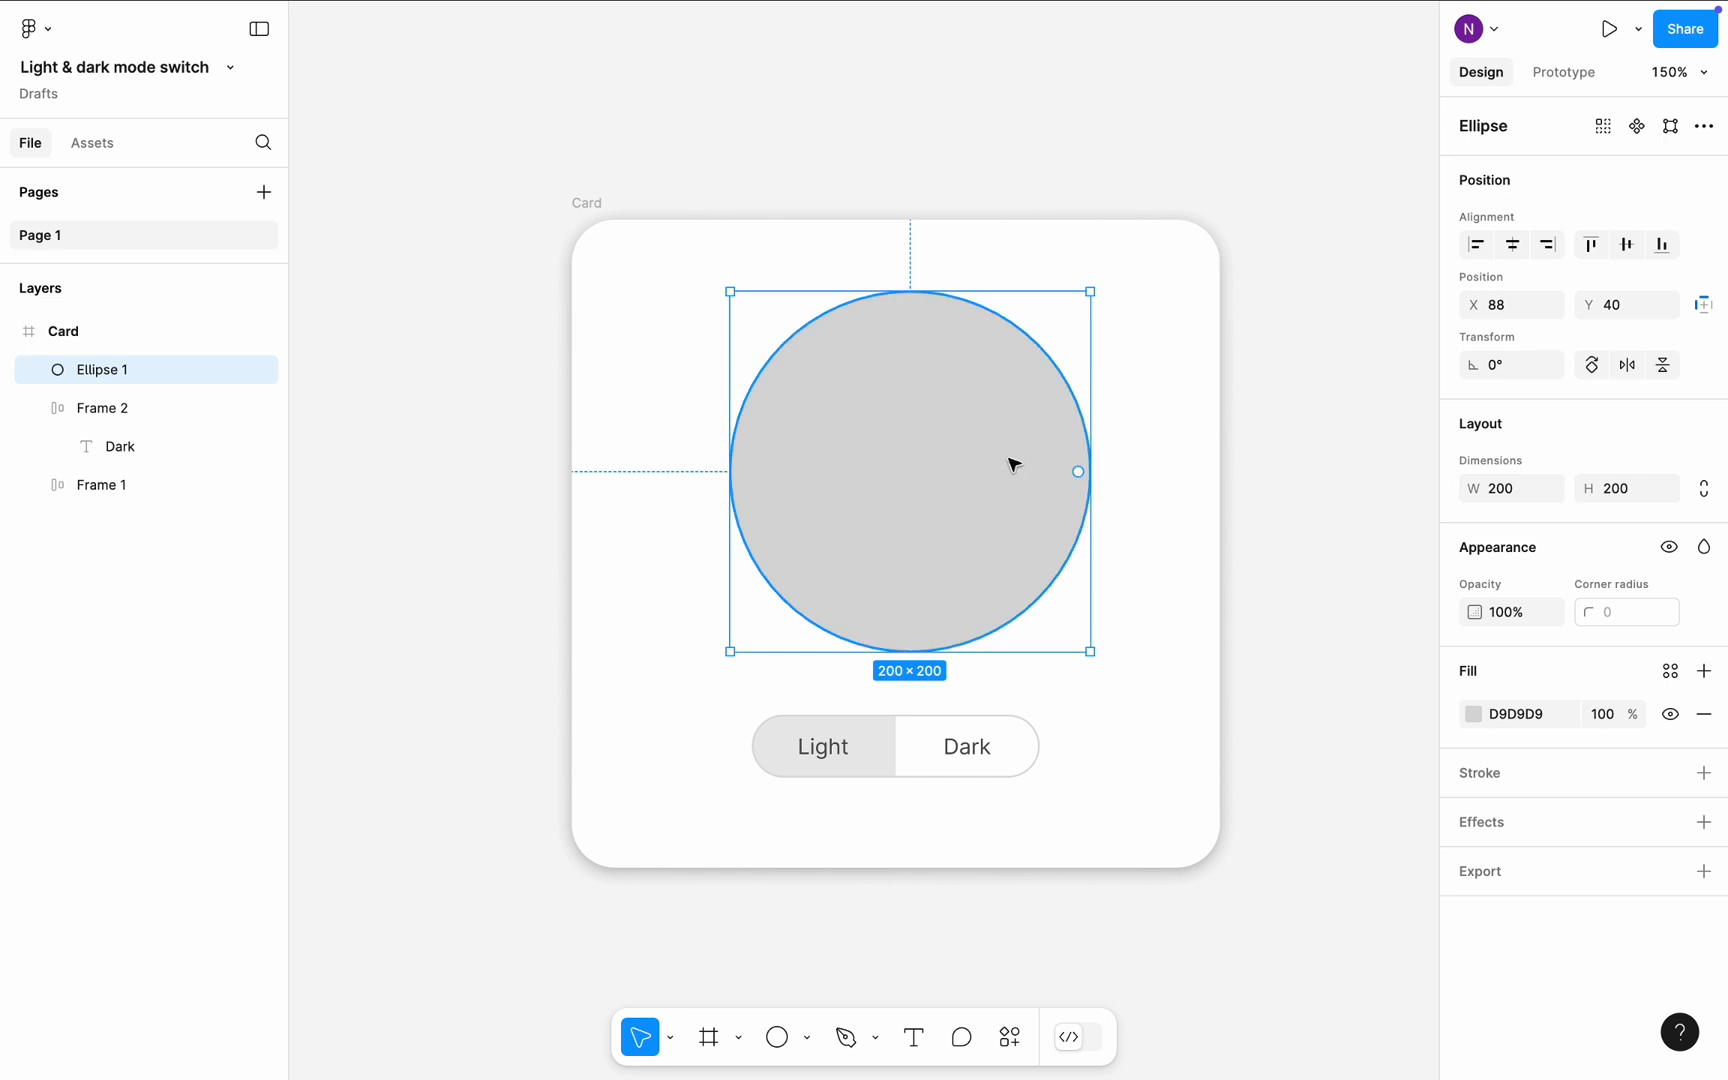
left_click_drag(1012, 467, 1003, 476)
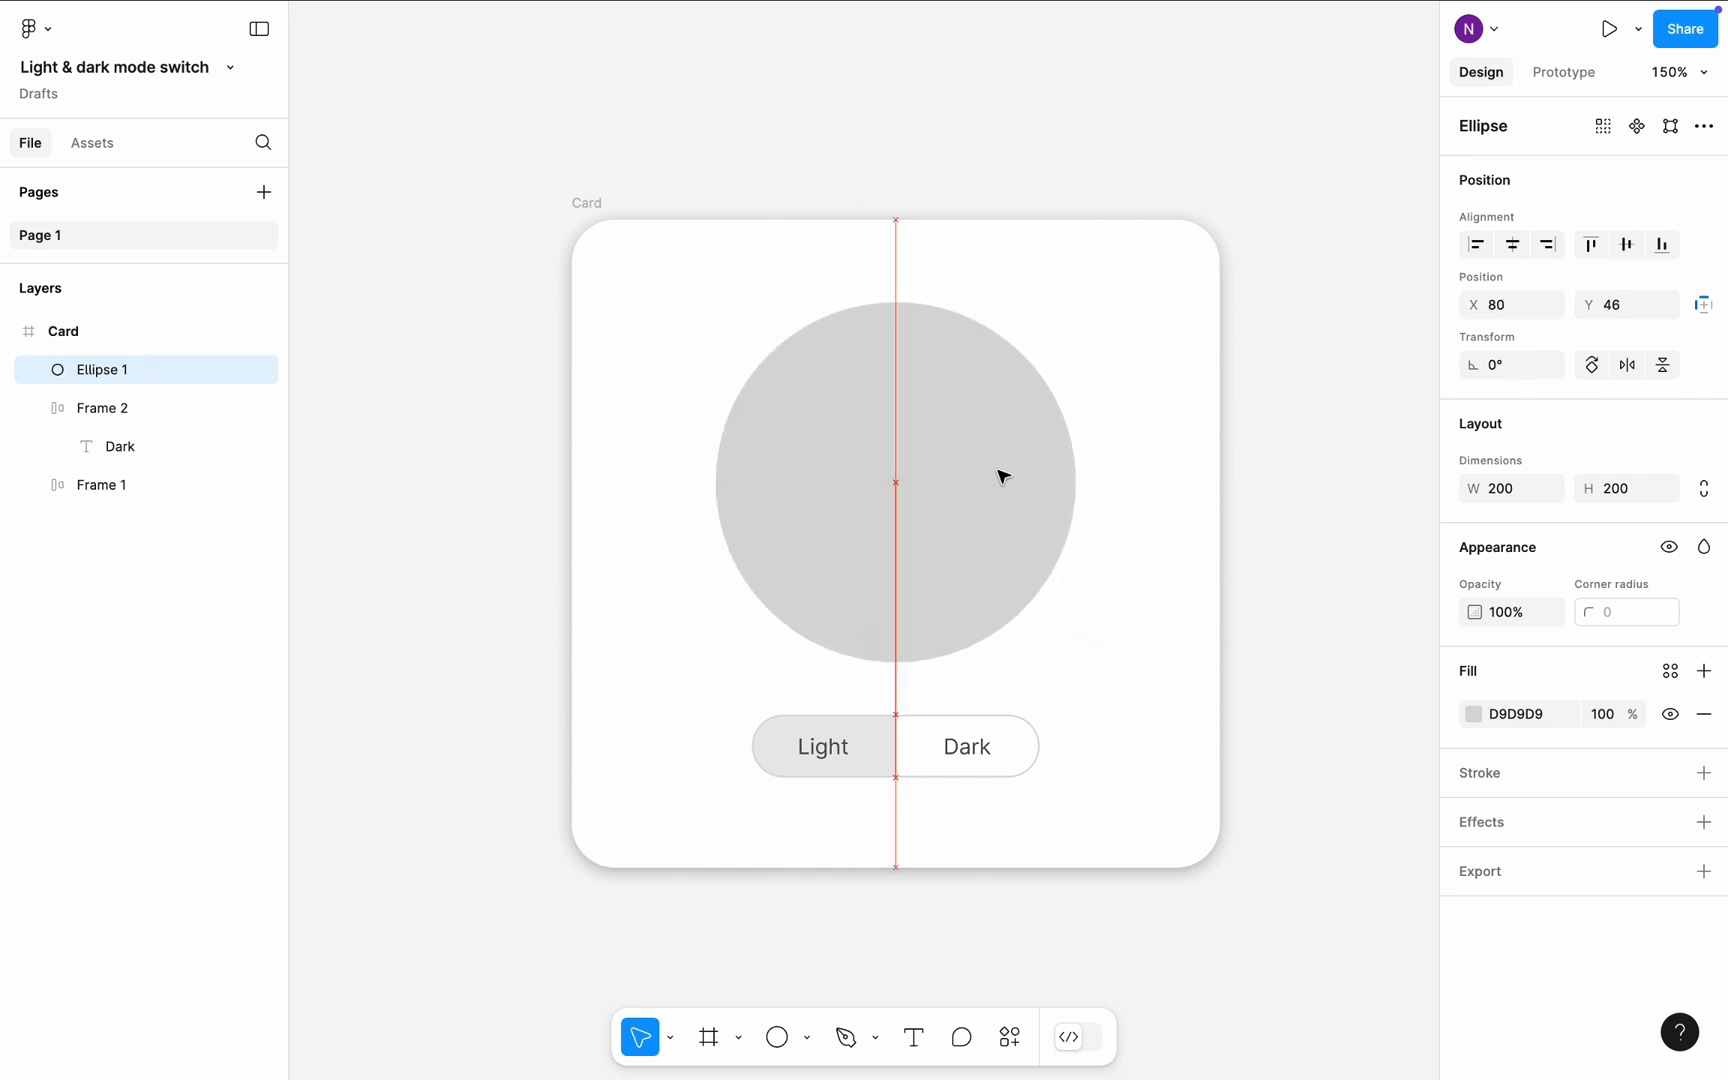
Add a 35×35 black Dark_indicator circle on the big circle's top edge.
left_click(776, 1037)
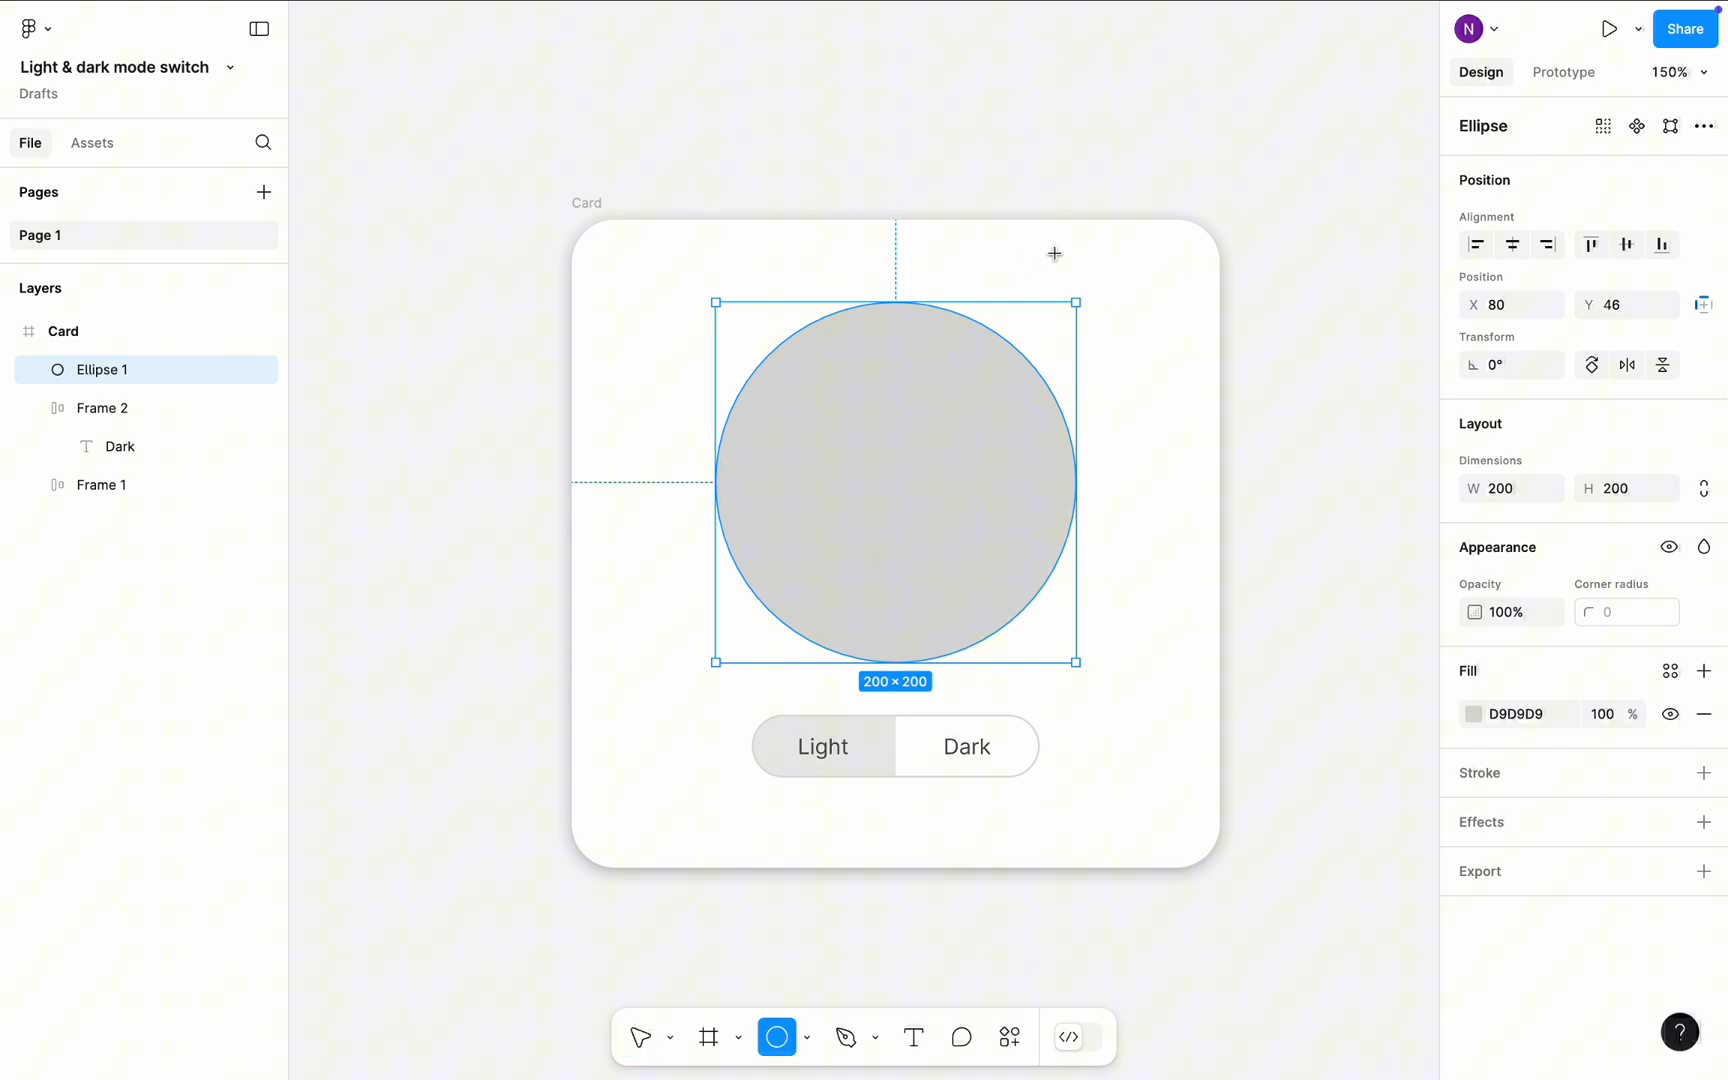
left_click_drag(1055, 253, 1113, 303)
type("35")
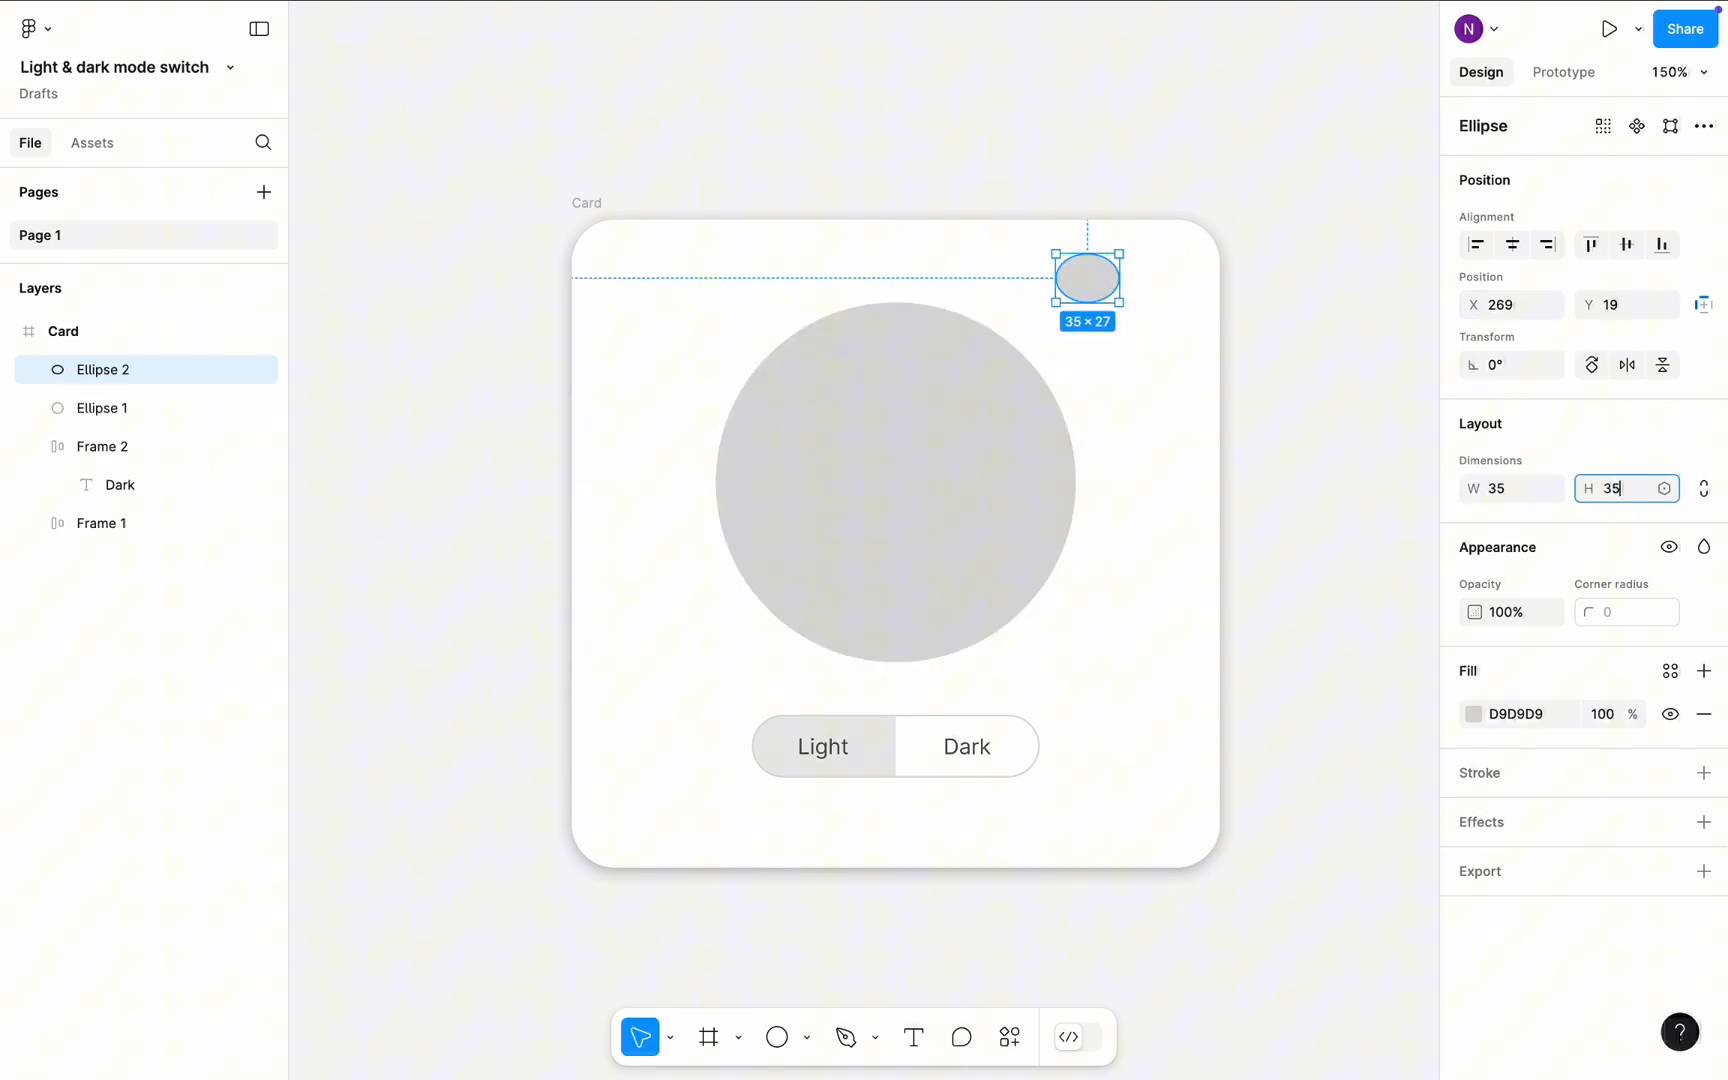
key("Enter")
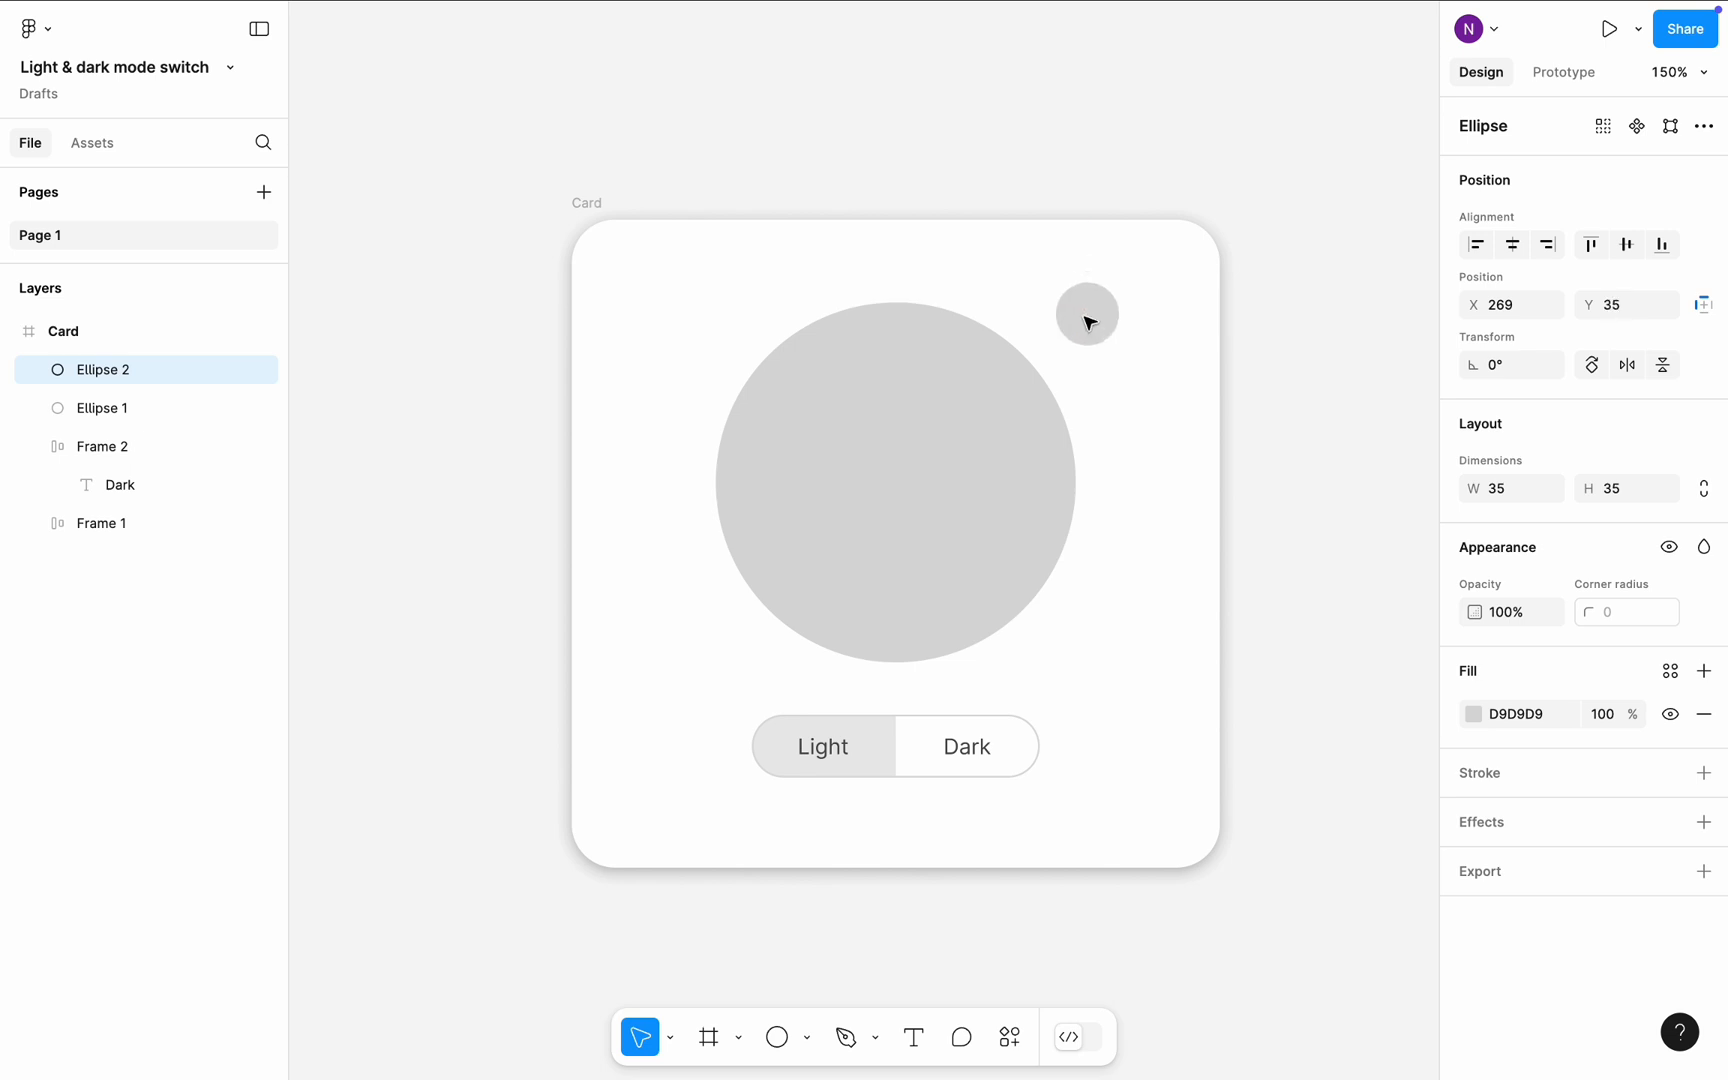
left_click_drag(1086, 320, 1077, 309)
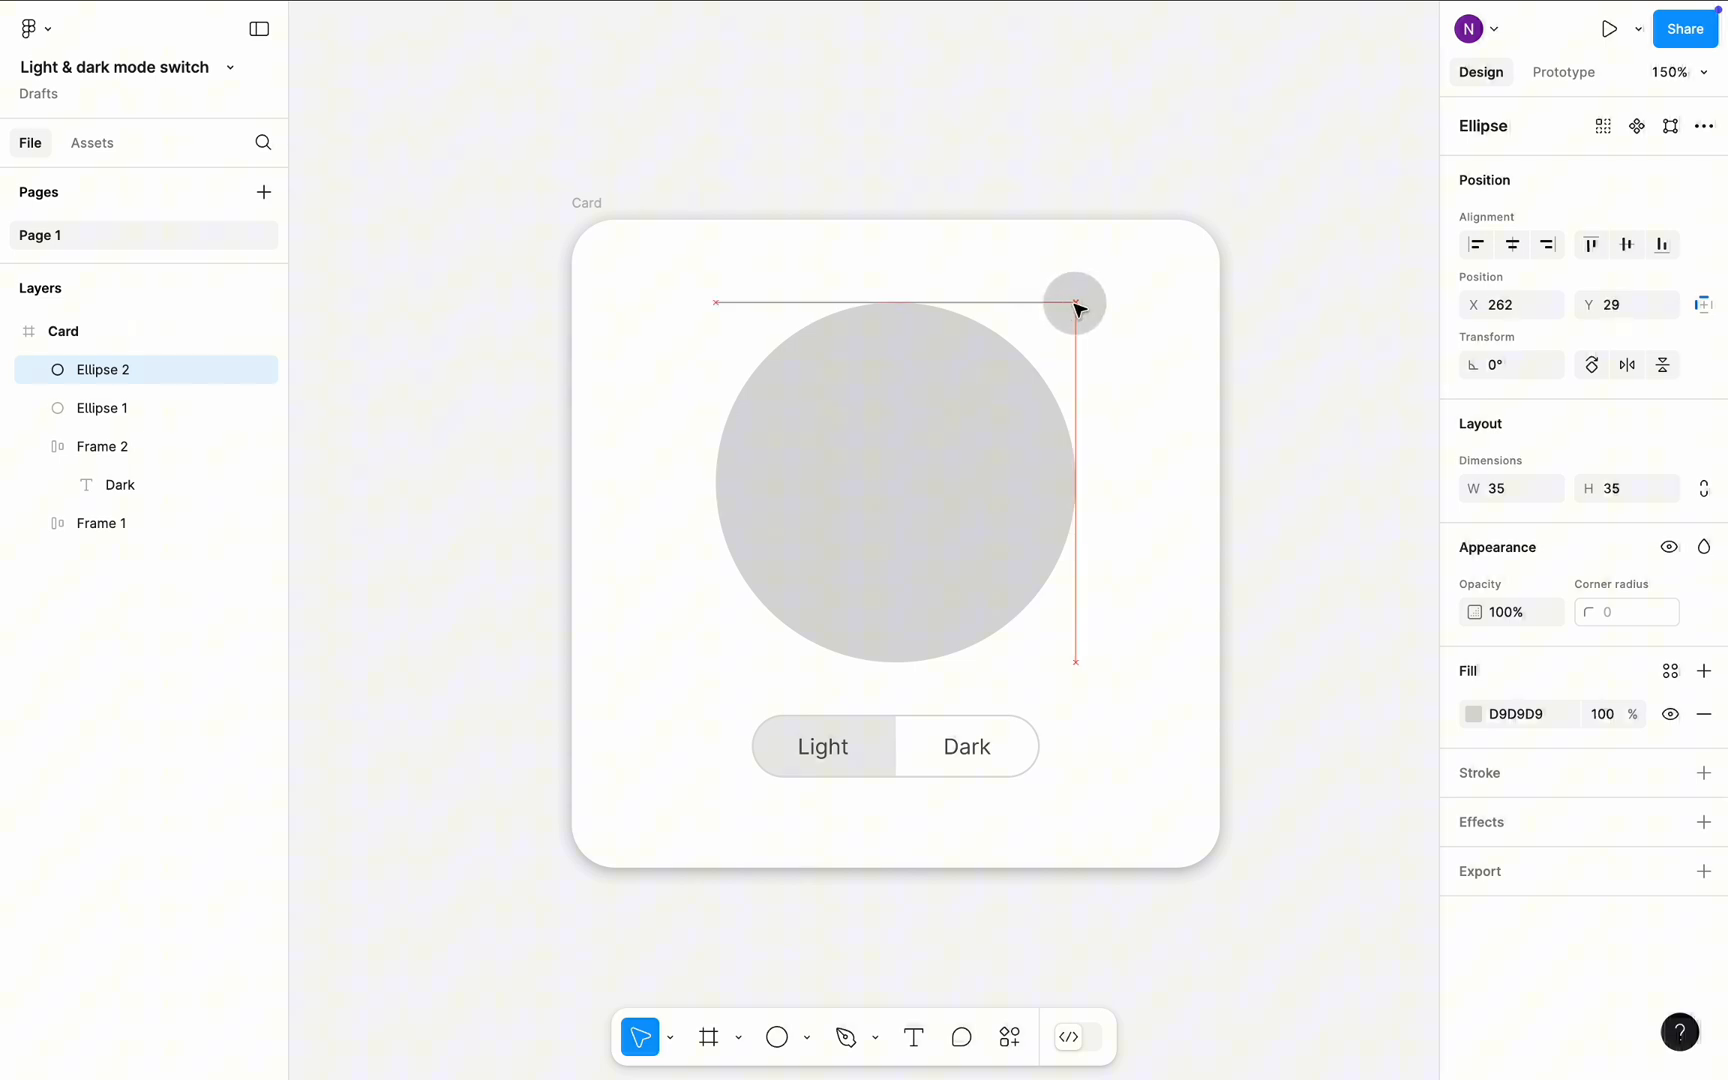
left_click(1073, 304)
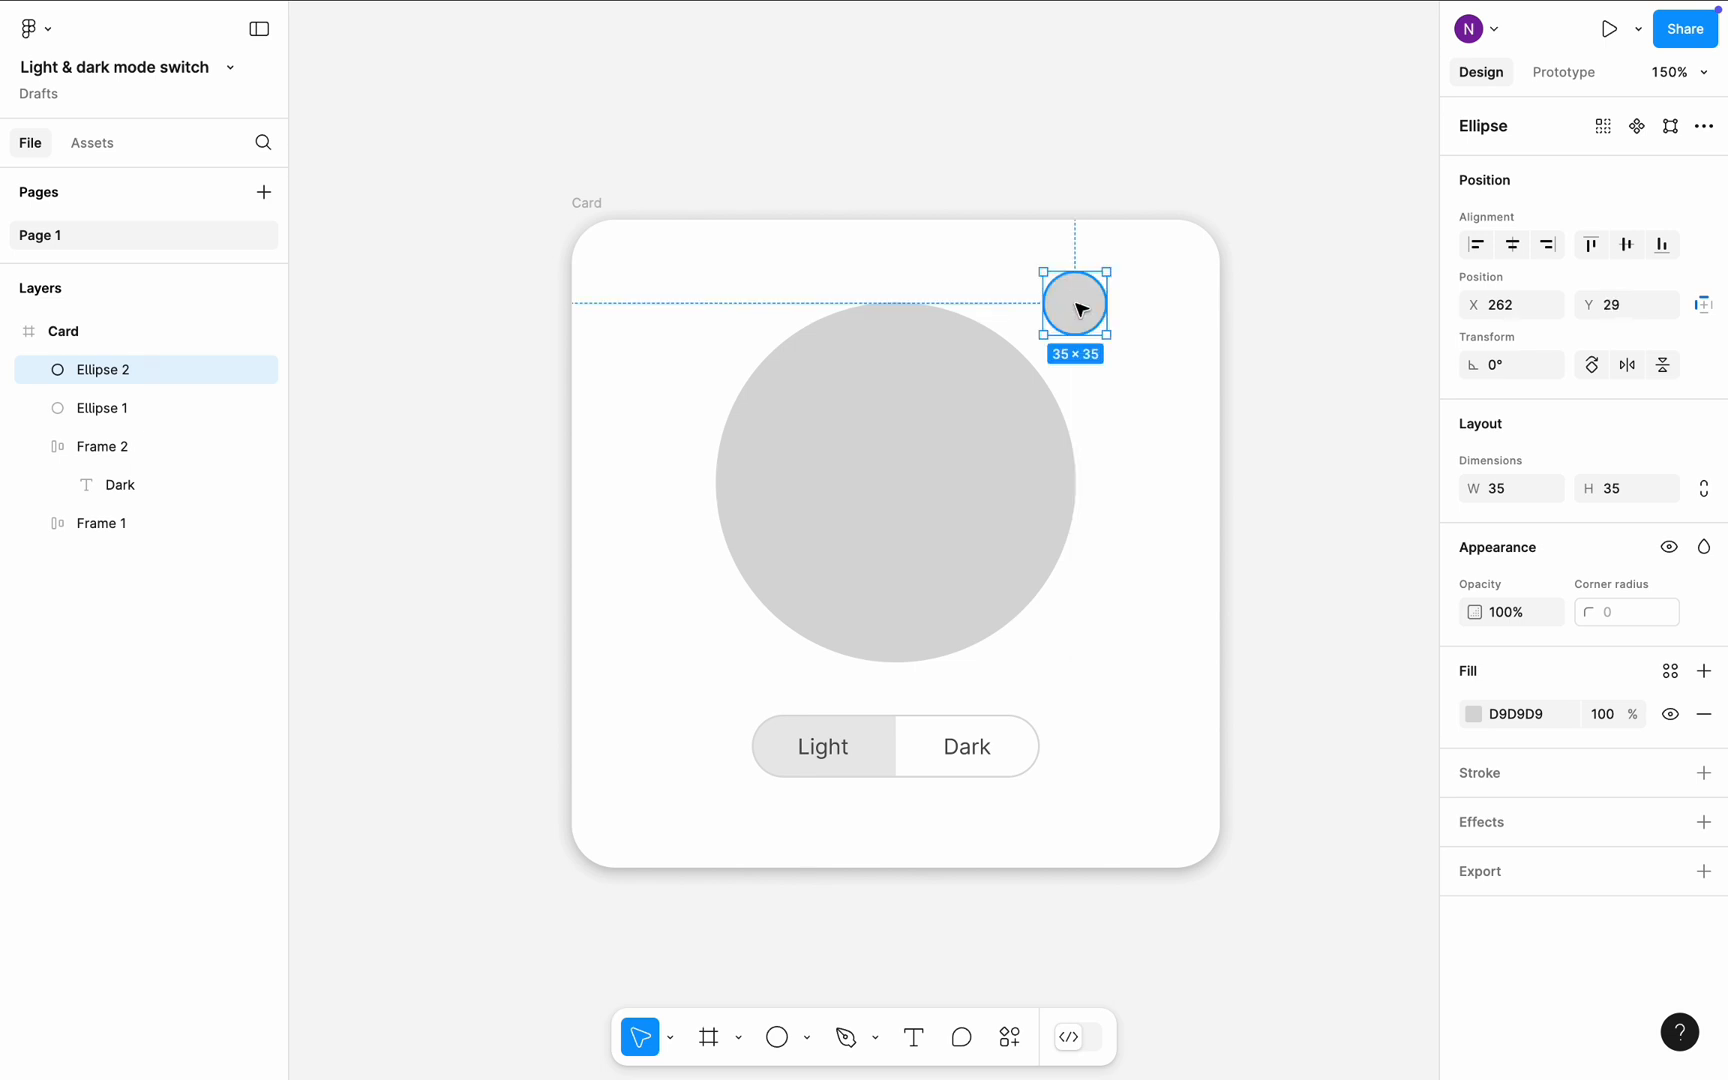
left_click(1474, 714)
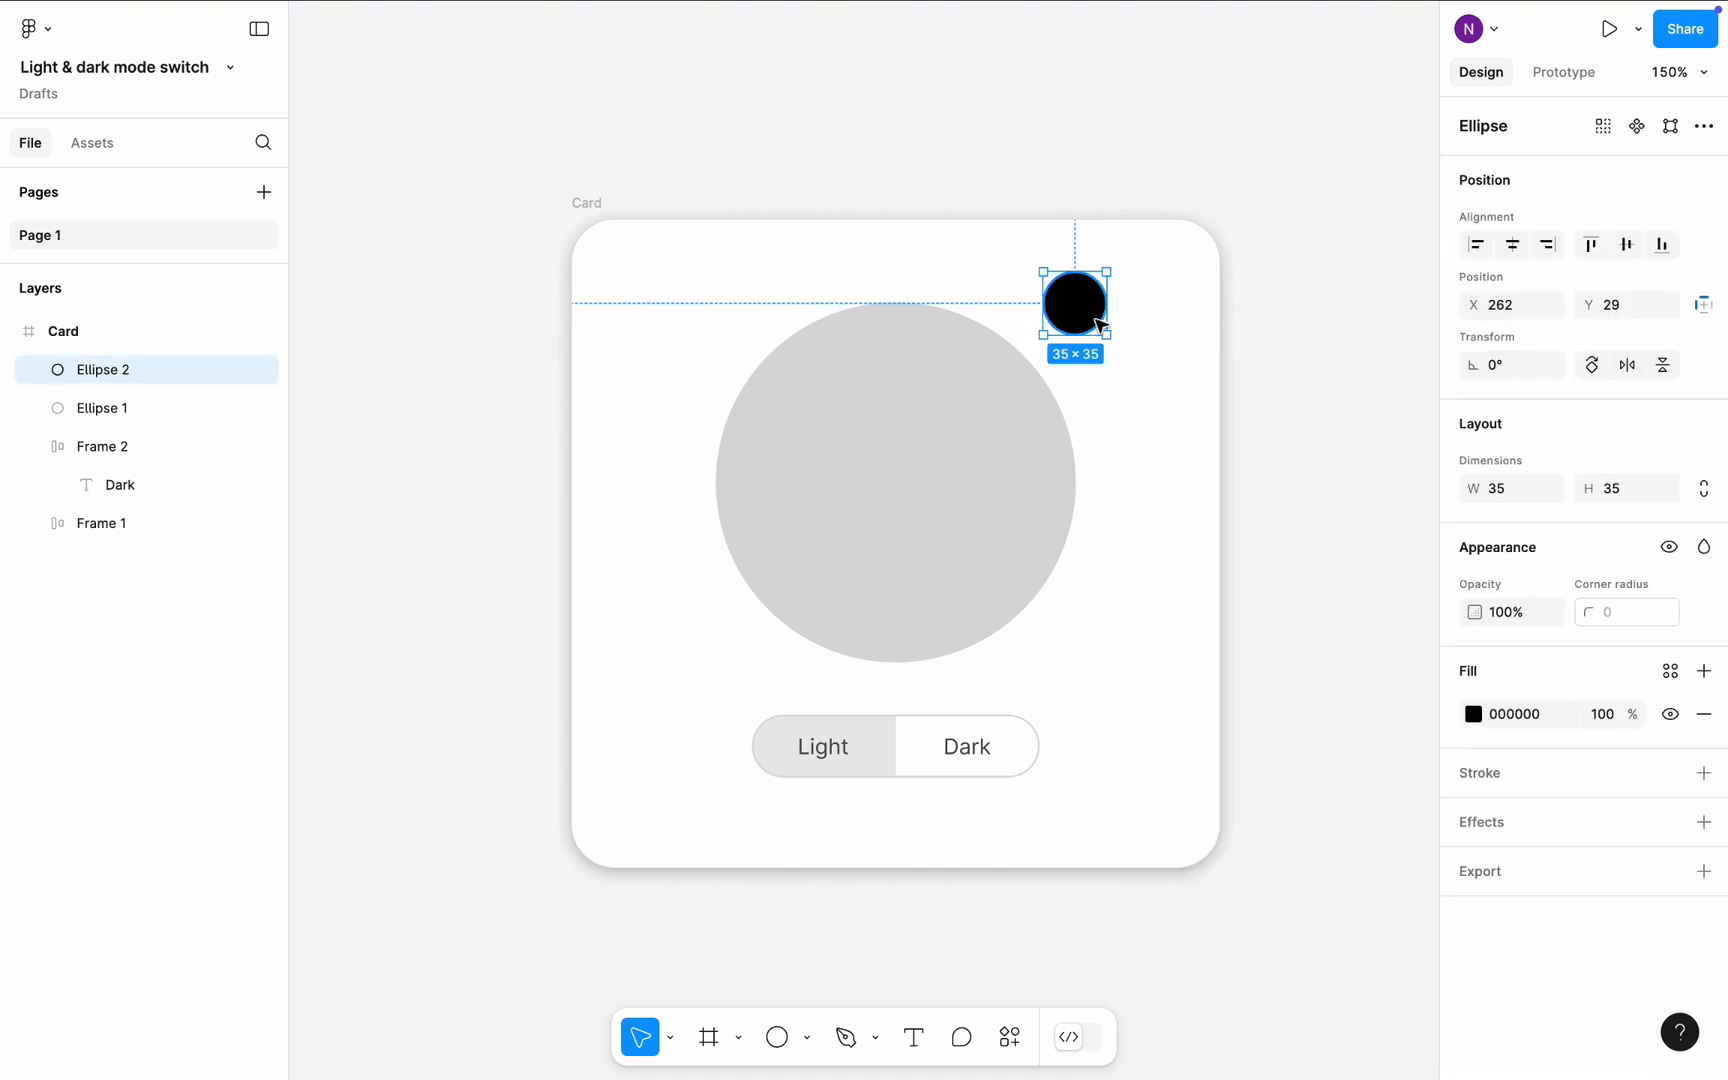
mouse_move(115, 376)
type("Dark_indicator")
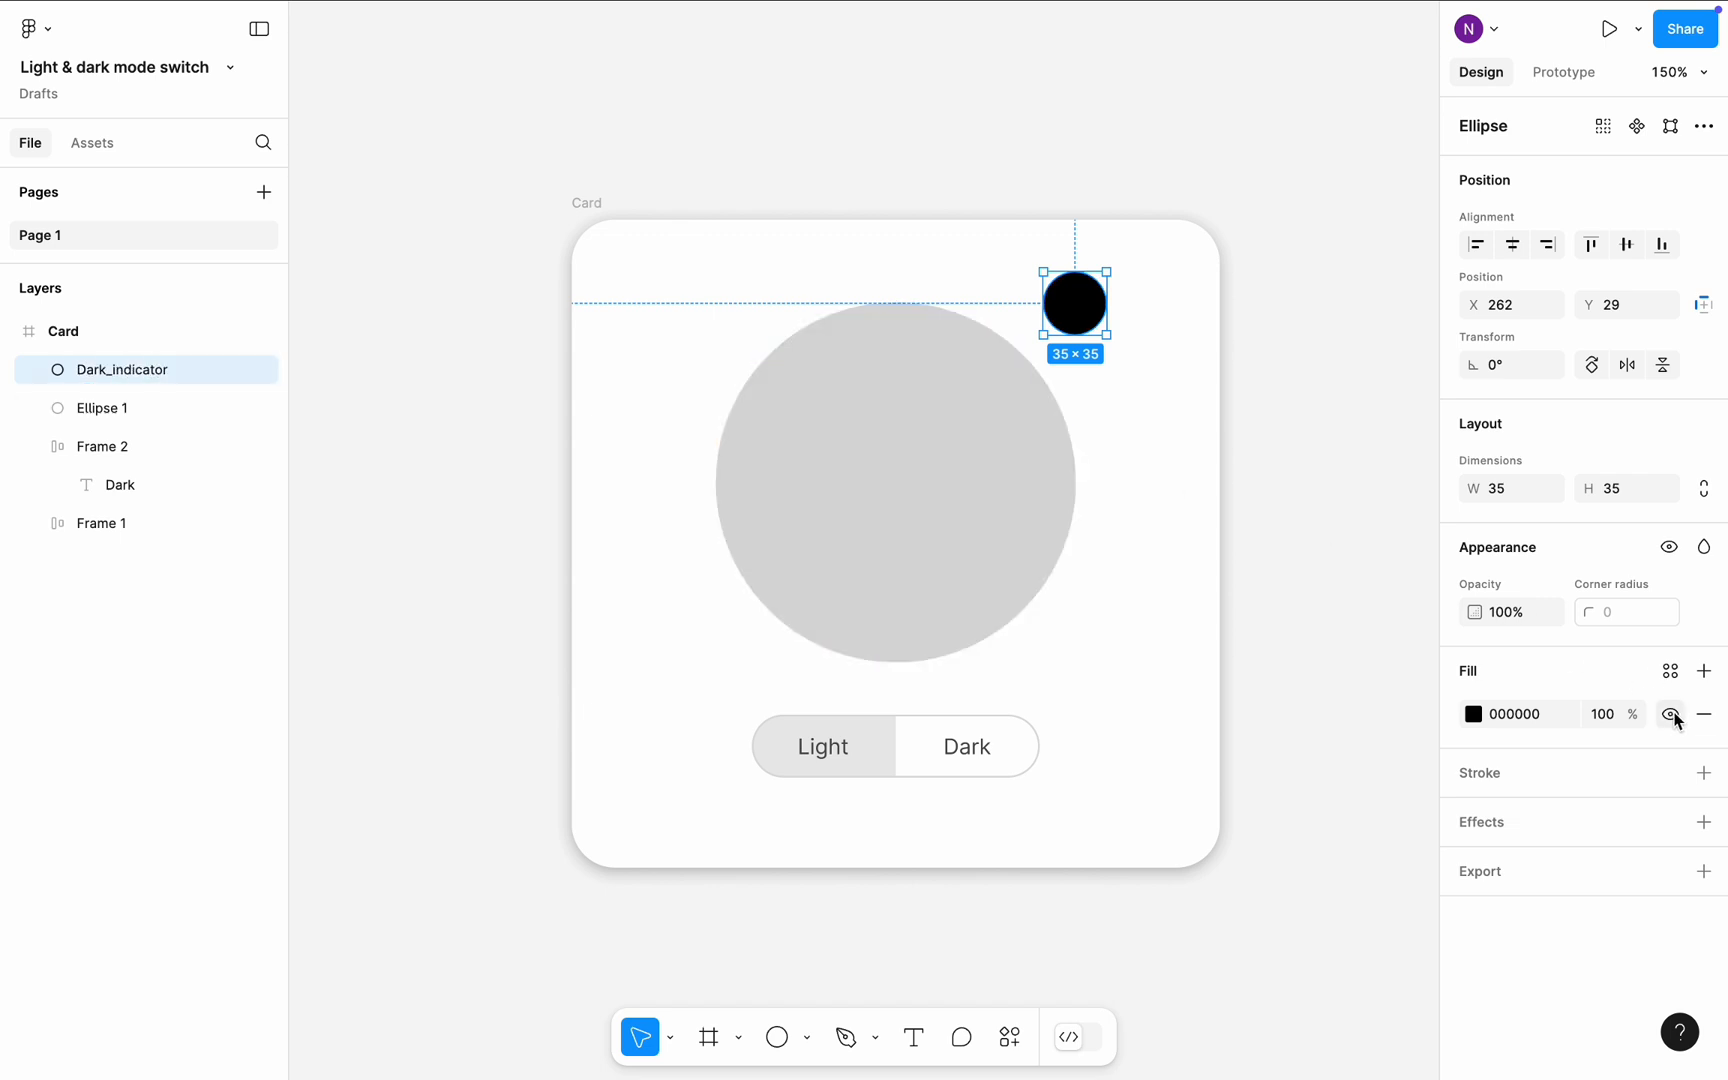
left_click(101, 408)
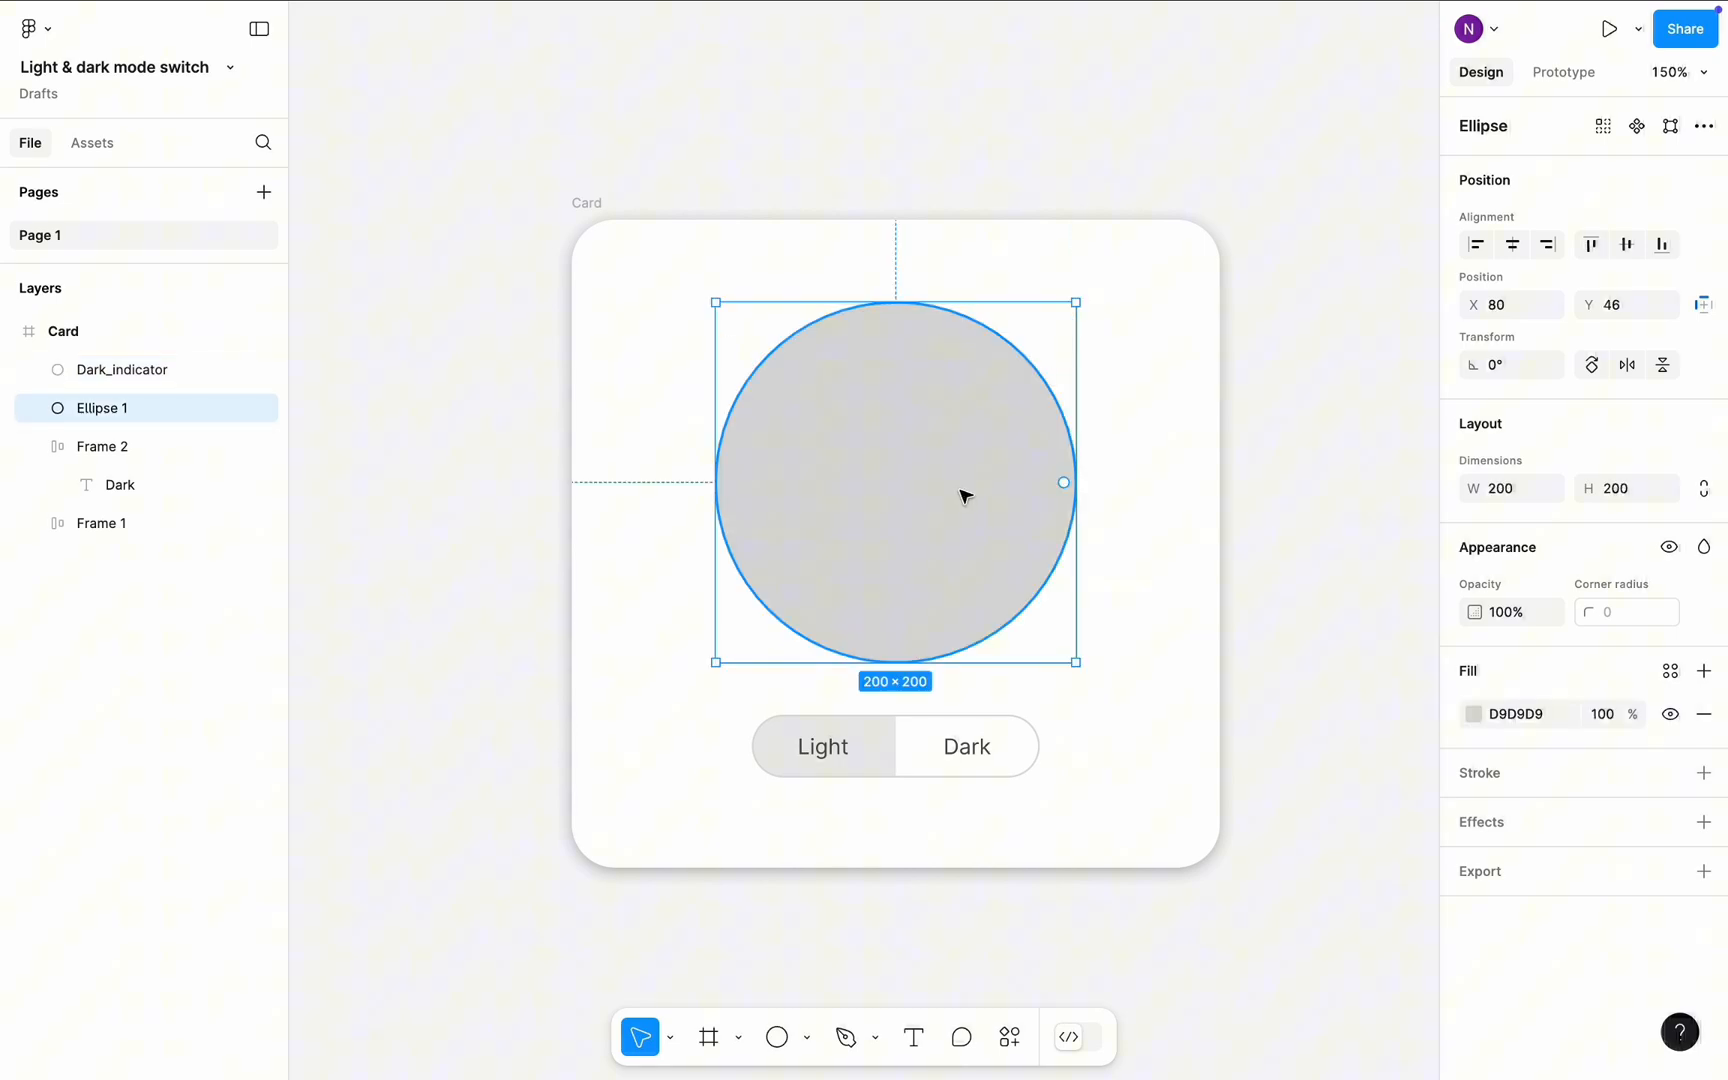
Fill the large circle with a linear gradient from FFF453 to EDB50E.
left_click(1472, 714)
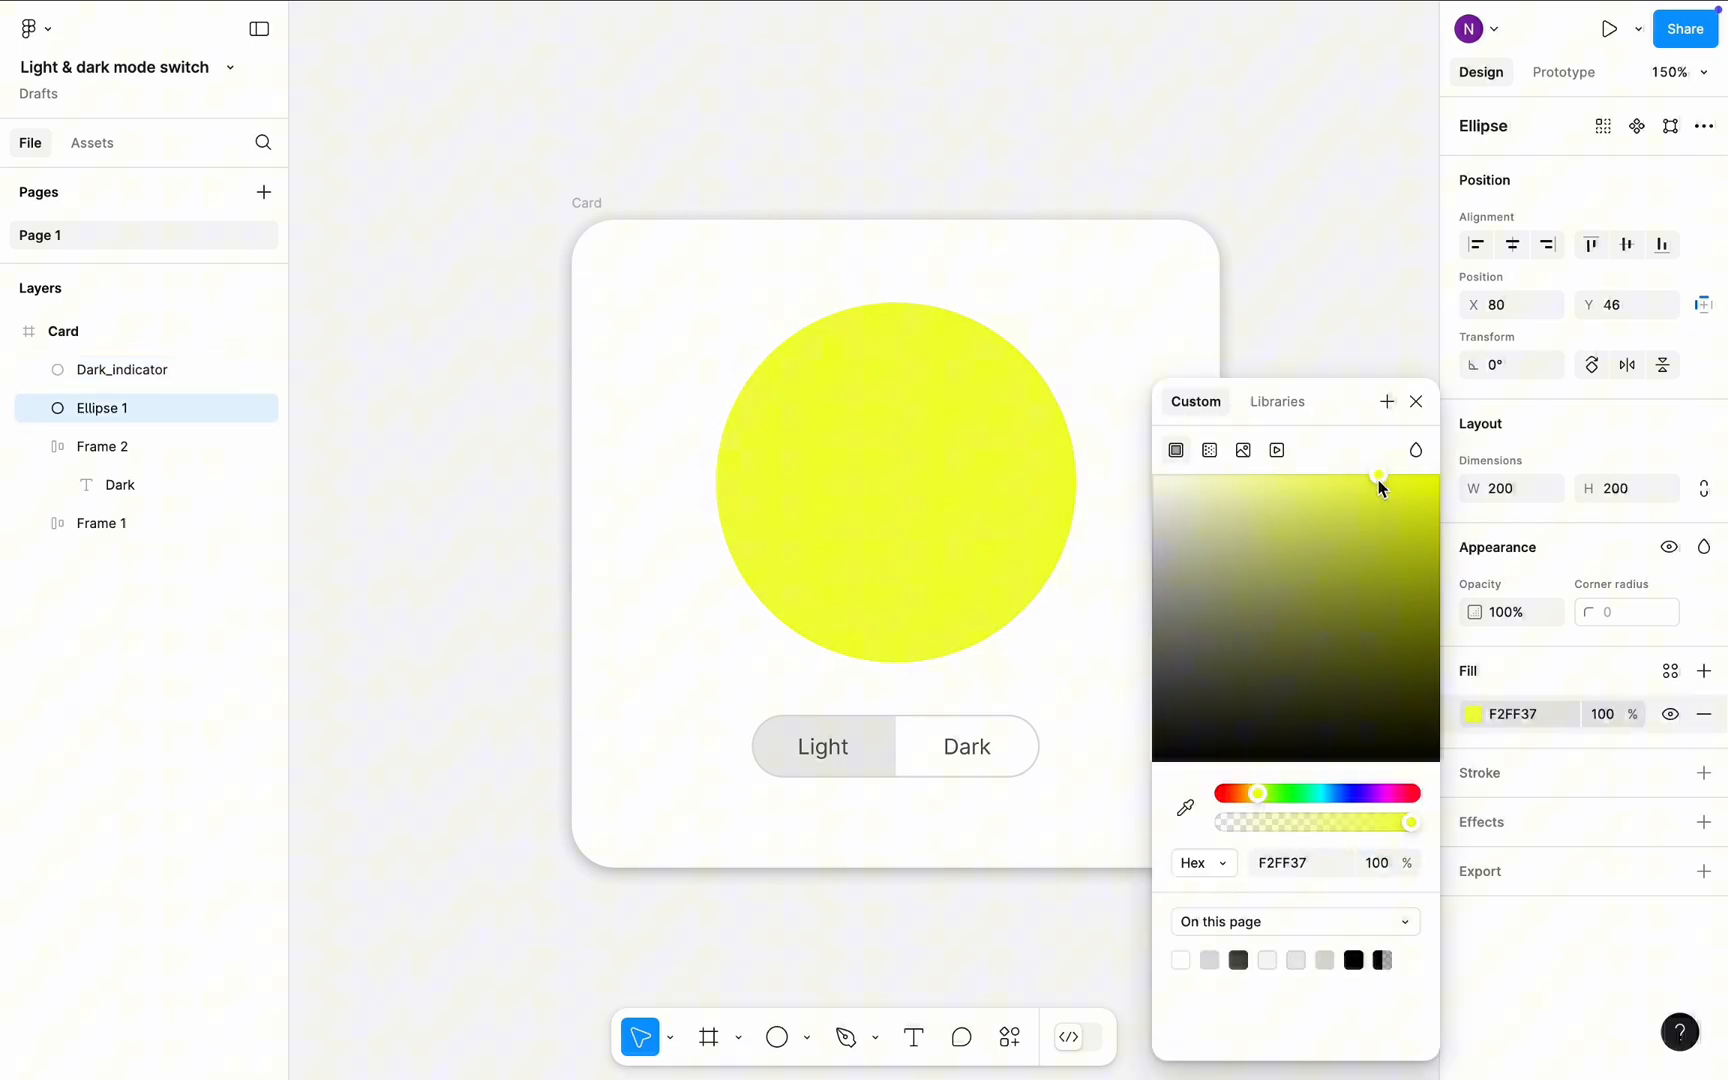
left_click_drag(1262, 792, 1249, 792)
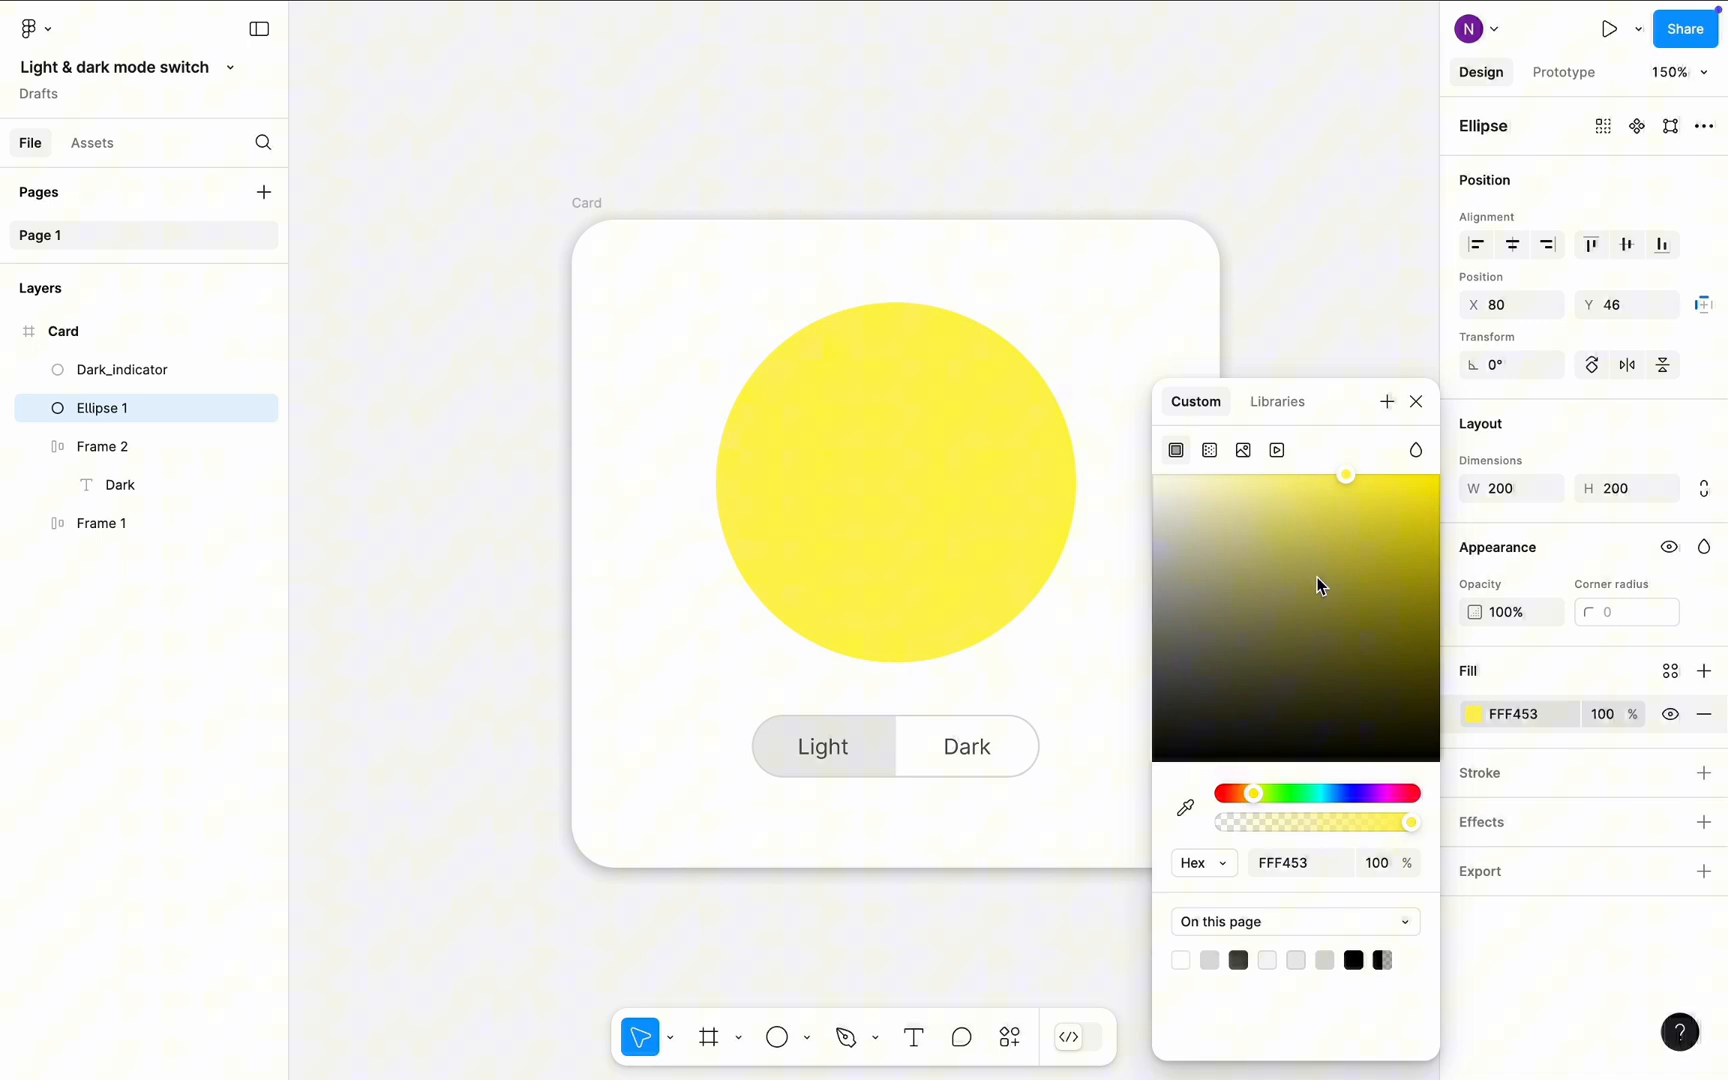
left_click(1209, 450)
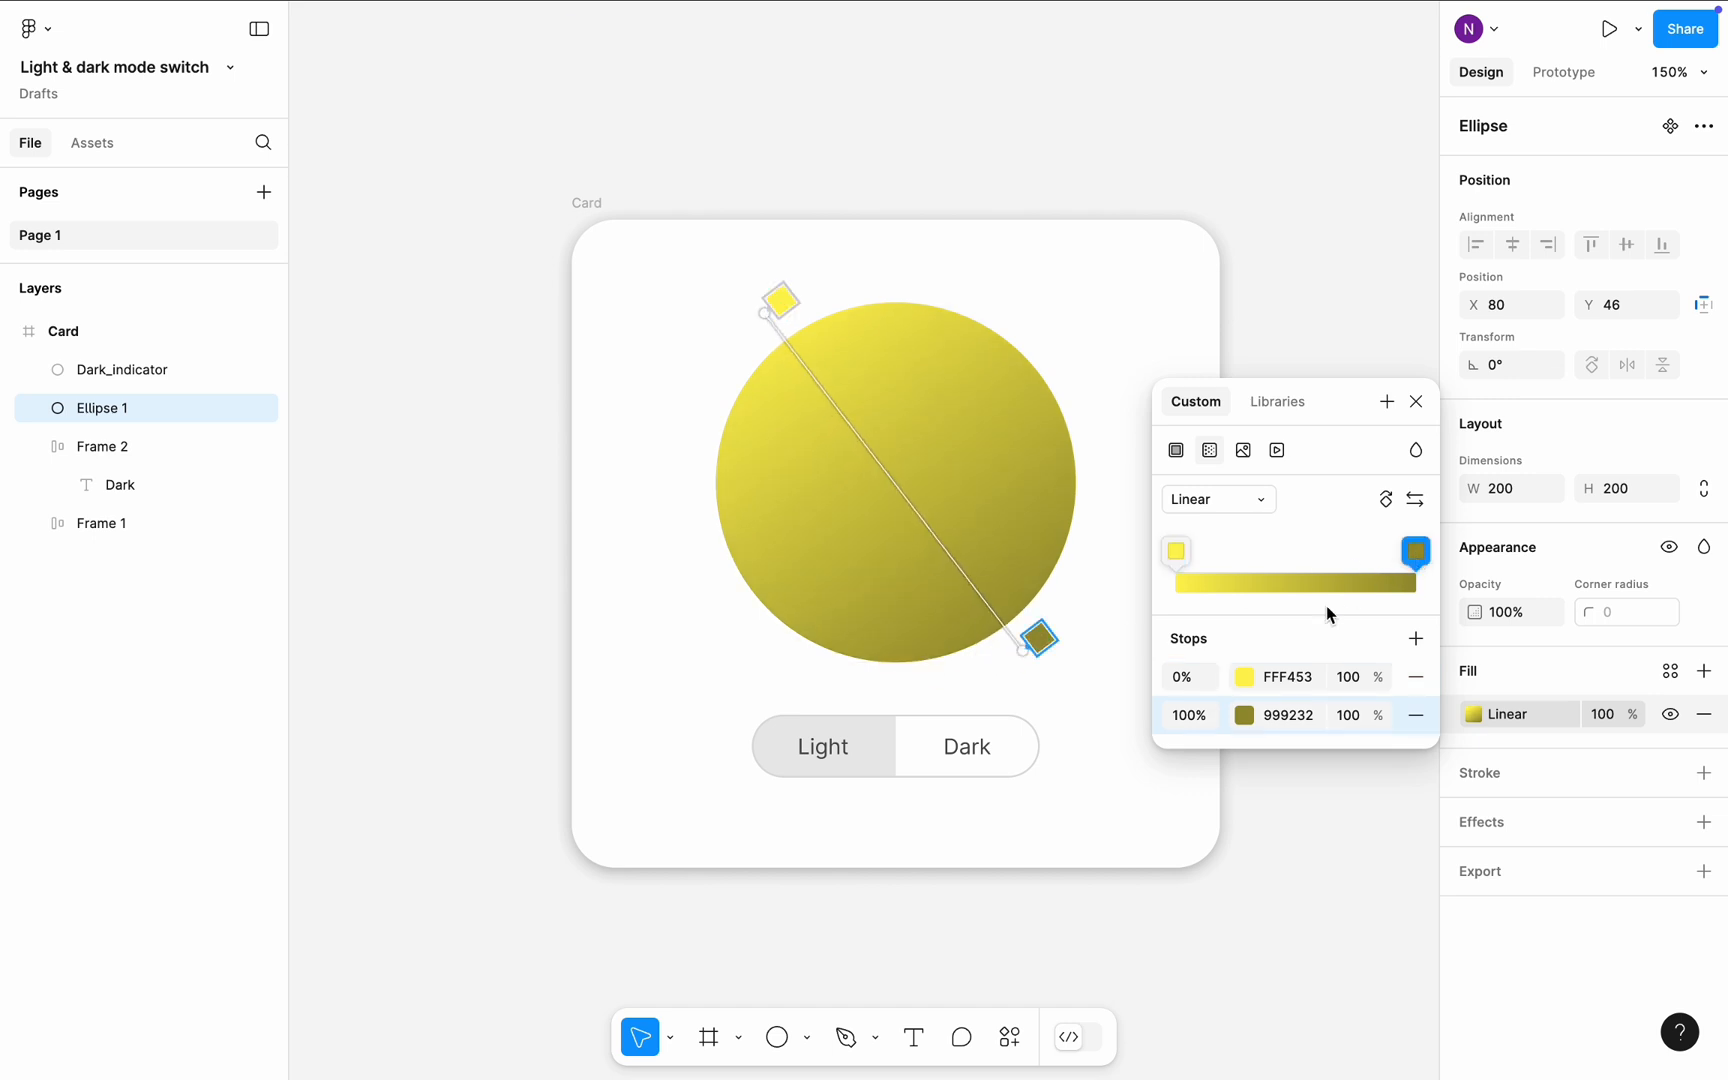
left_click(1243, 715)
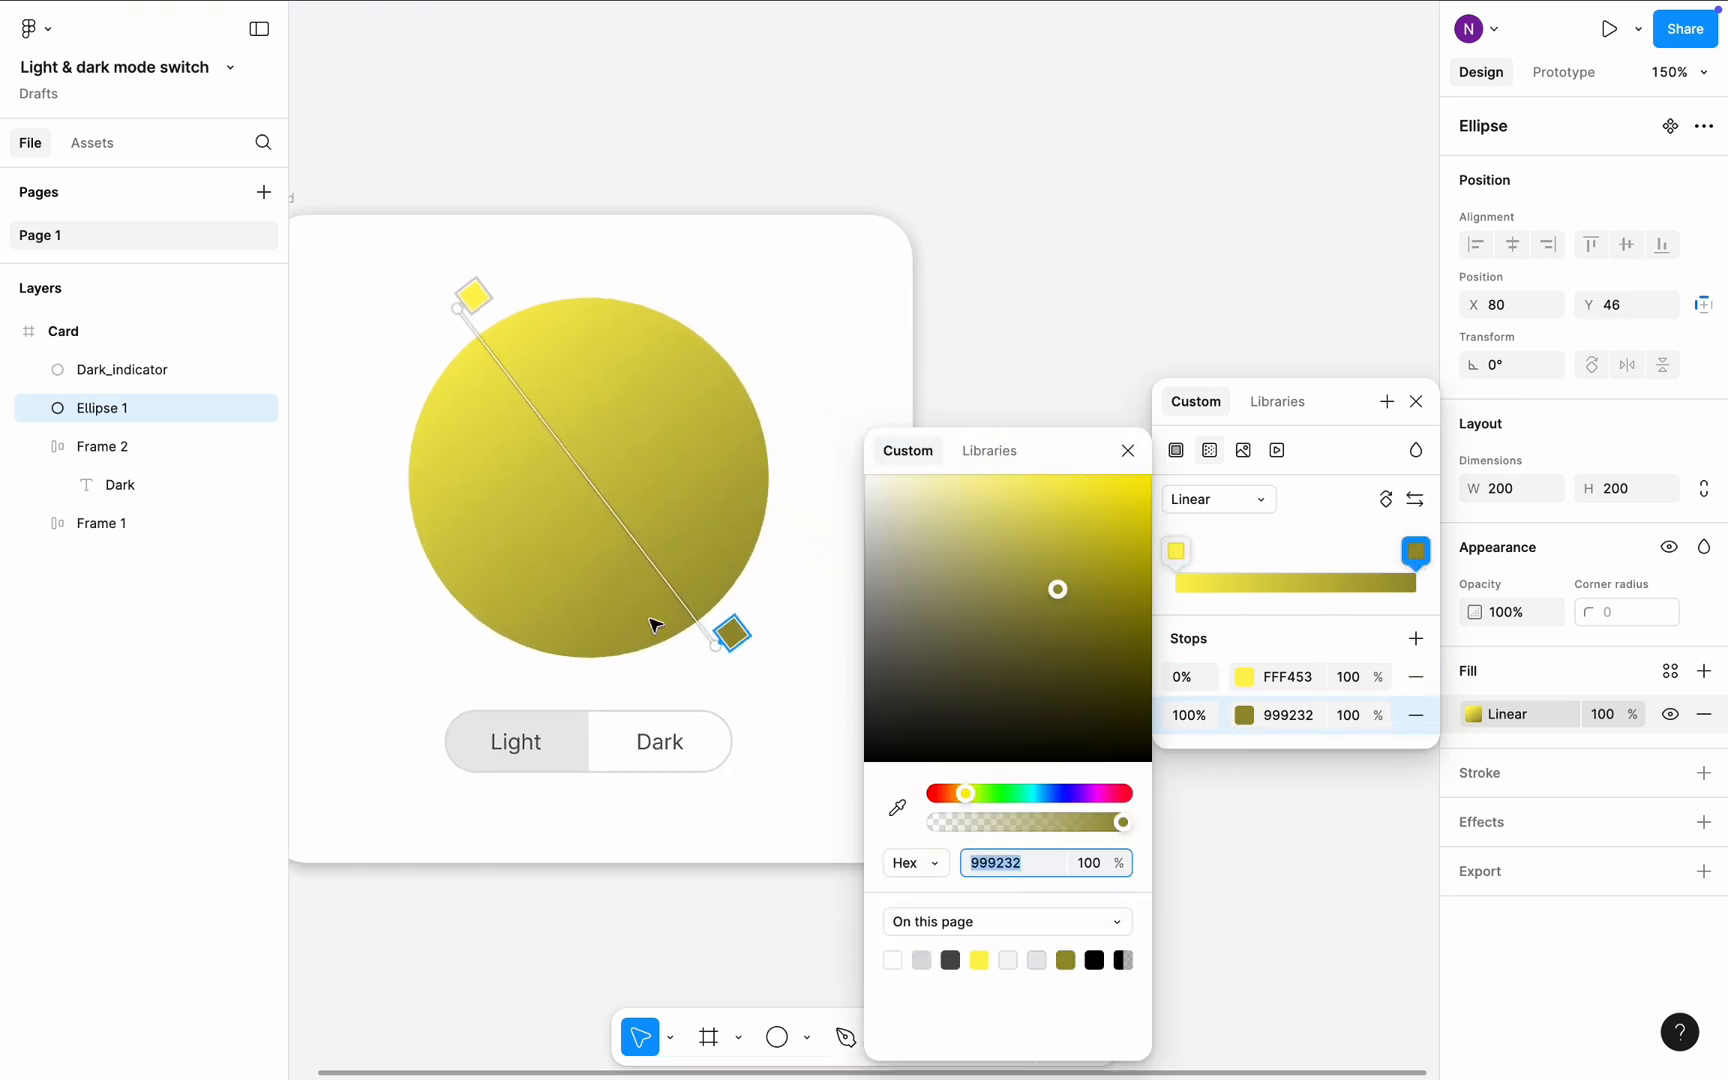
left_click_drag(961, 792, 959, 792)
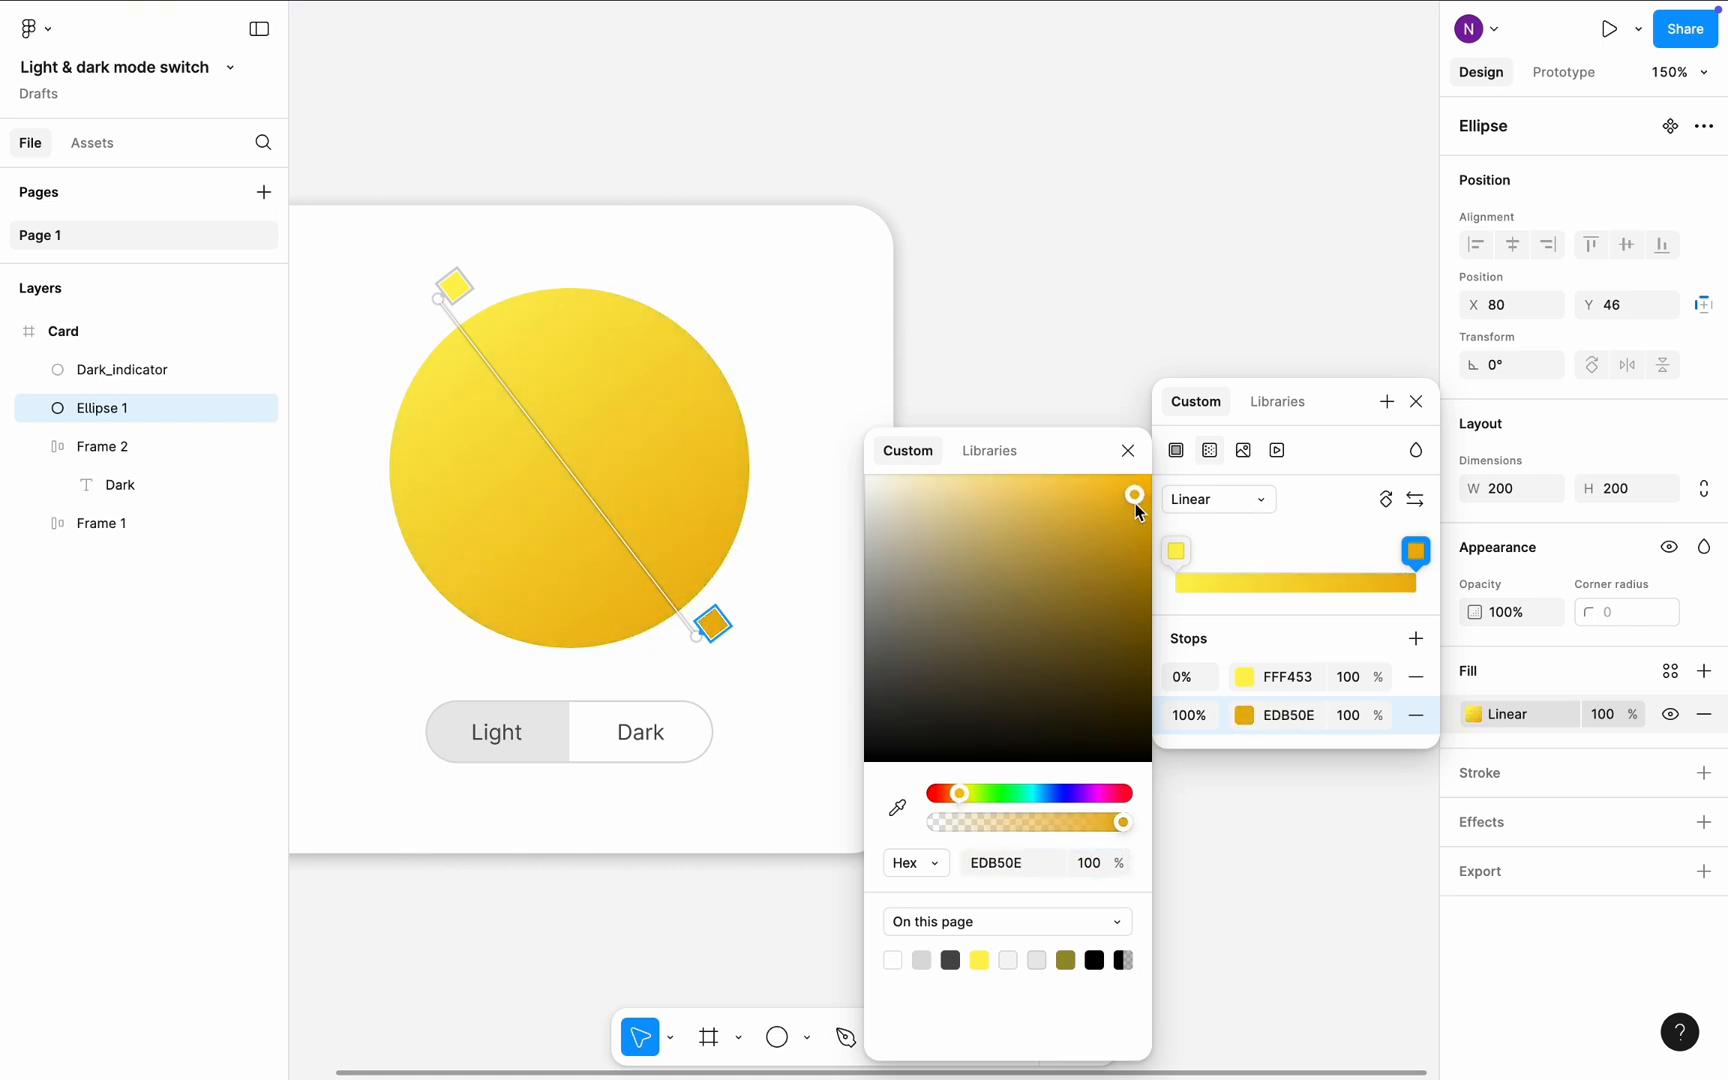
left_click_drag(709, 634, 726, 613)
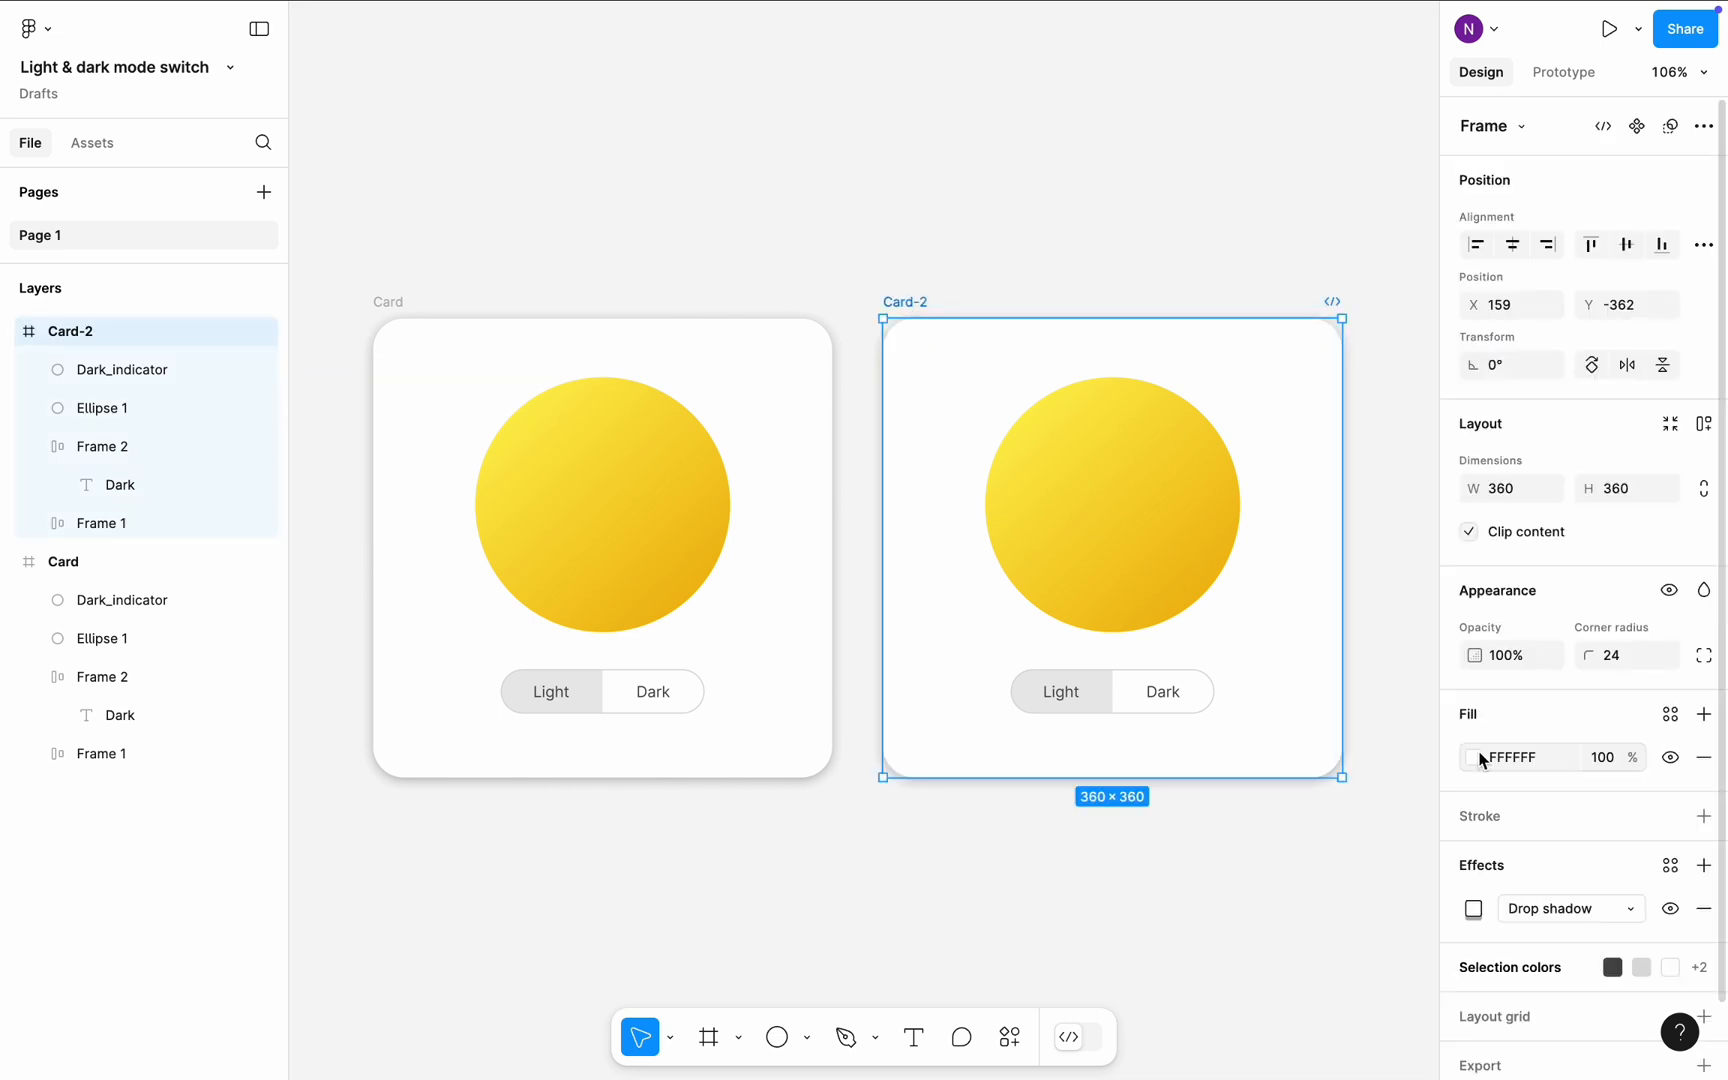
Set the duplicated Card-2's background fill to black 000000.
left_click(1472, 757)
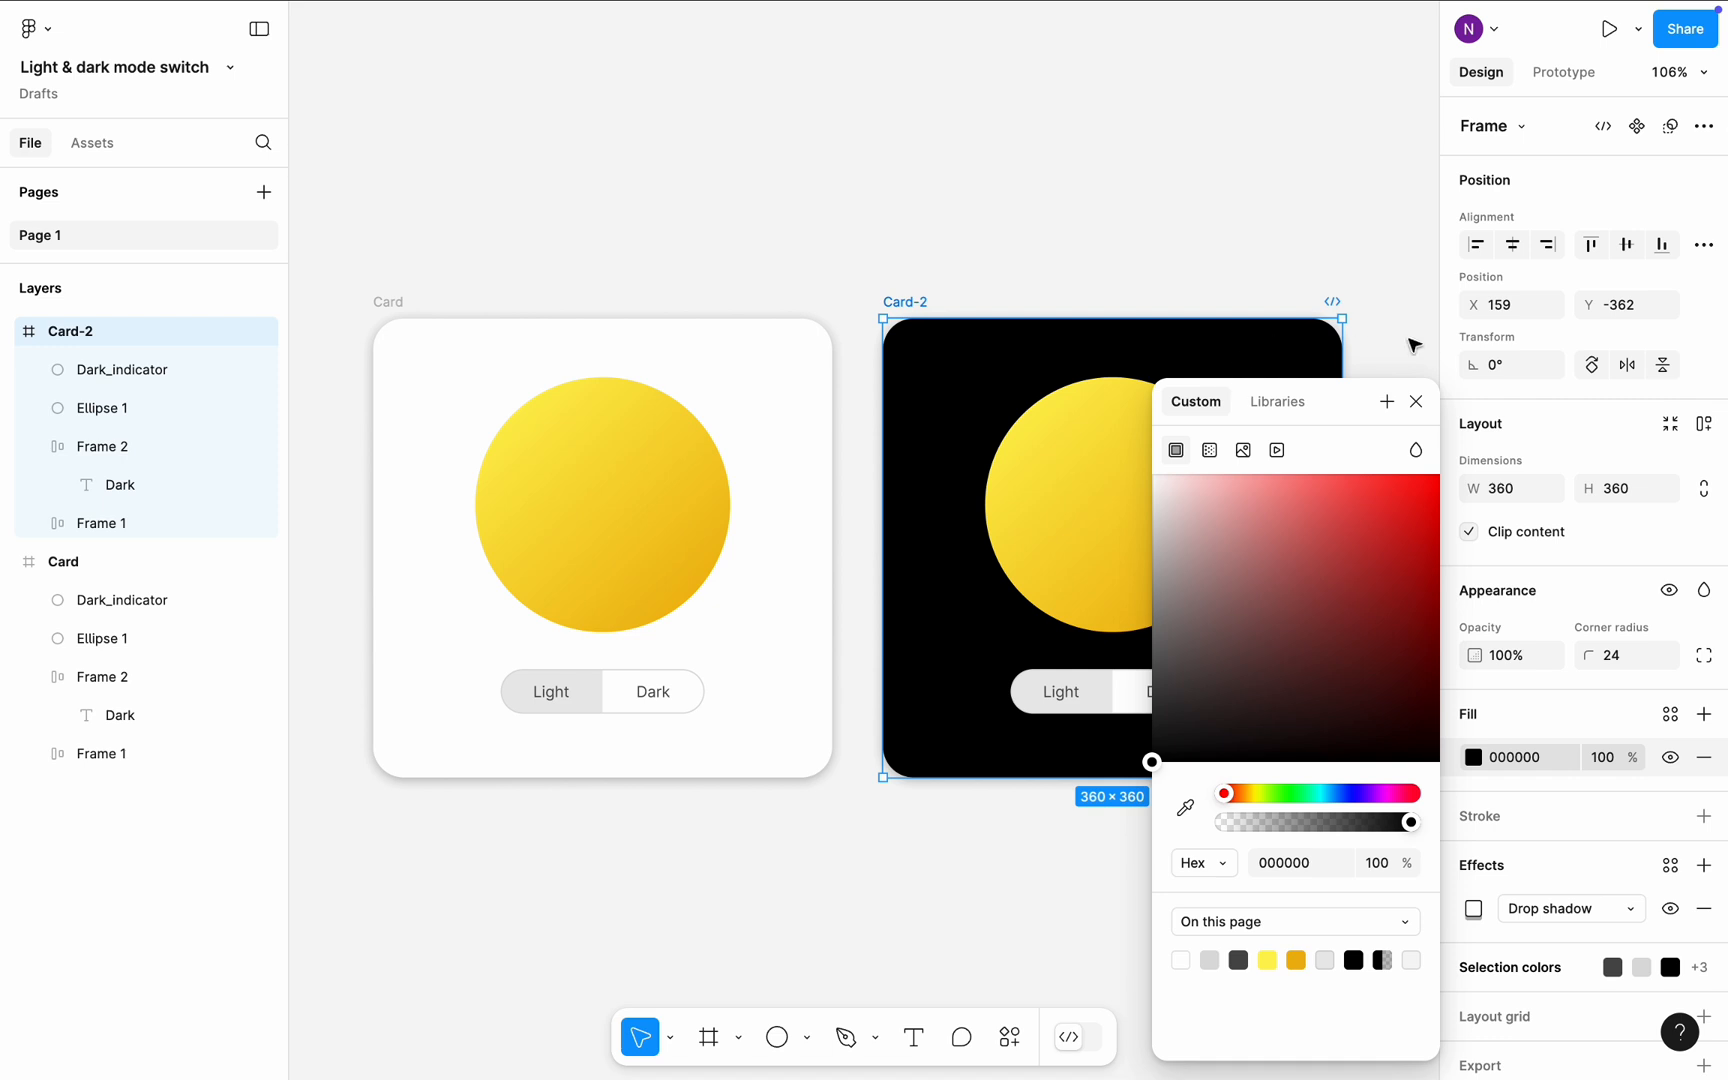
left_click(1415, 401)
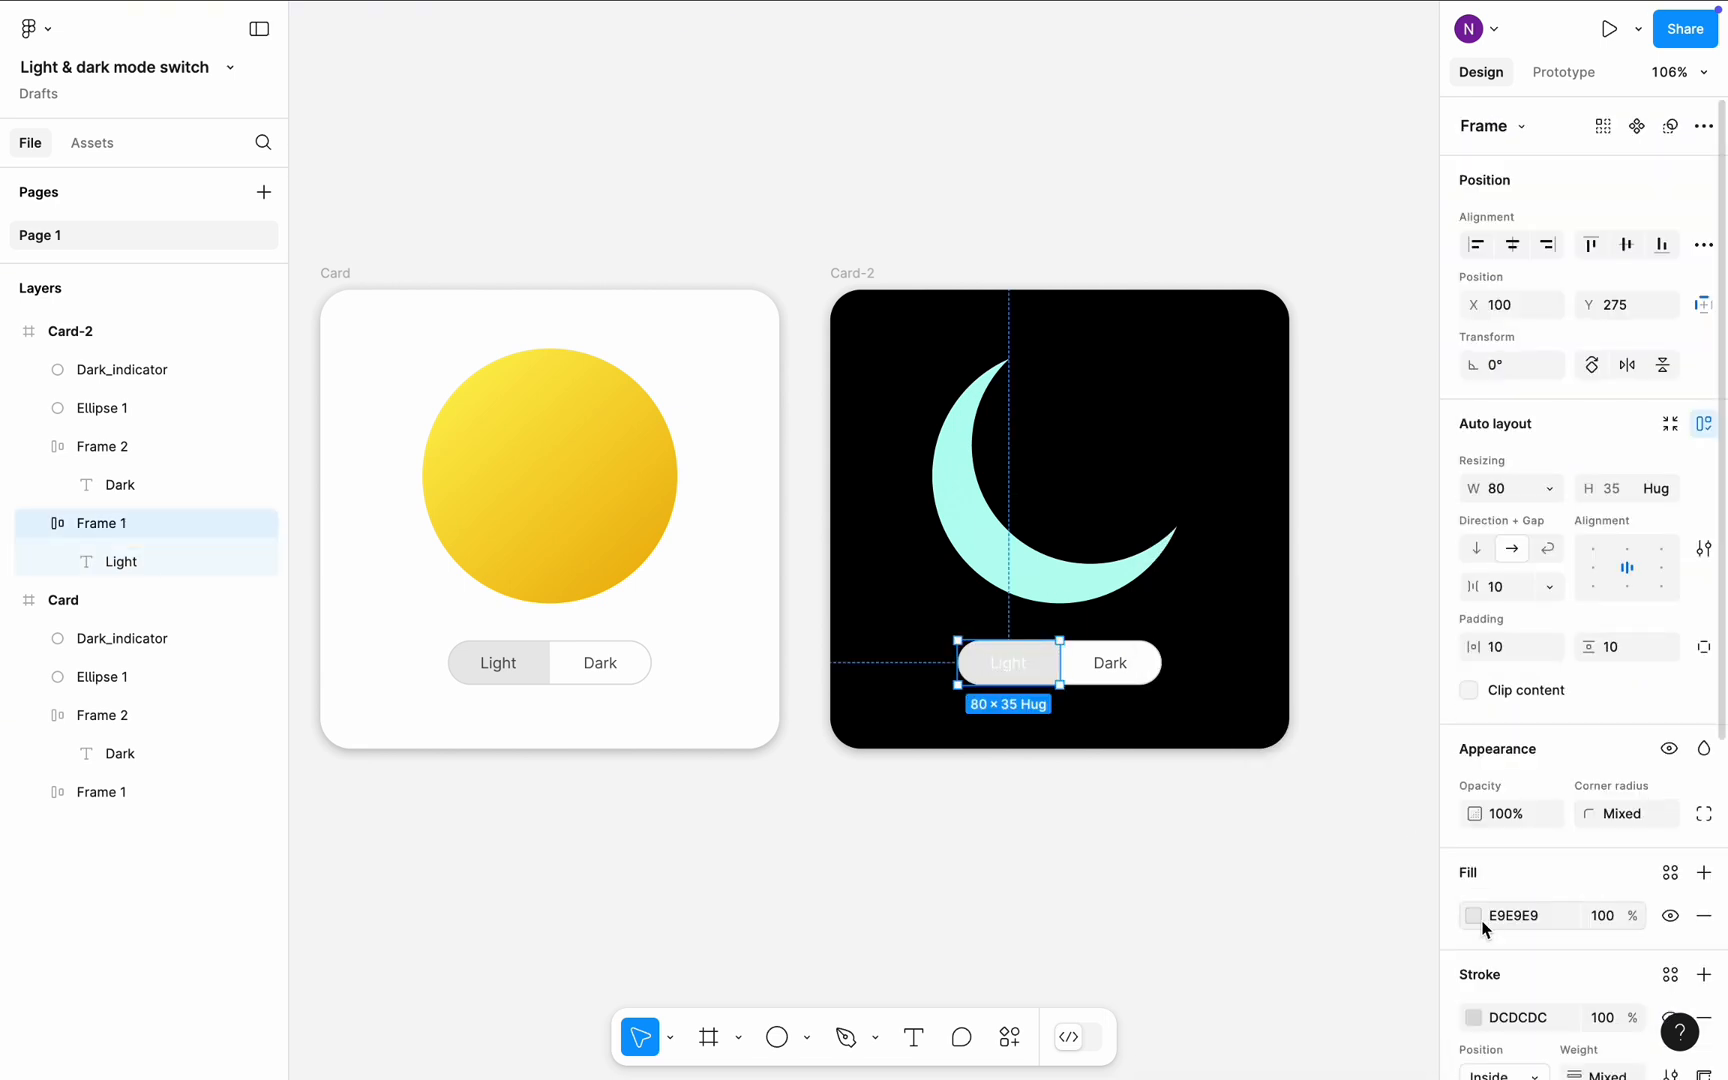
Recolor the dark card's Light and Dark buttons and combine both cards into a component set.
left_click(1472, 915)
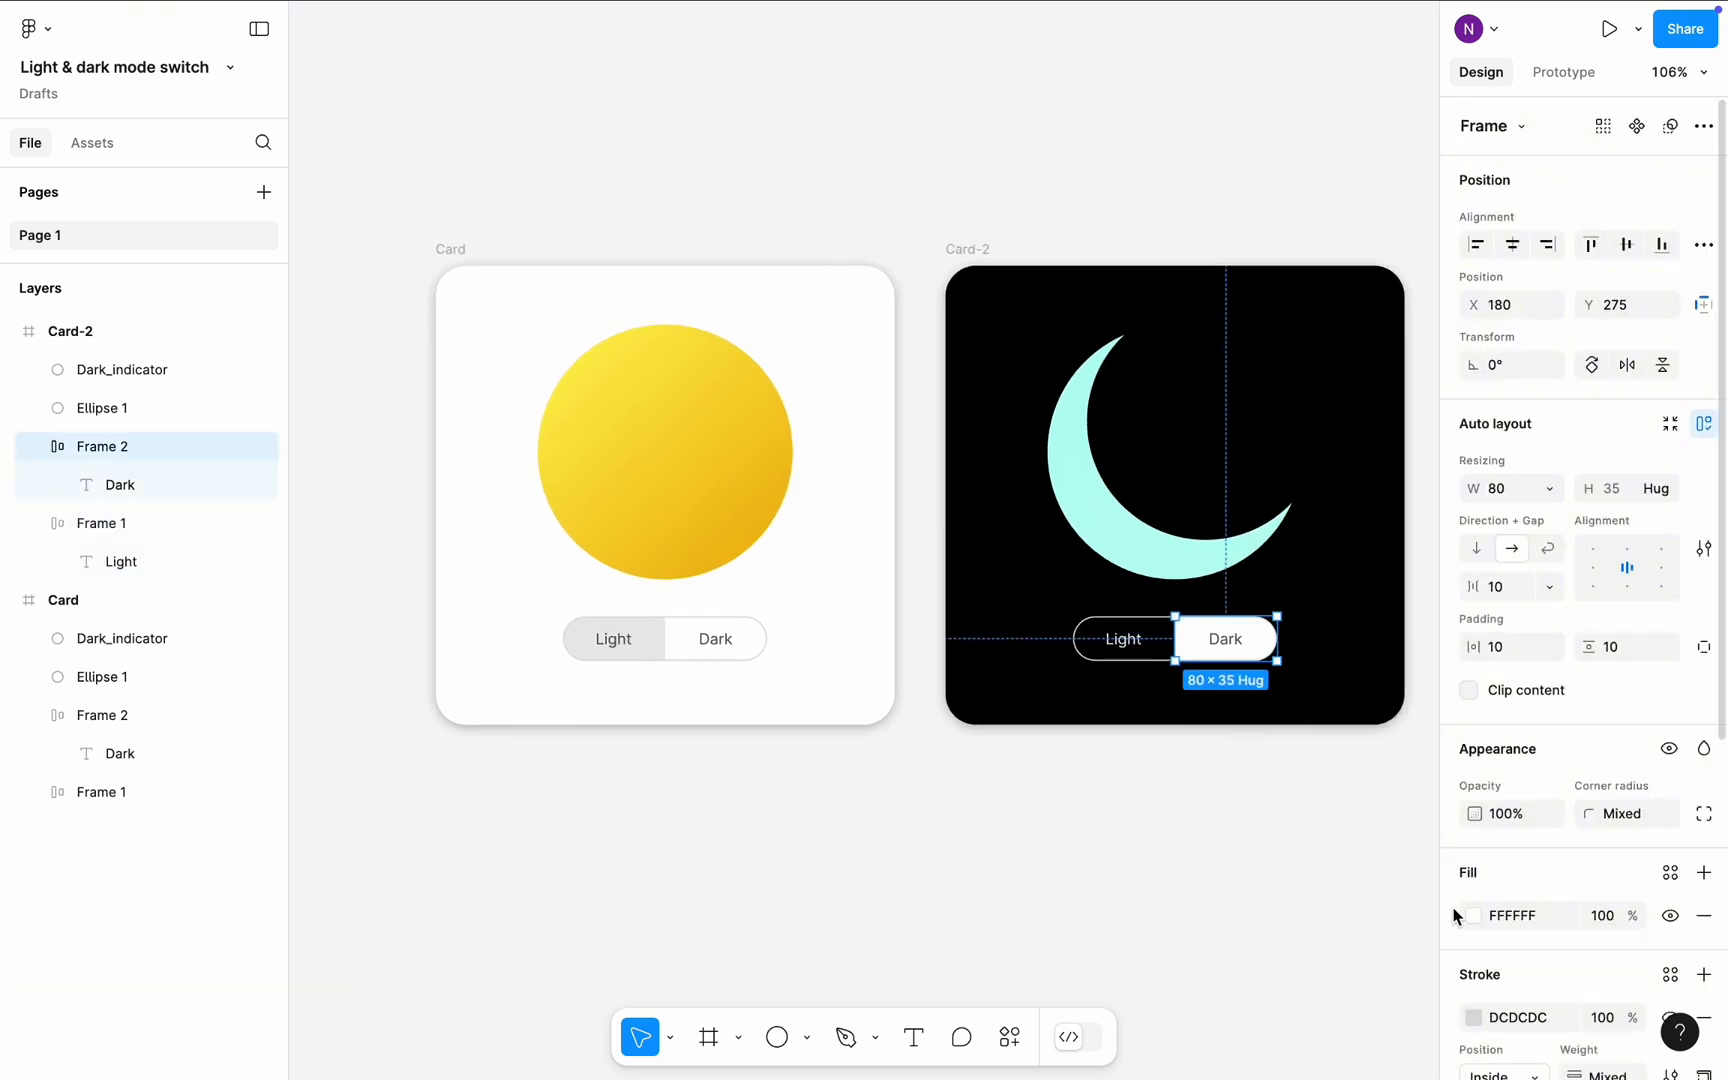
left_click(1472, 915)
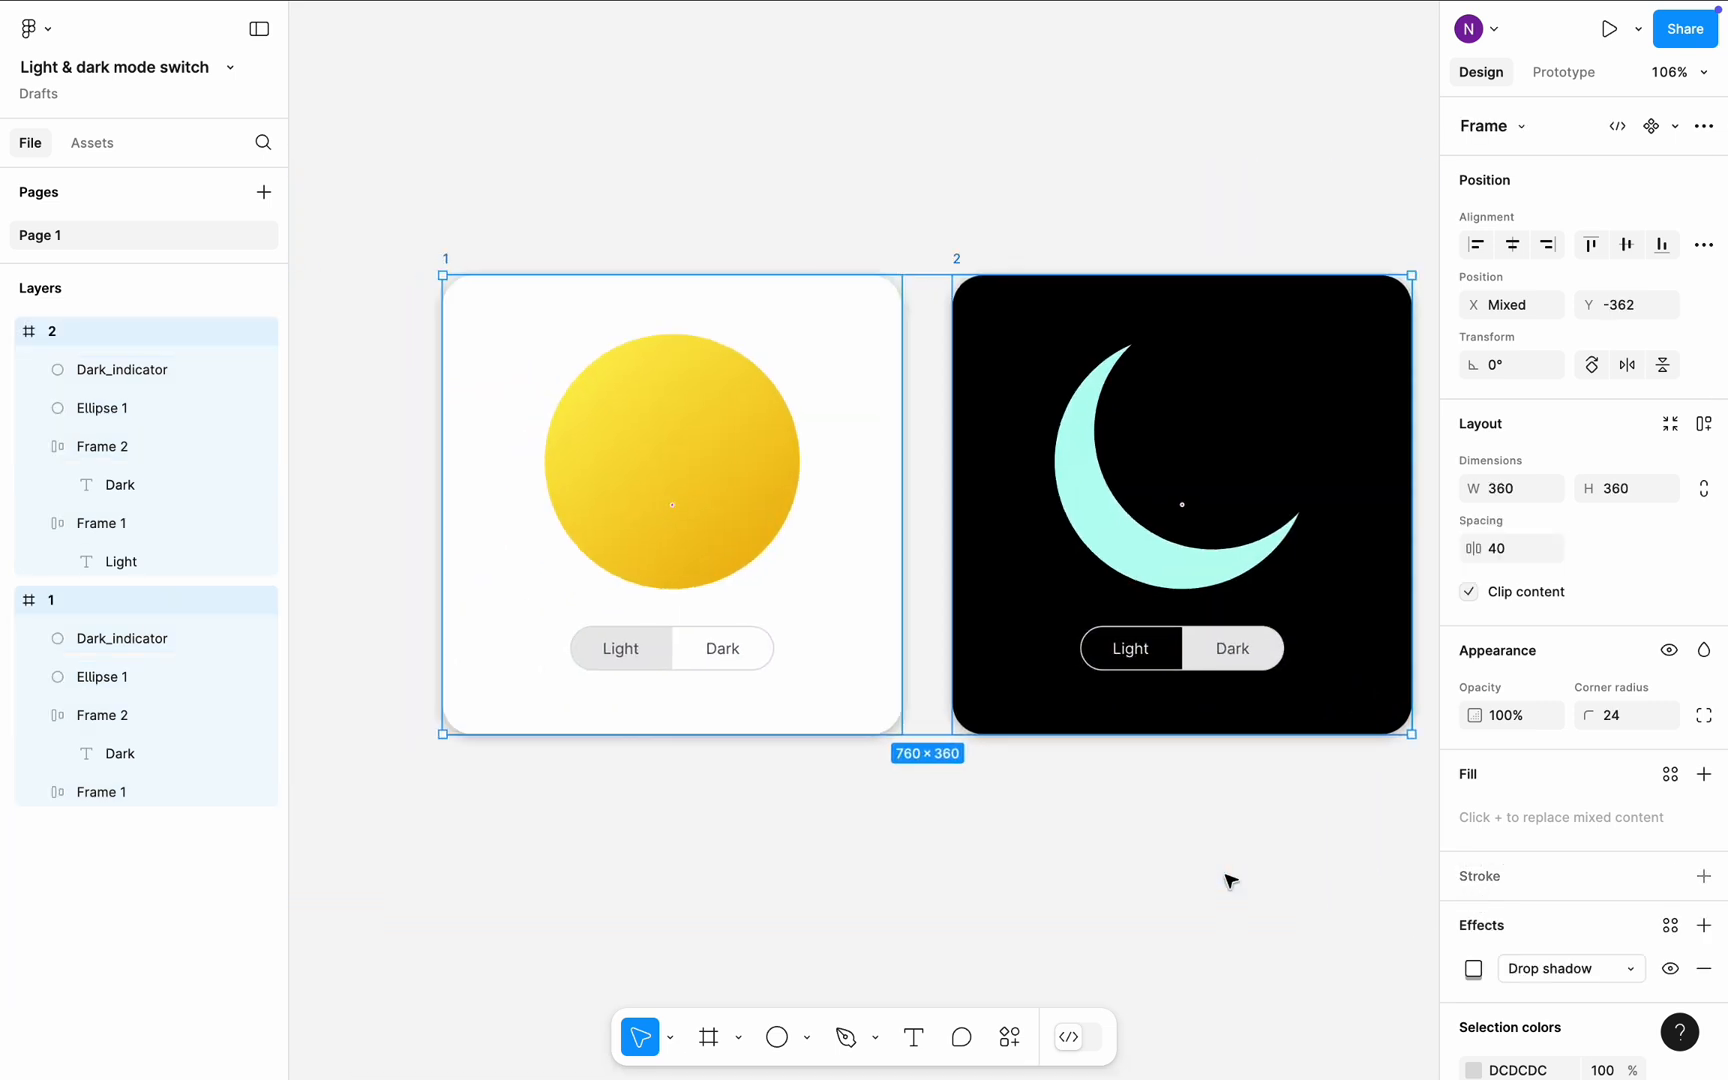
left_click(1673, 126)
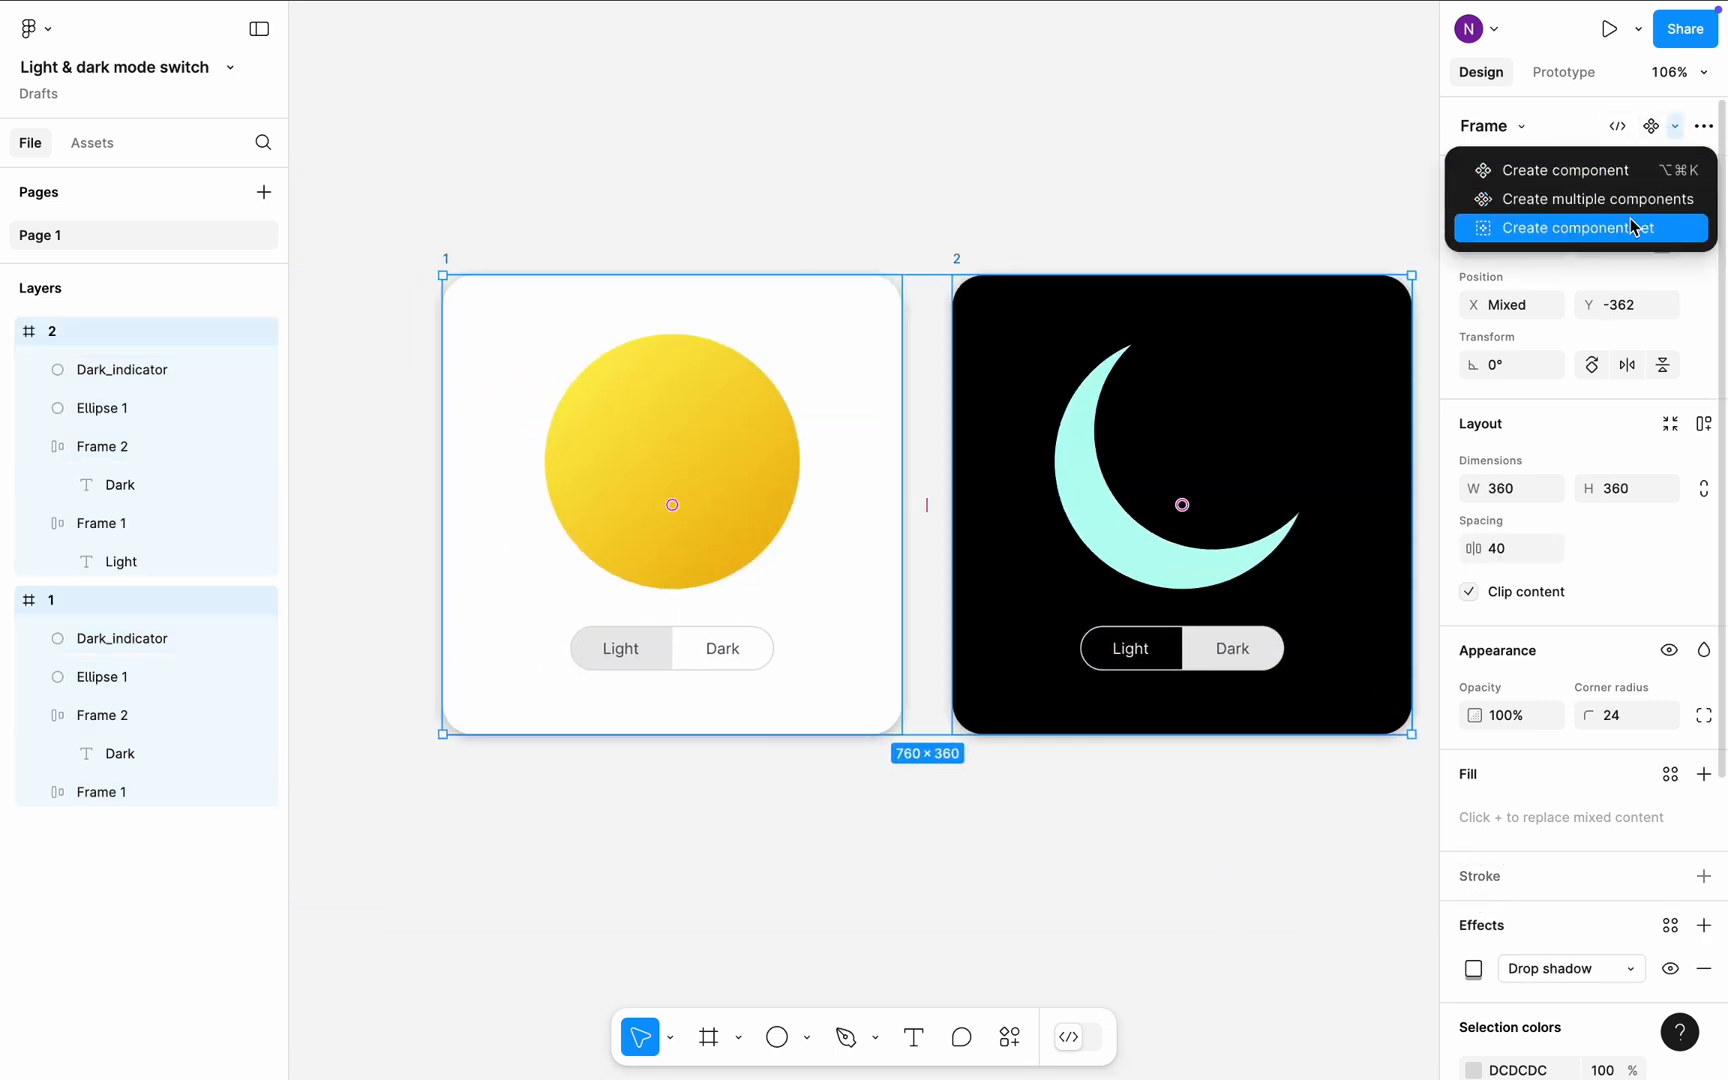
left_click(1580, 227)
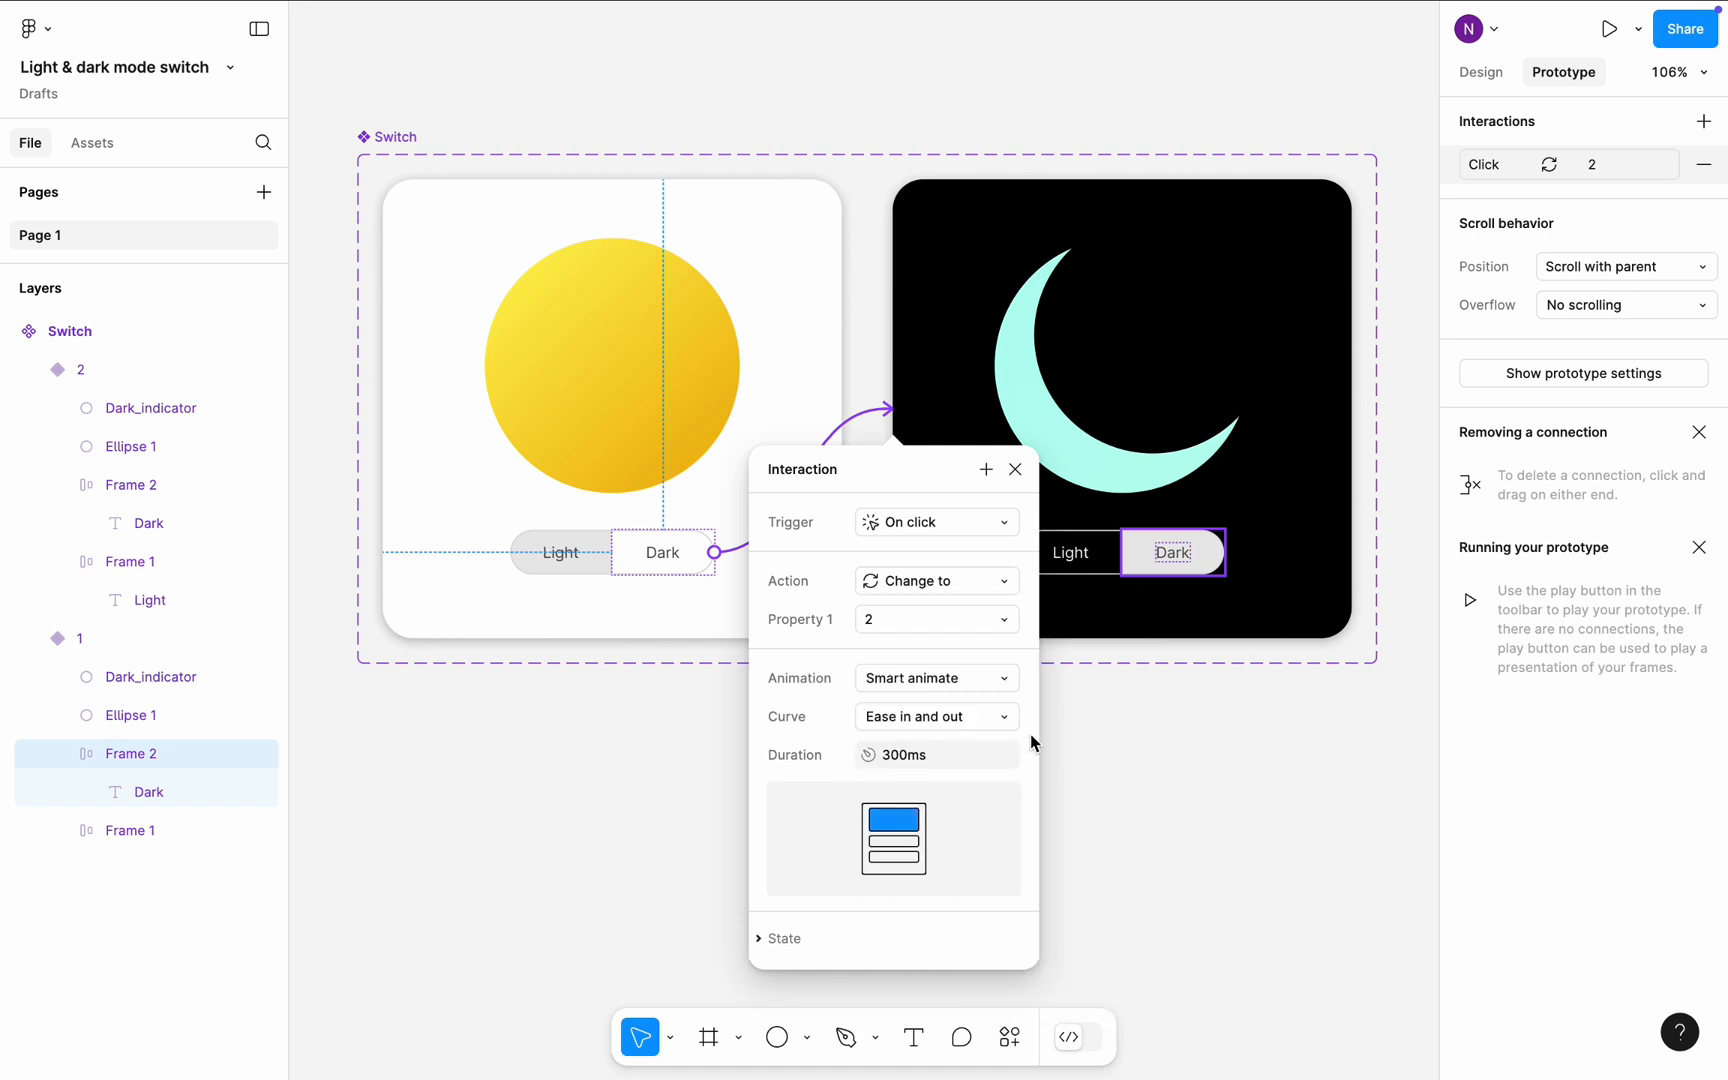
mouse_move(1094, 754)
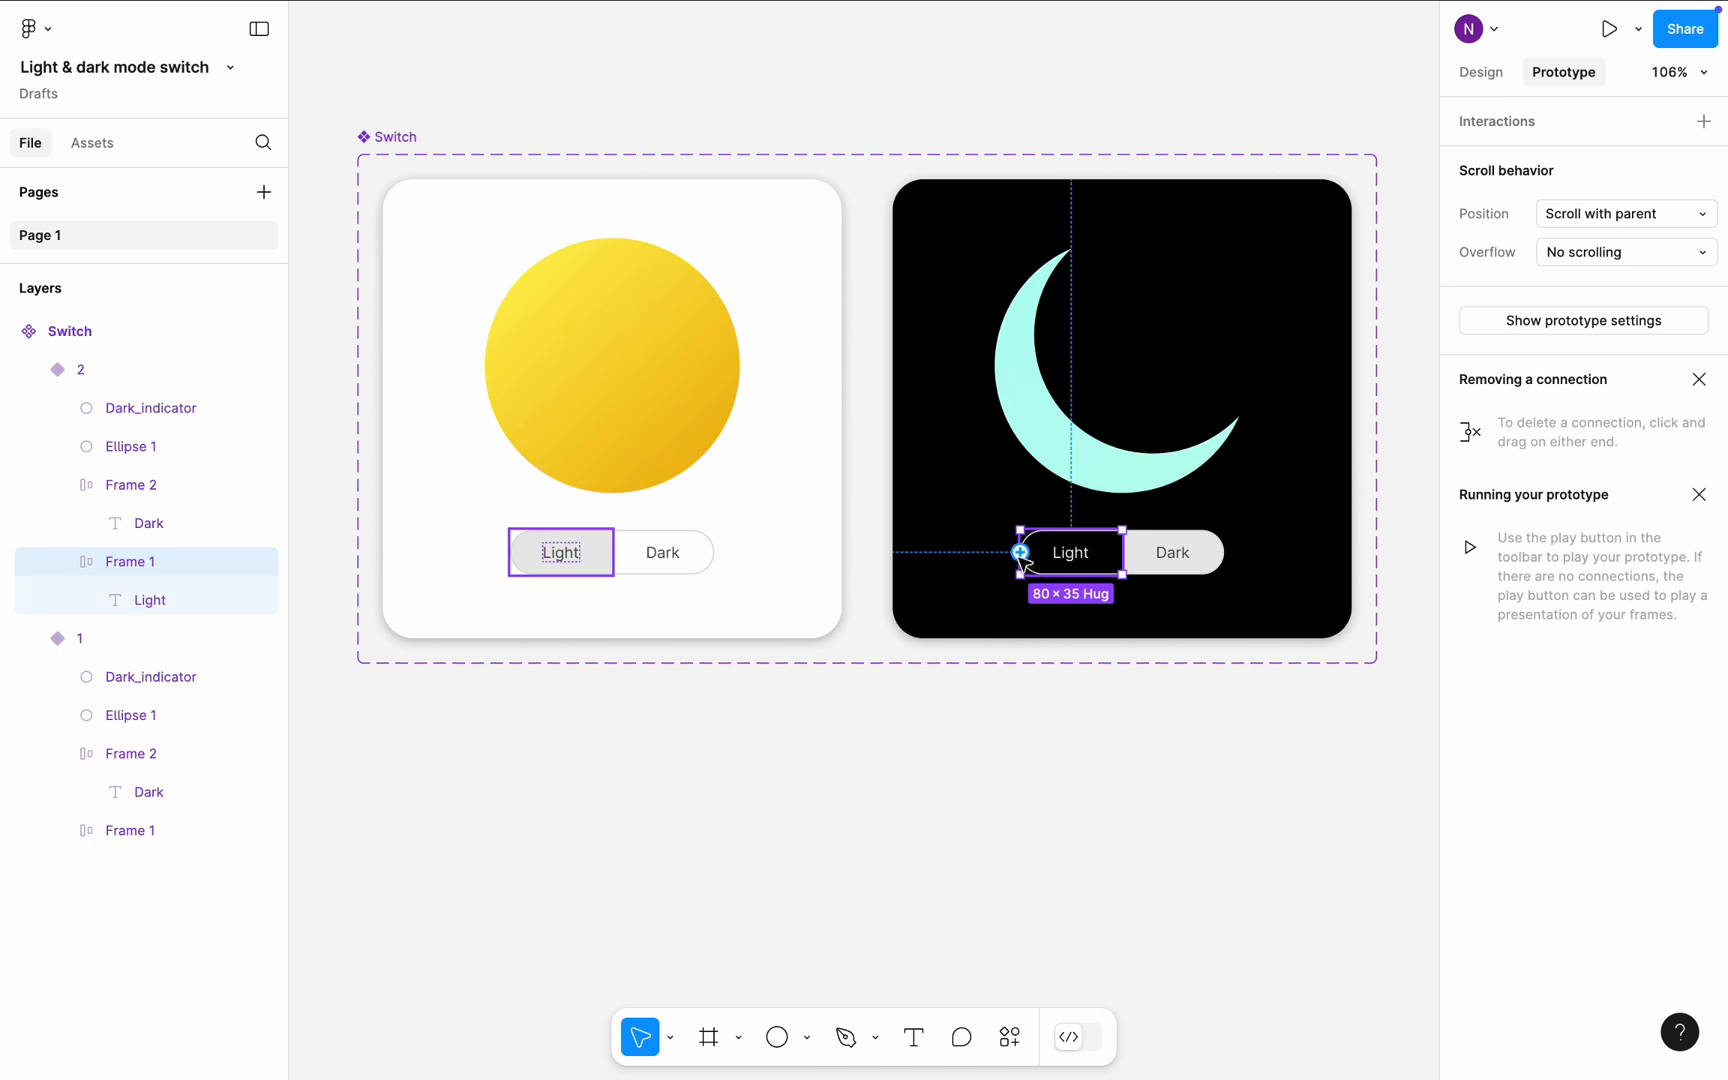
Link Light on variant 2 back to variant 1 and add a new frame below the switch.
left_click(1019, 552)
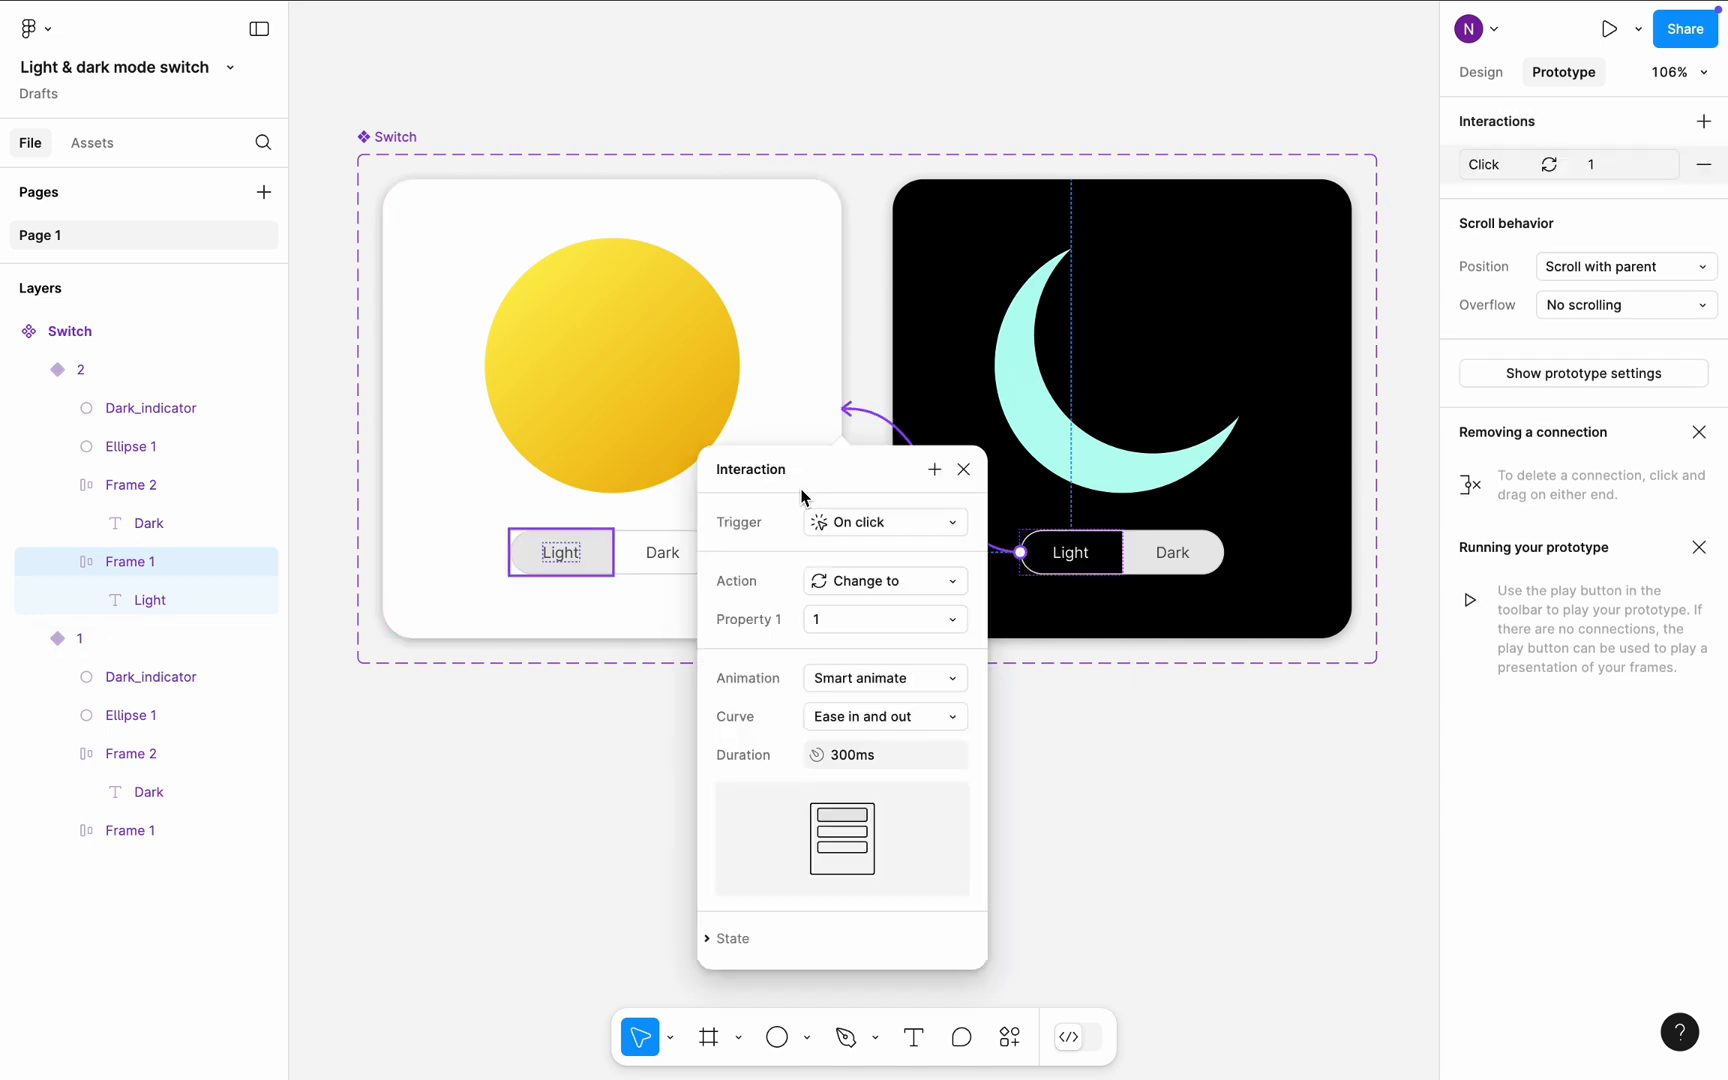
mouse_move(874, 132)
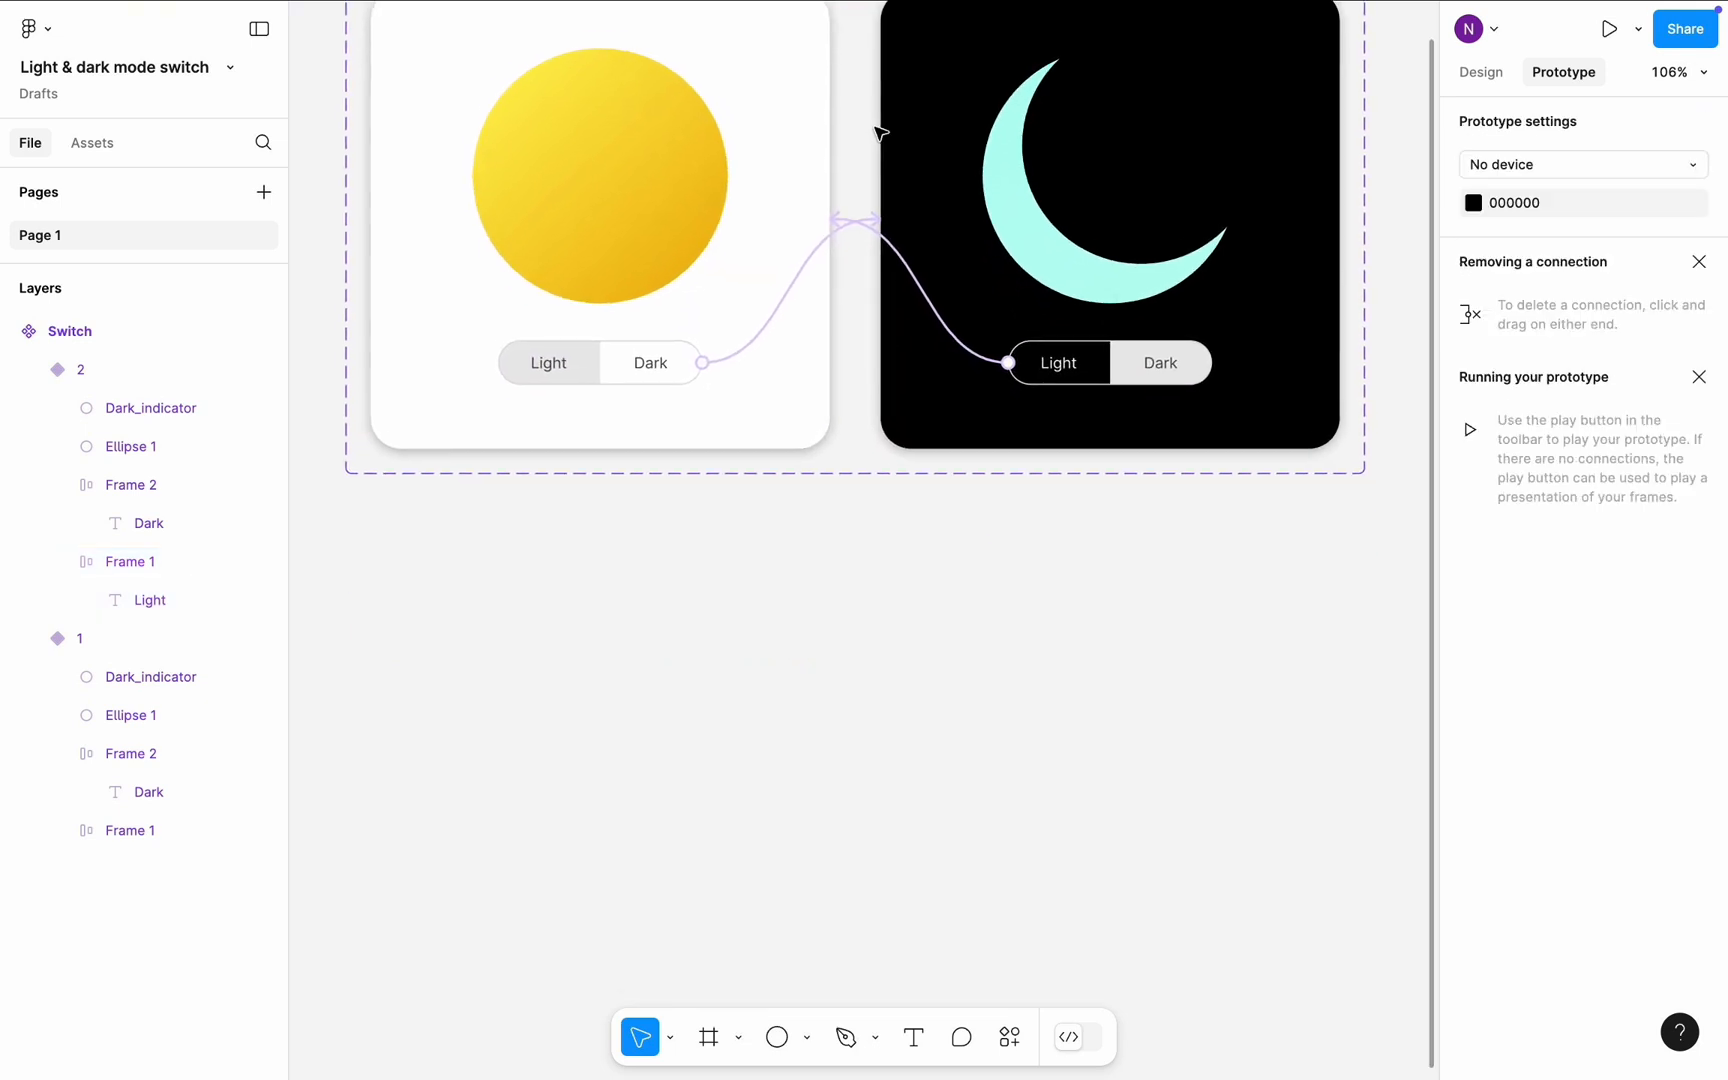
left_click(709, 1037)
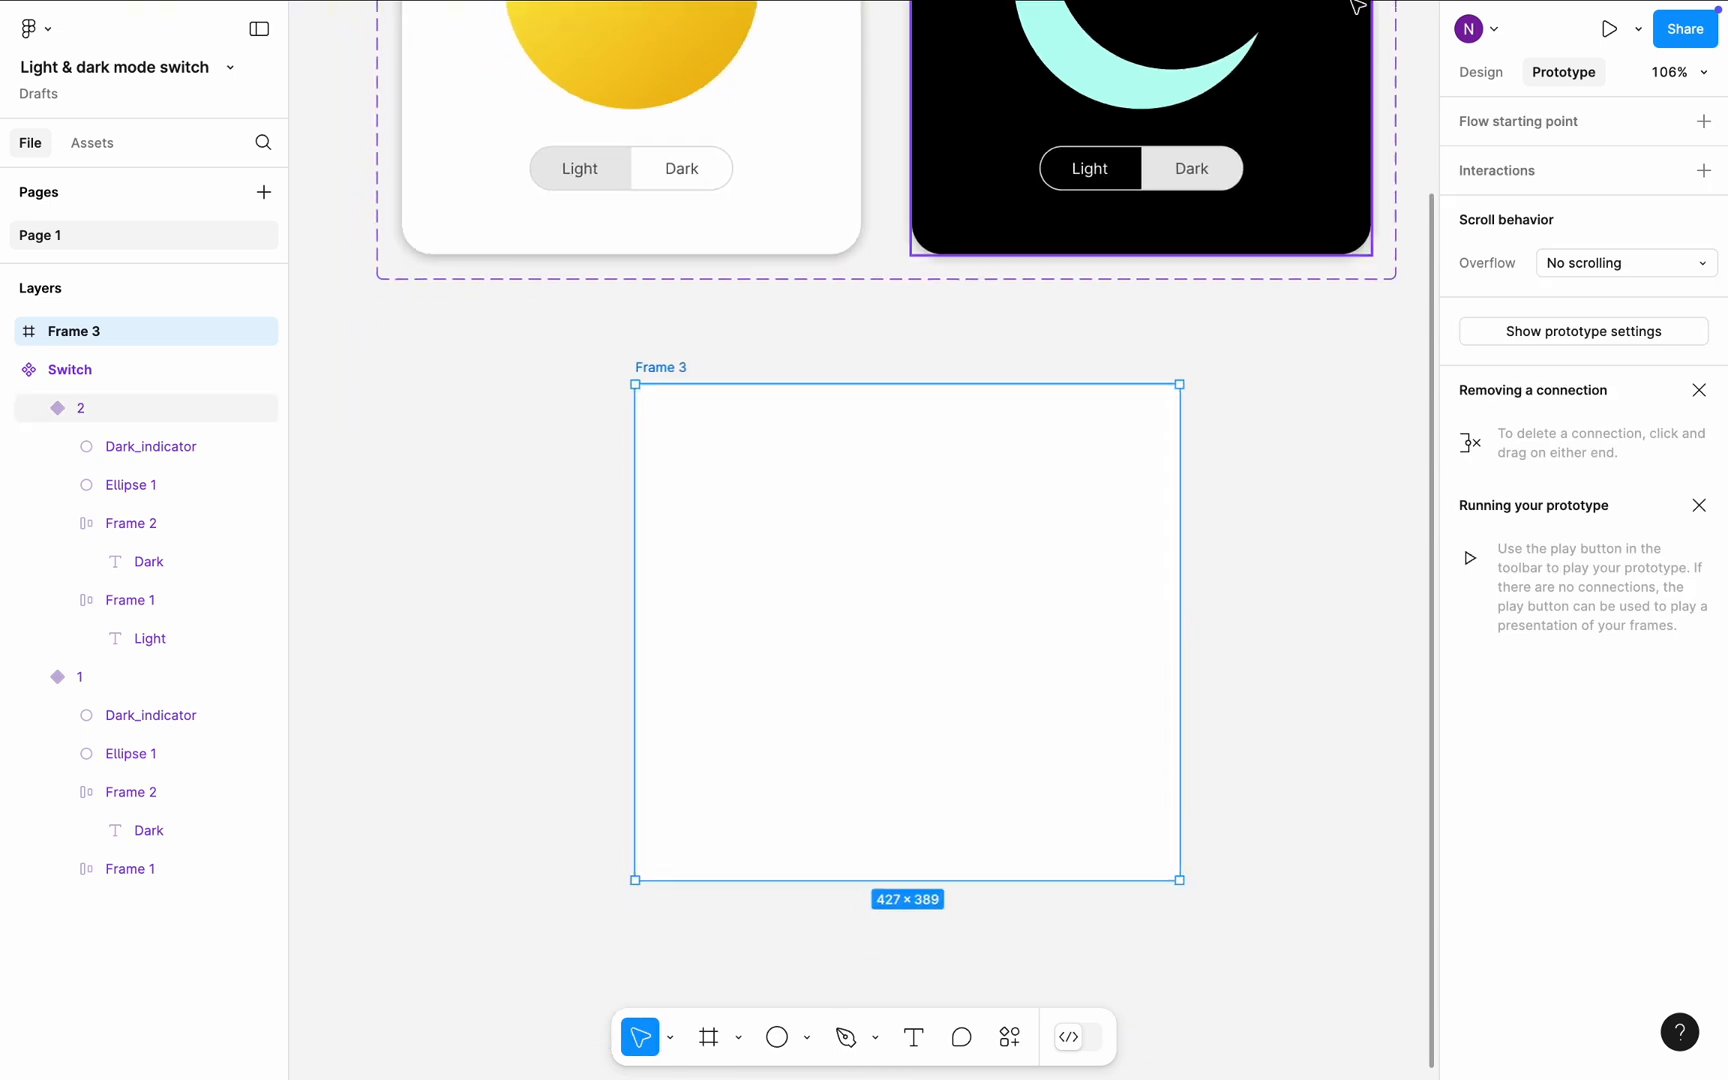
Place a Switch component instance from Assets centred inside the Test frame.
left_click(1481, 71)
type("Test")
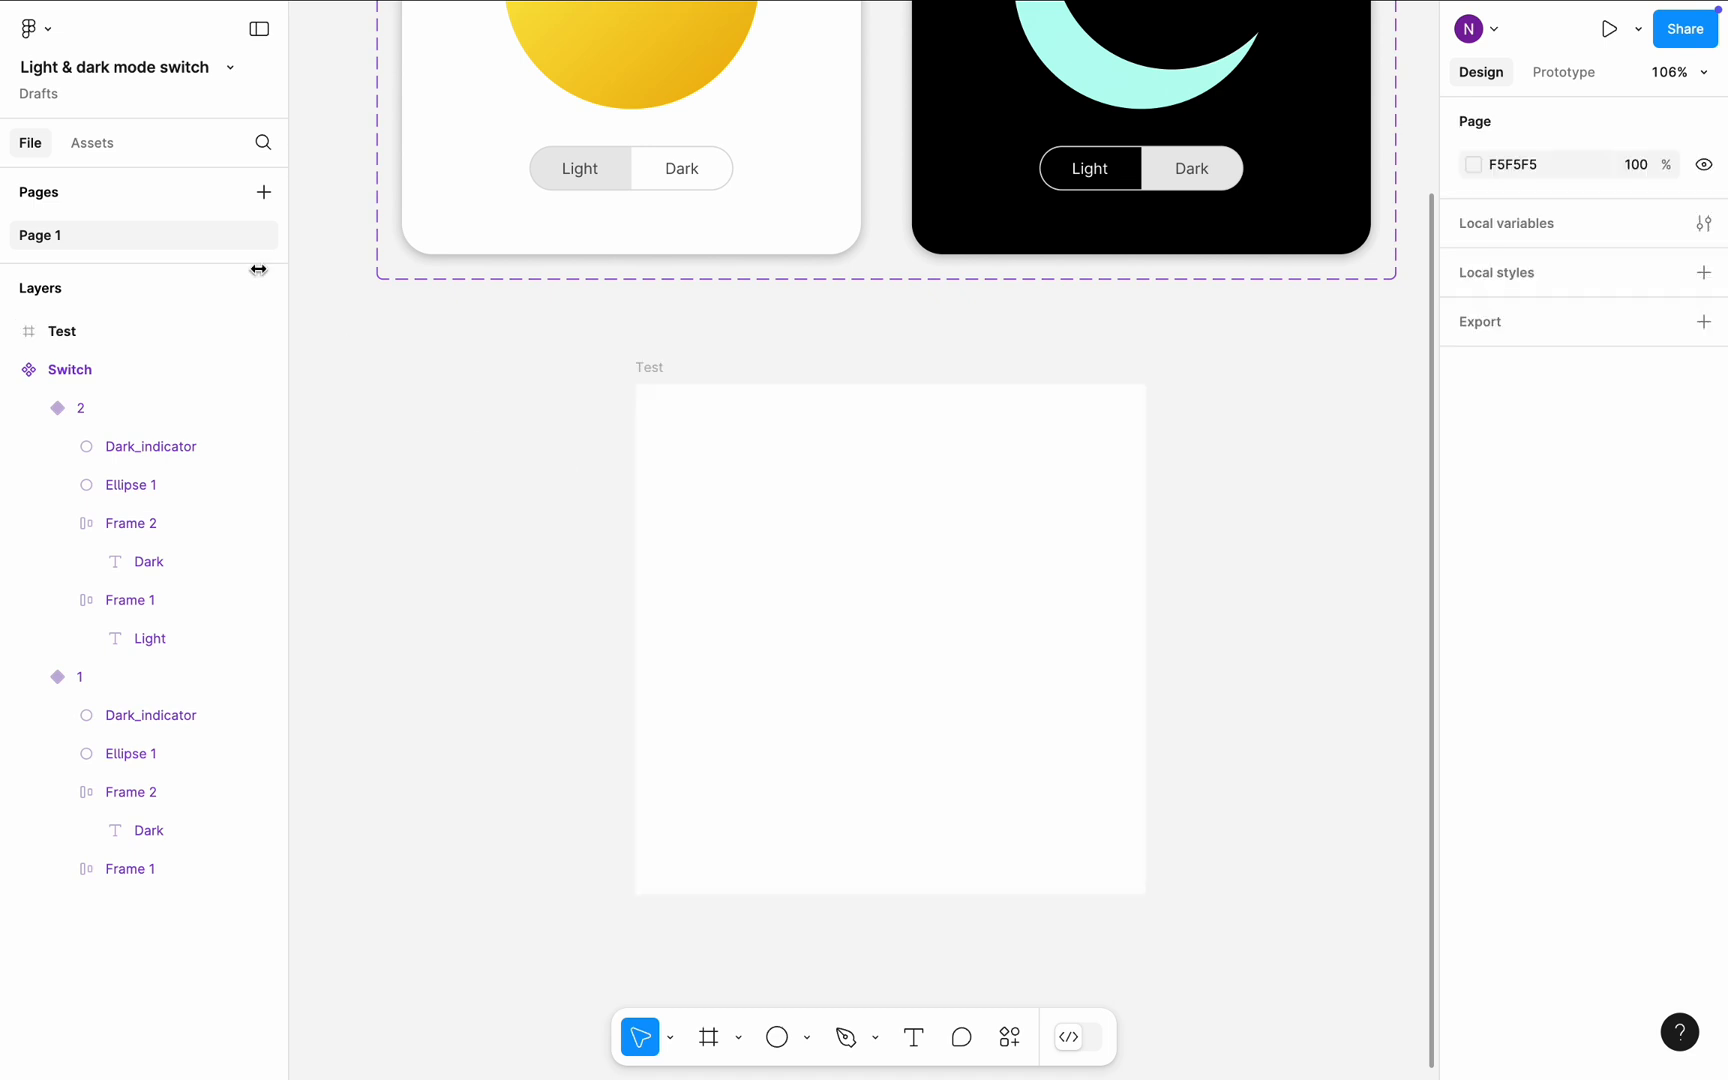
left_click(92, 142)
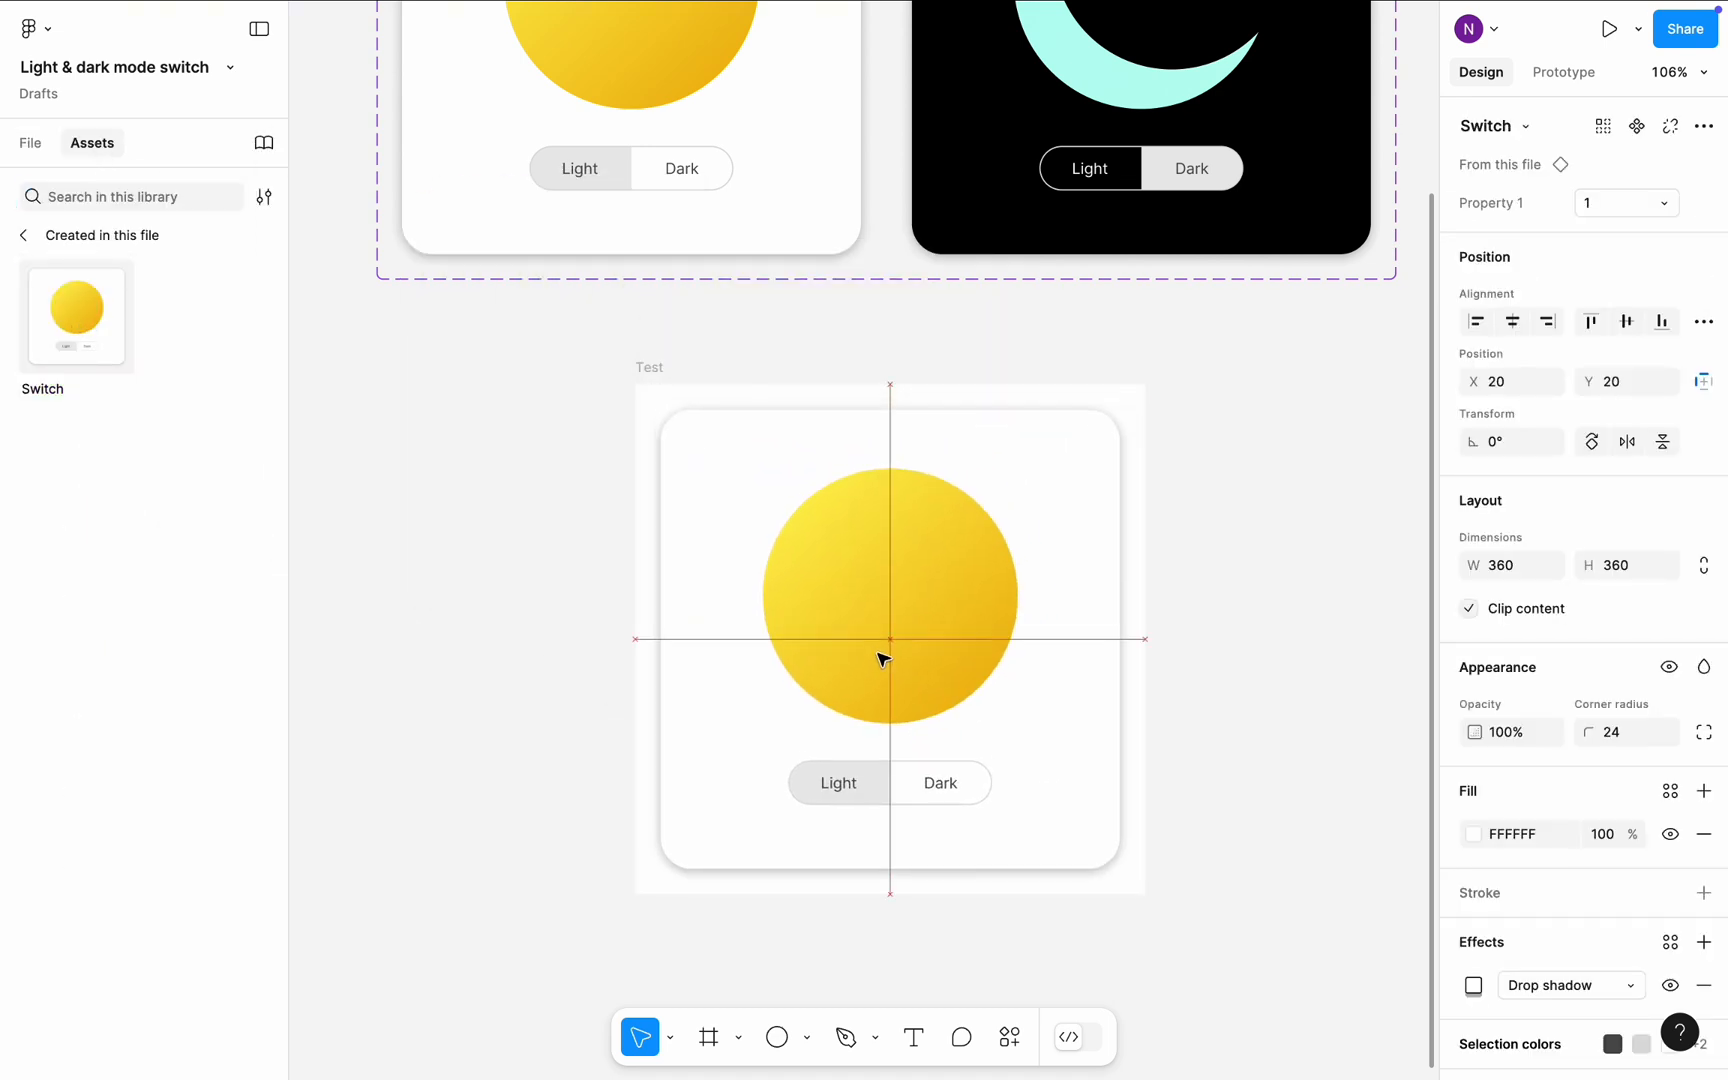
left_click(648, 367)
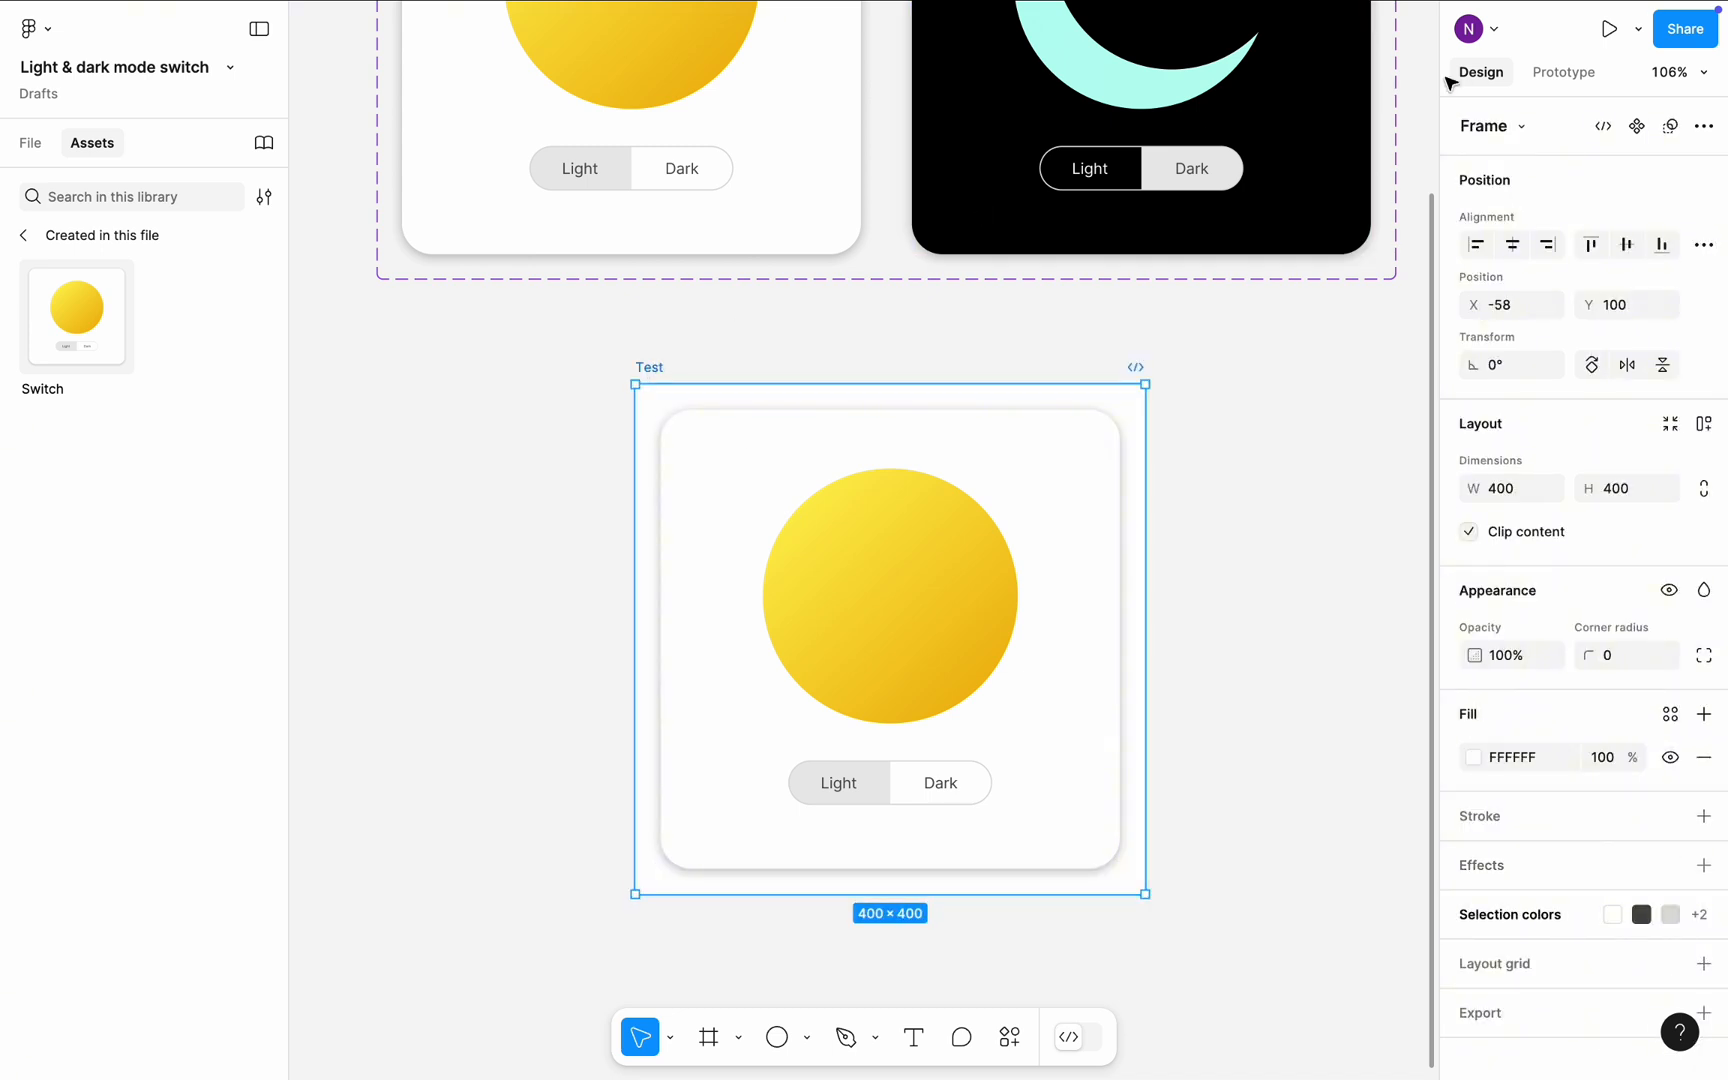
left_click(1636, 29)
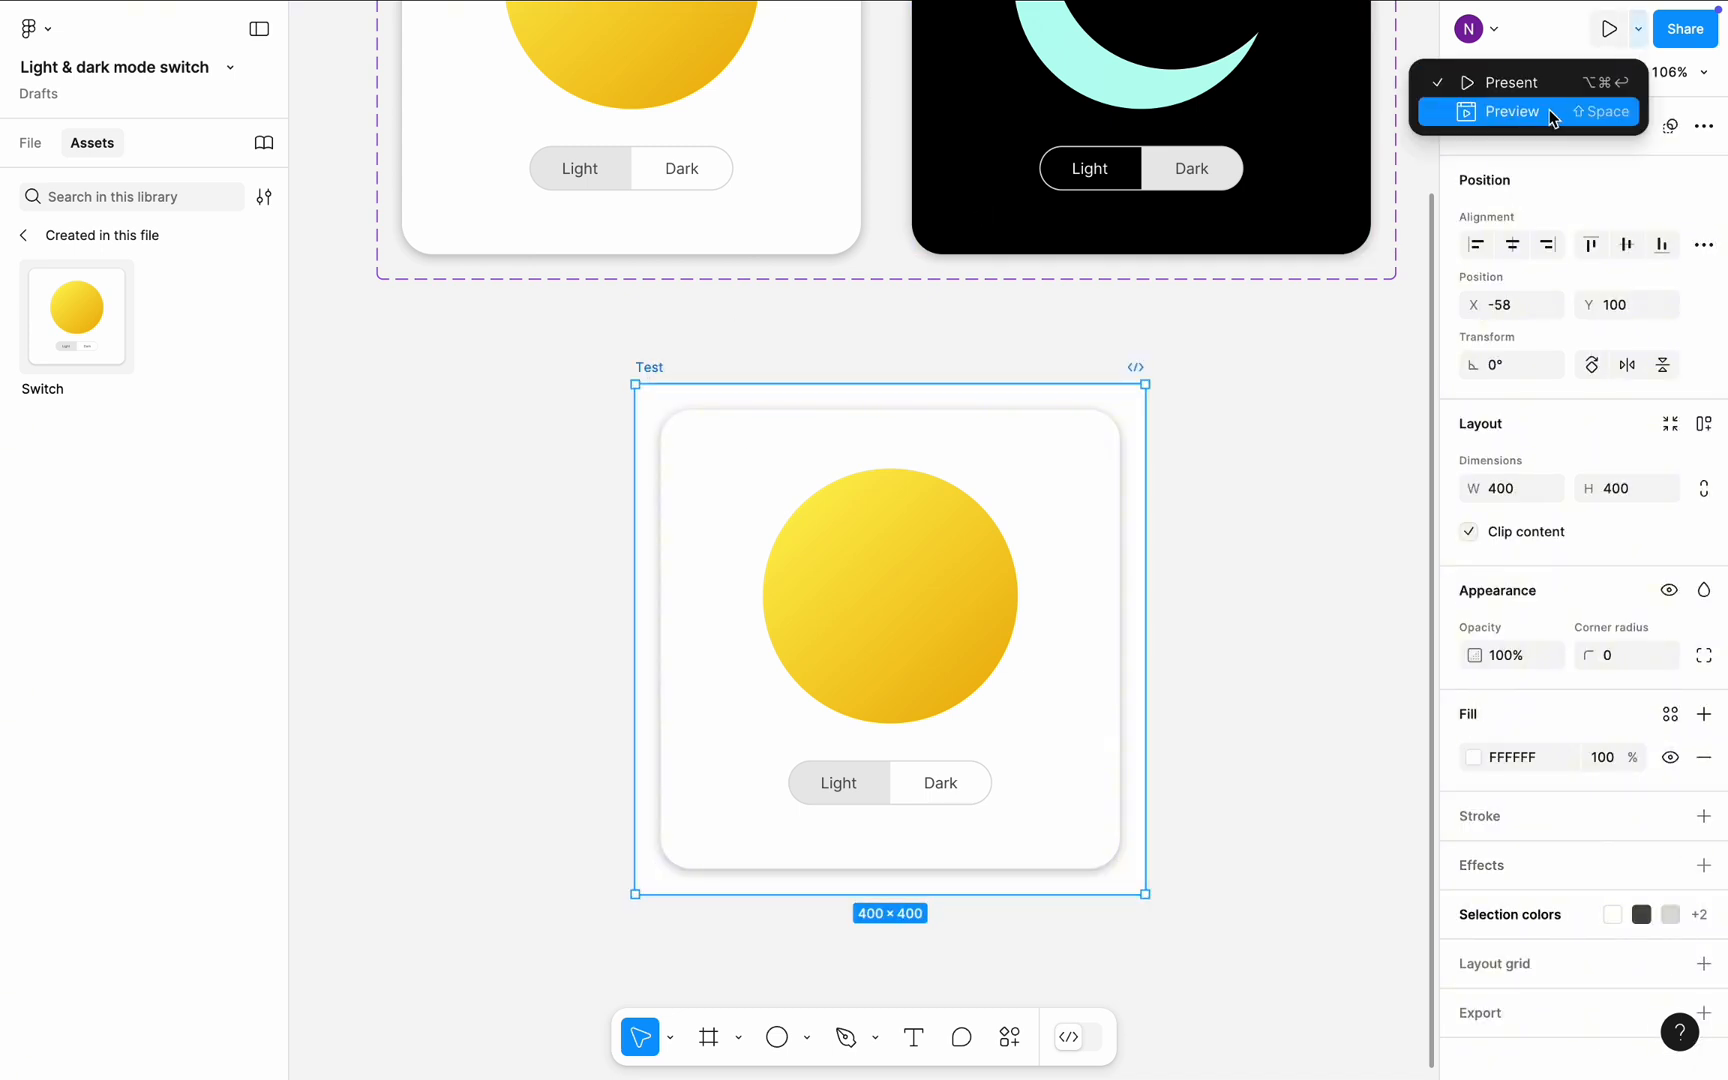
Preview the Test frame, toggling the card to the dark moon and back to the light sun.
left_click(1511, 111)
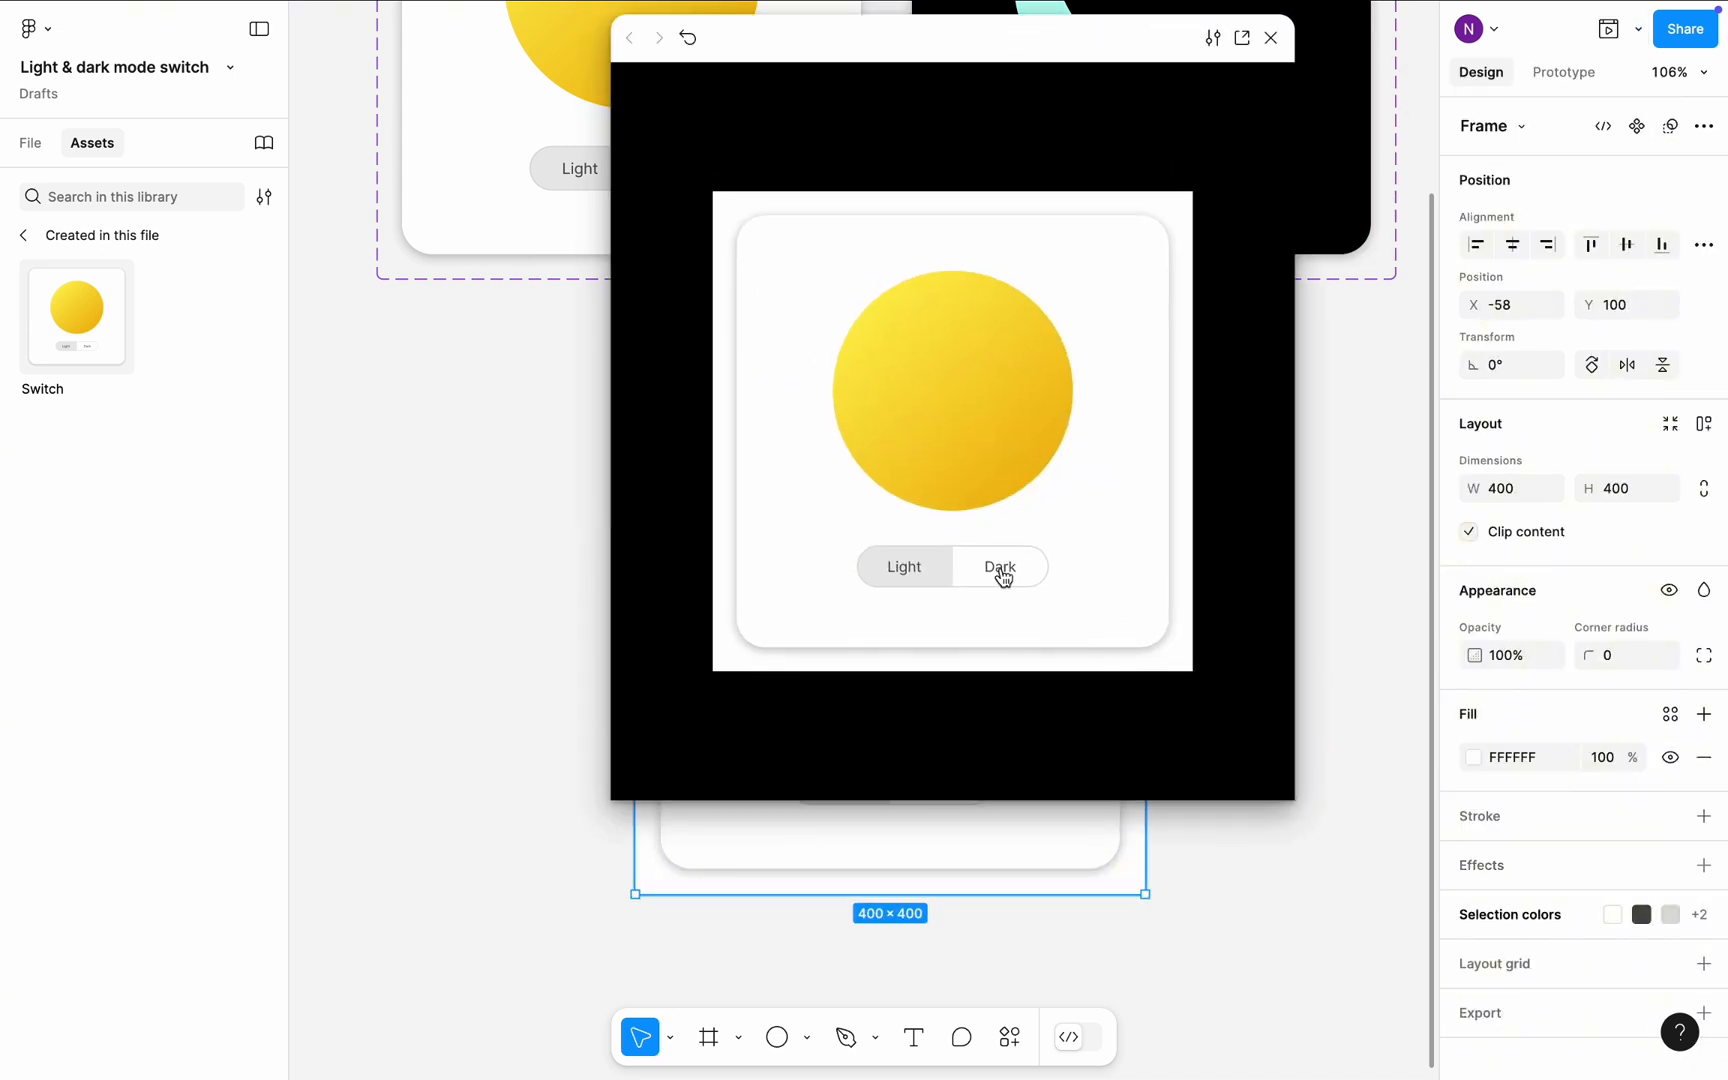
left_click(1000, 567)
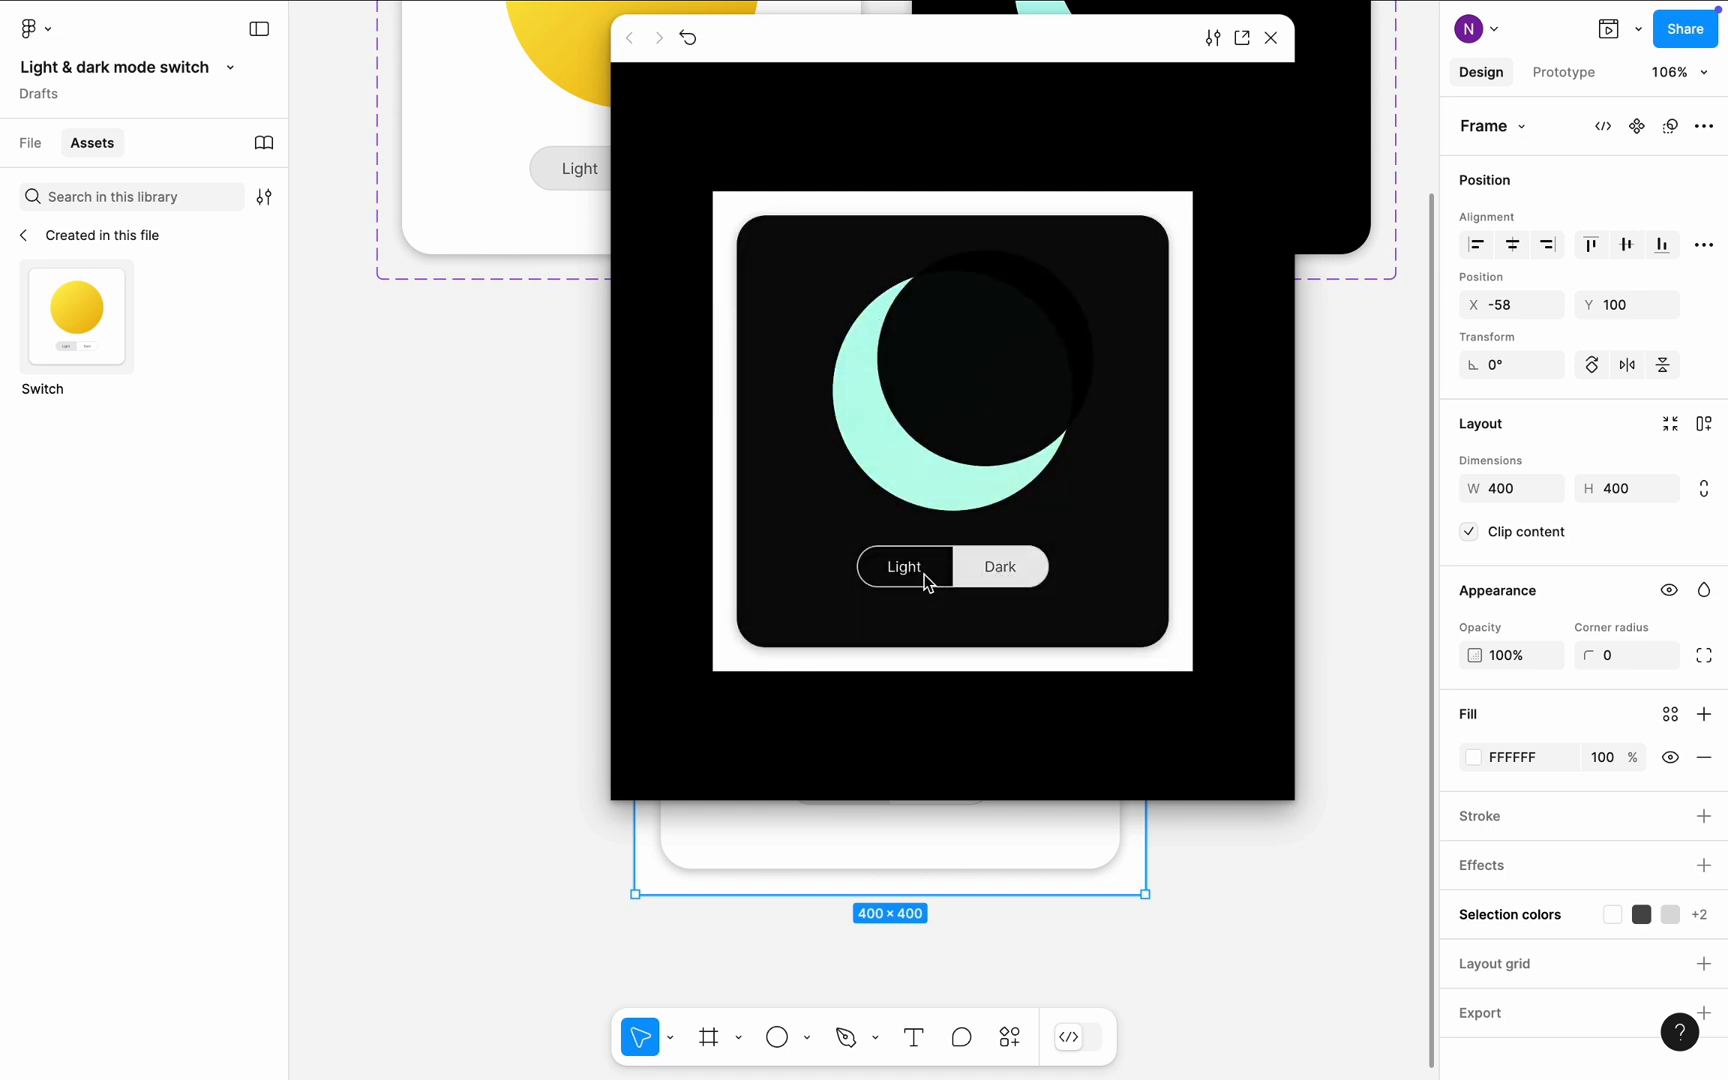
left_click(1000, 567)
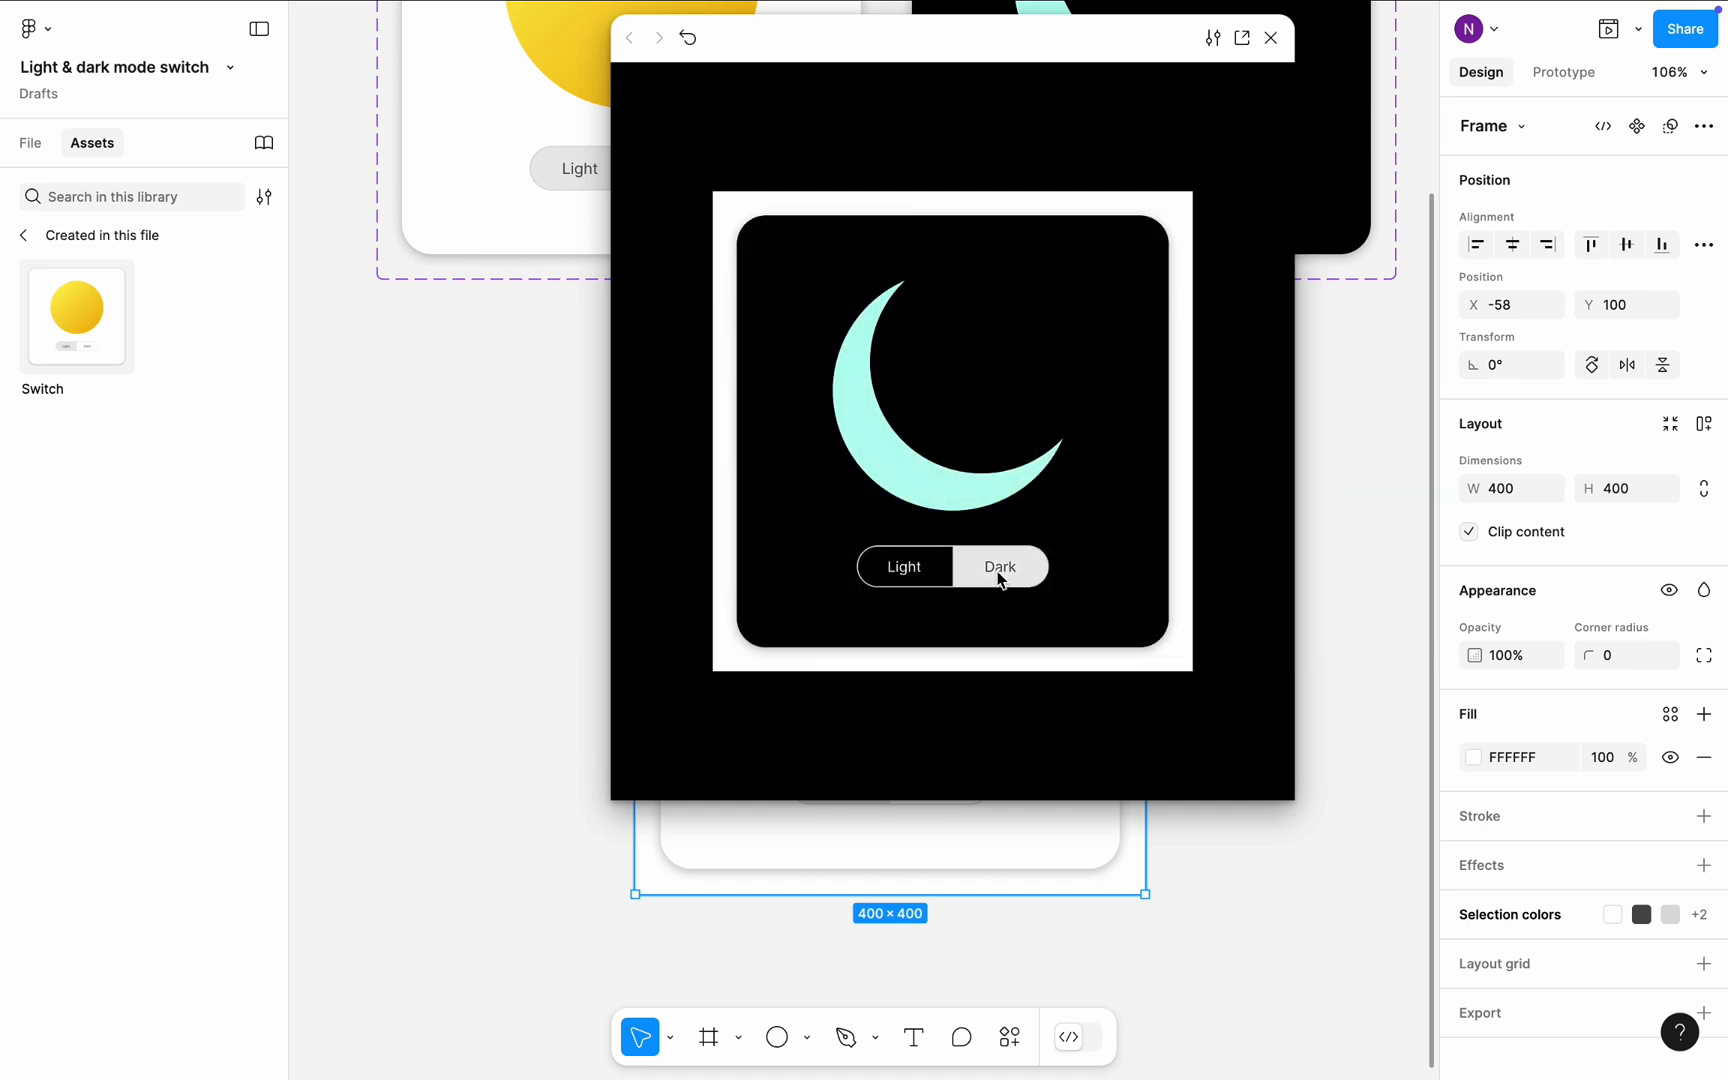
left_click(904, 567)
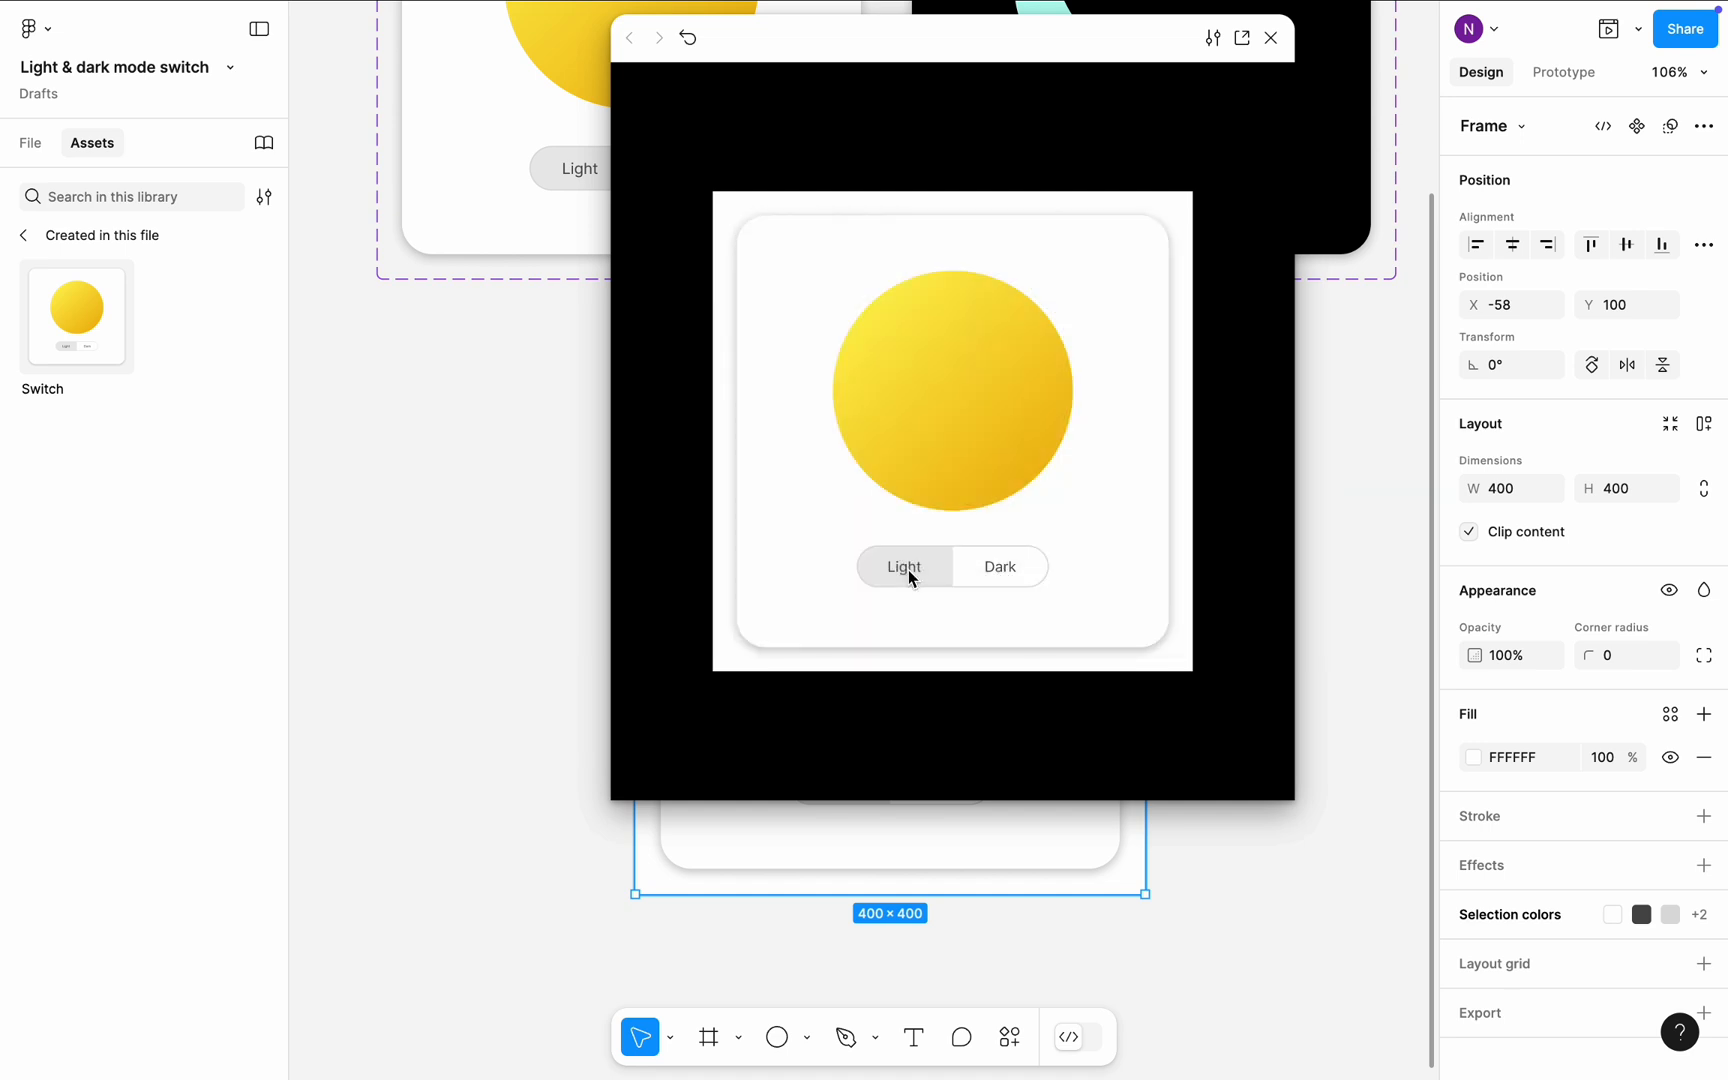